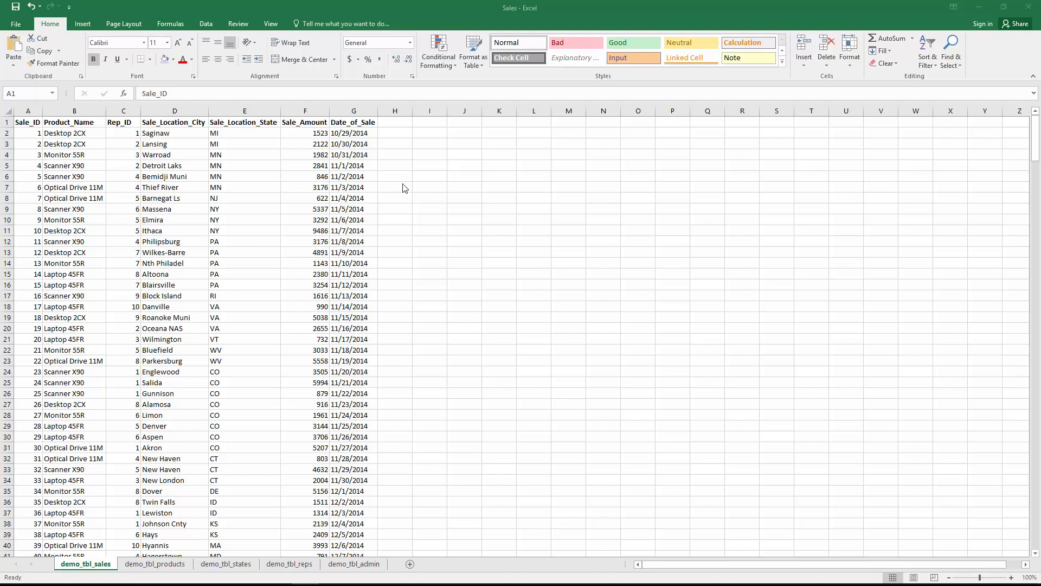
mouse_move(141, 490)
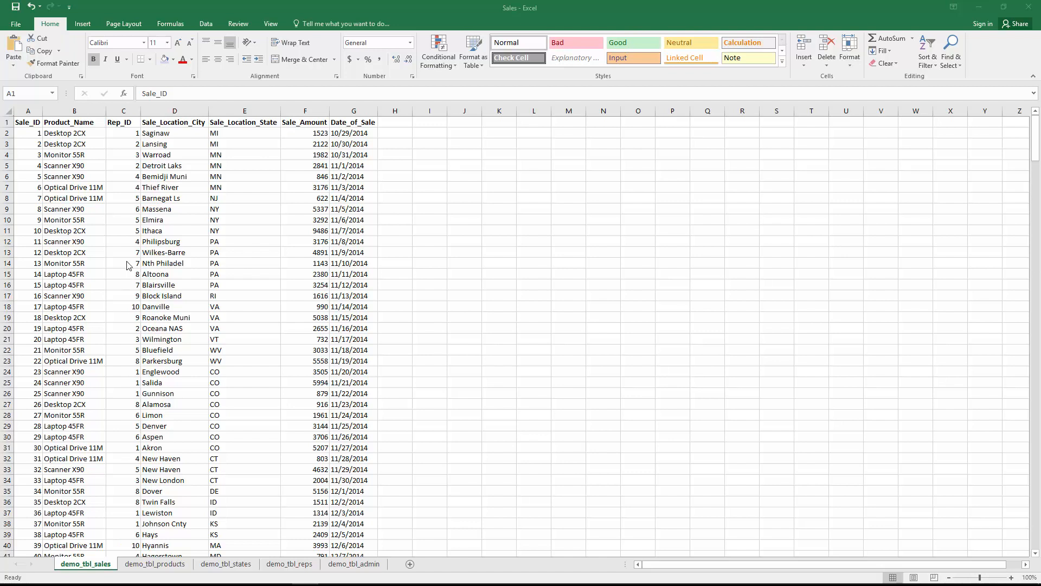
mouse_move(88, 155)
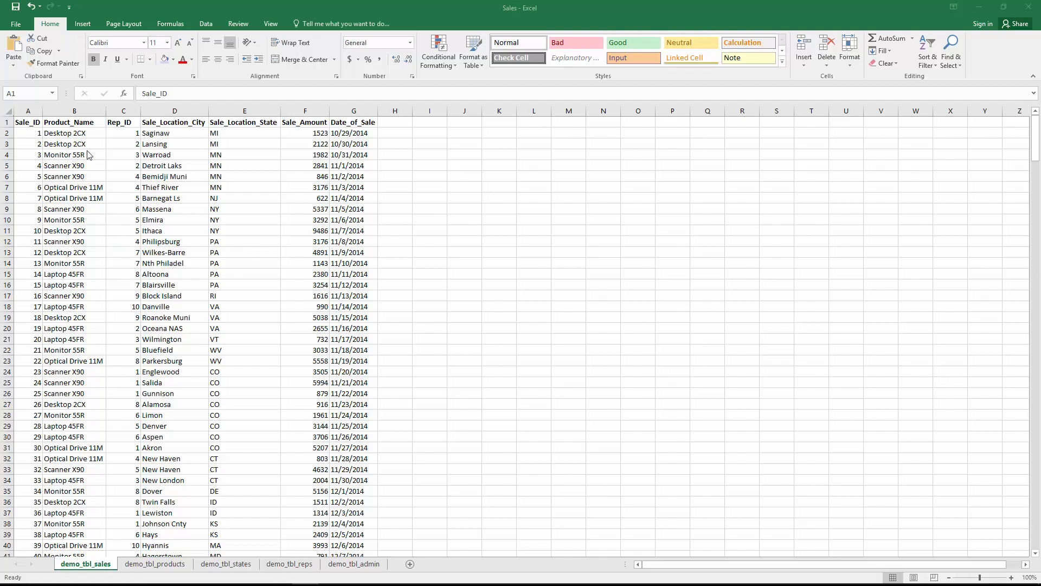
mouse_move(165, 139)
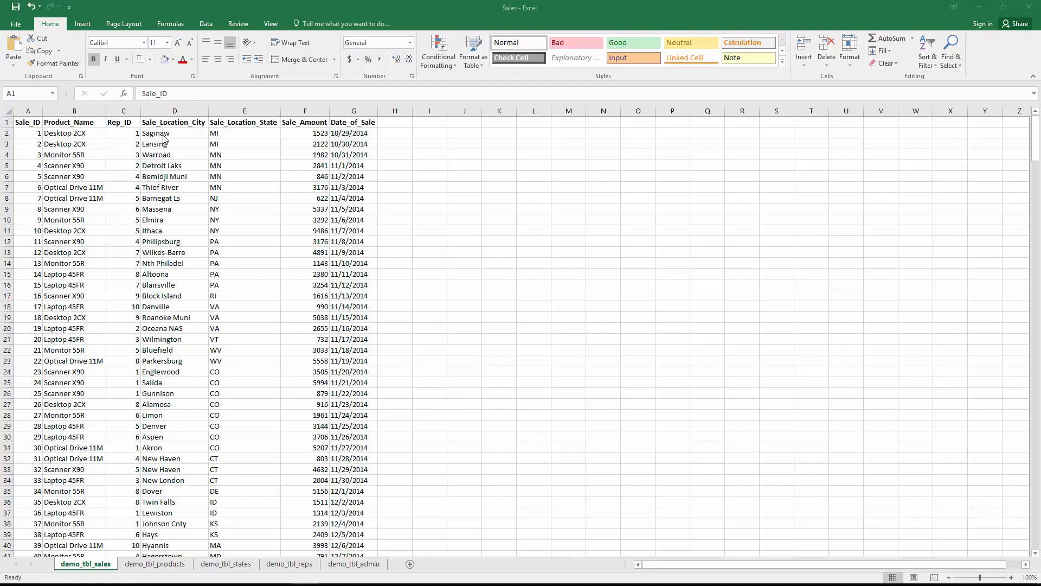
mouse_move(321, 137)
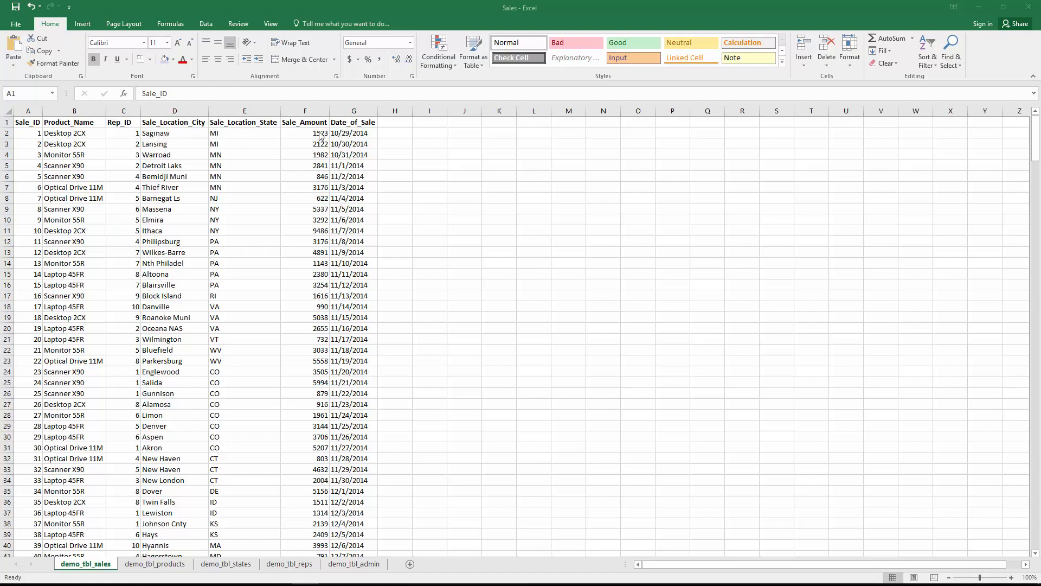
mouse_move(237, 145)
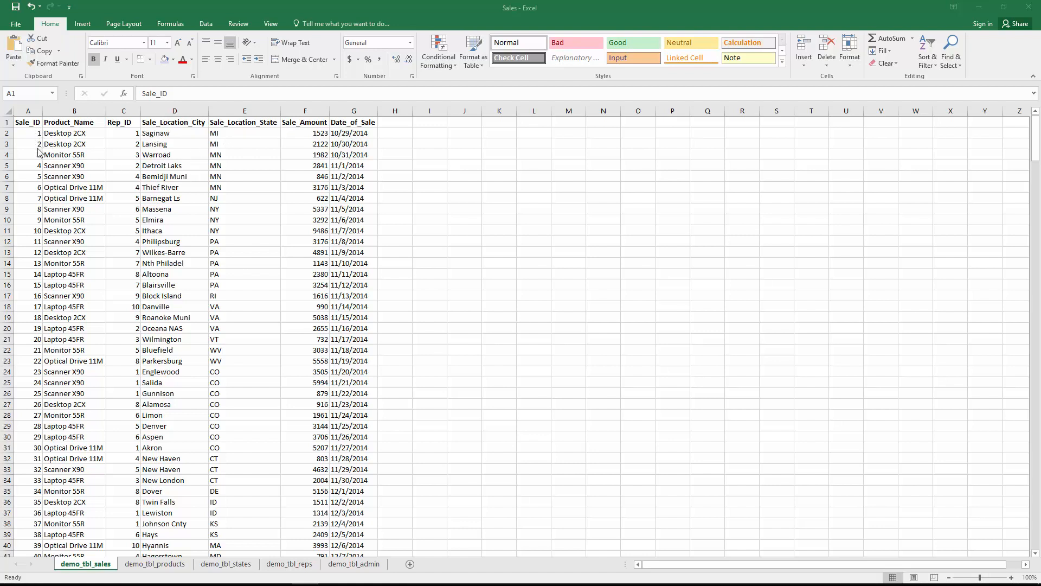
mouse_move(75, 140)
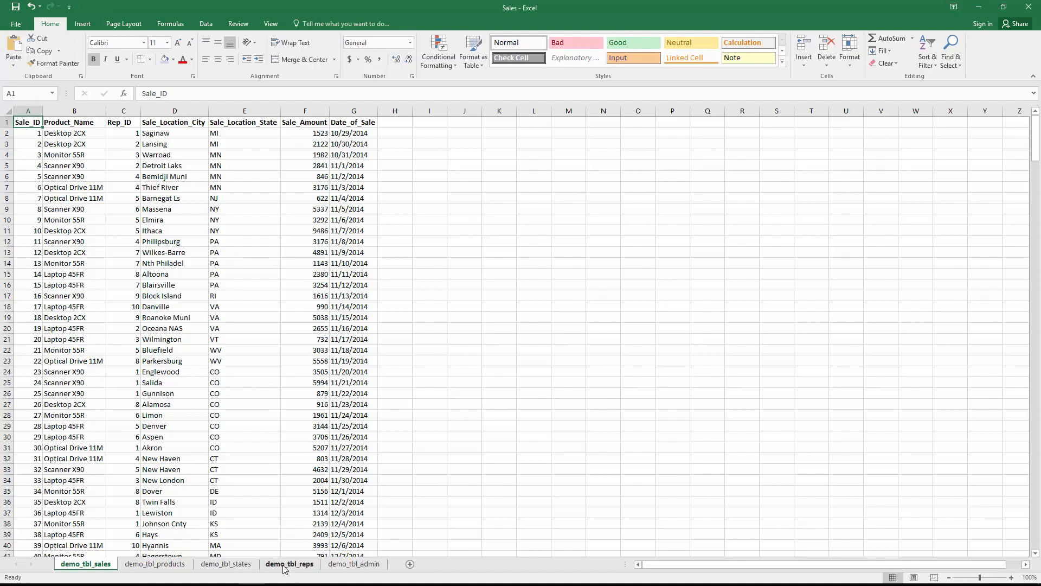
Step: Review the demo_tbl_reps sheet, then return to demo_tbl_sales and inspect its first two records
left_click(289, 564)
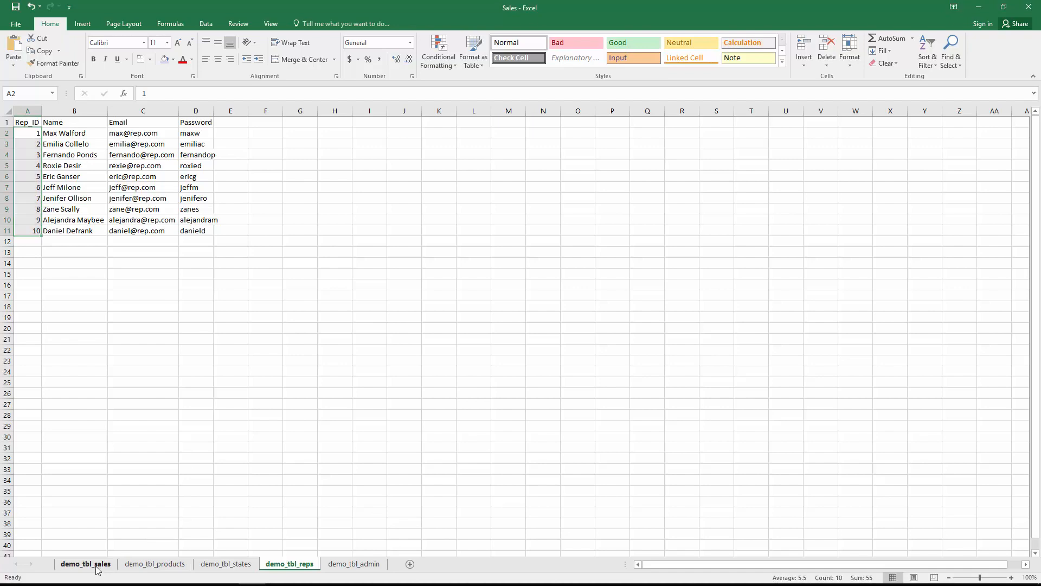
left_click(85, 564)
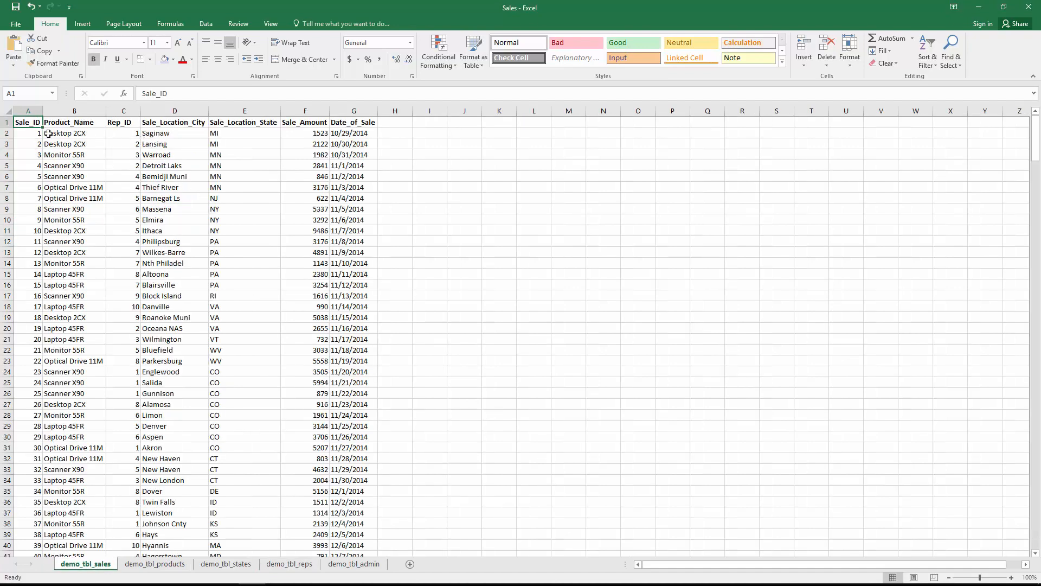
left_click(6, 132)
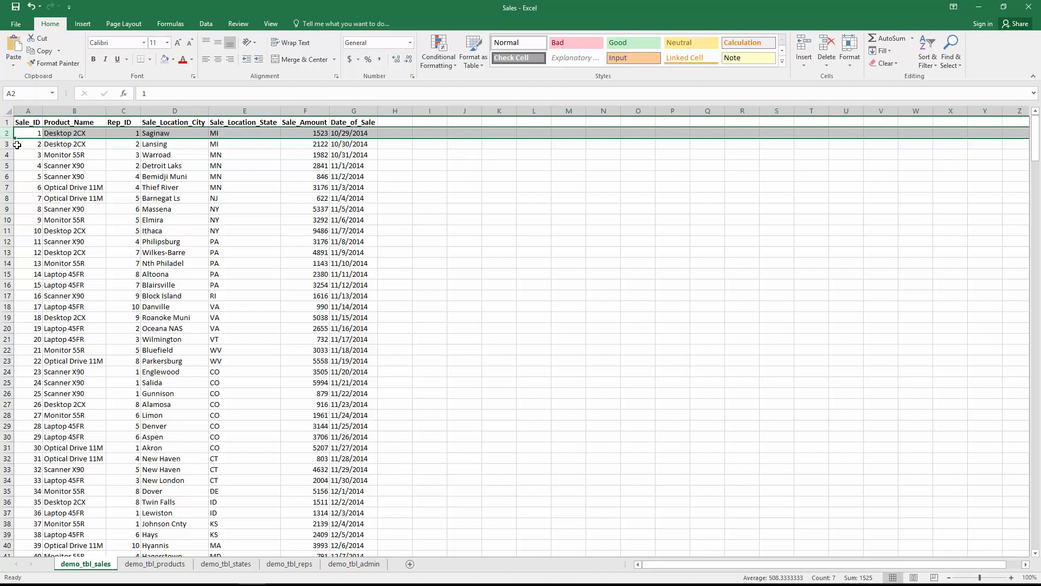
left_click(140, 145)
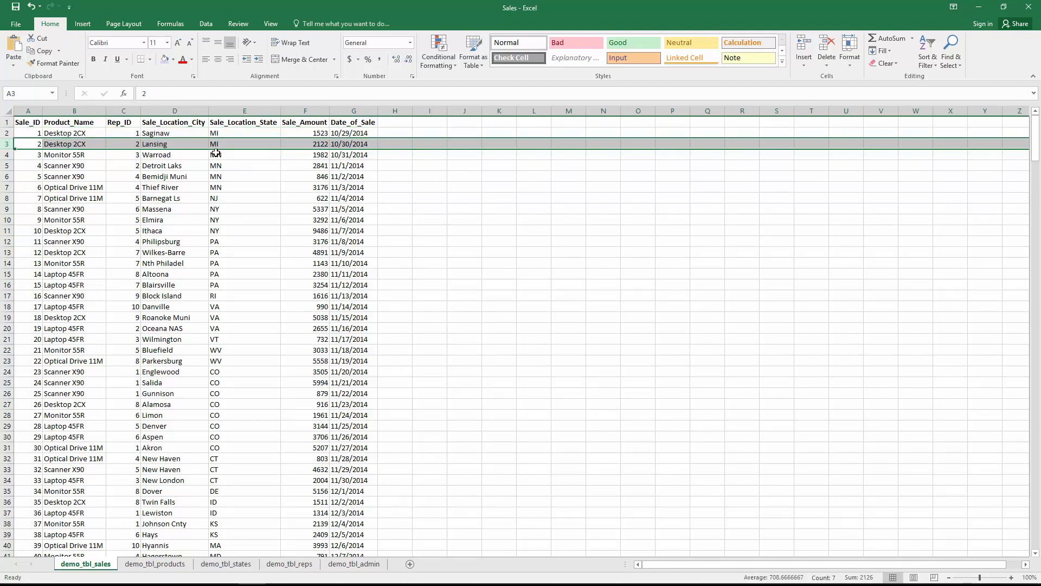
mouse_move(135, 206)
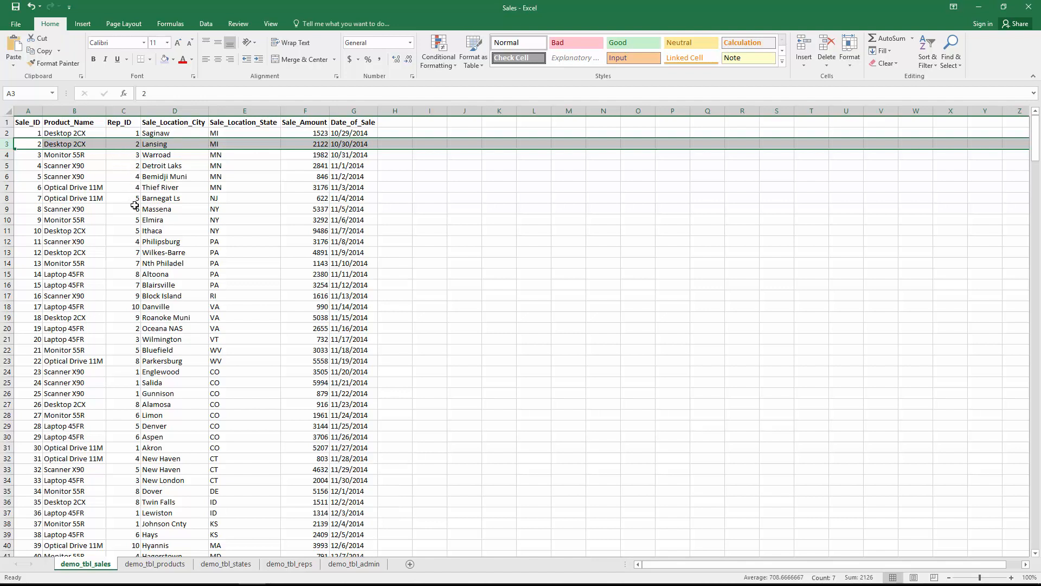
mouse_move(428, 270)
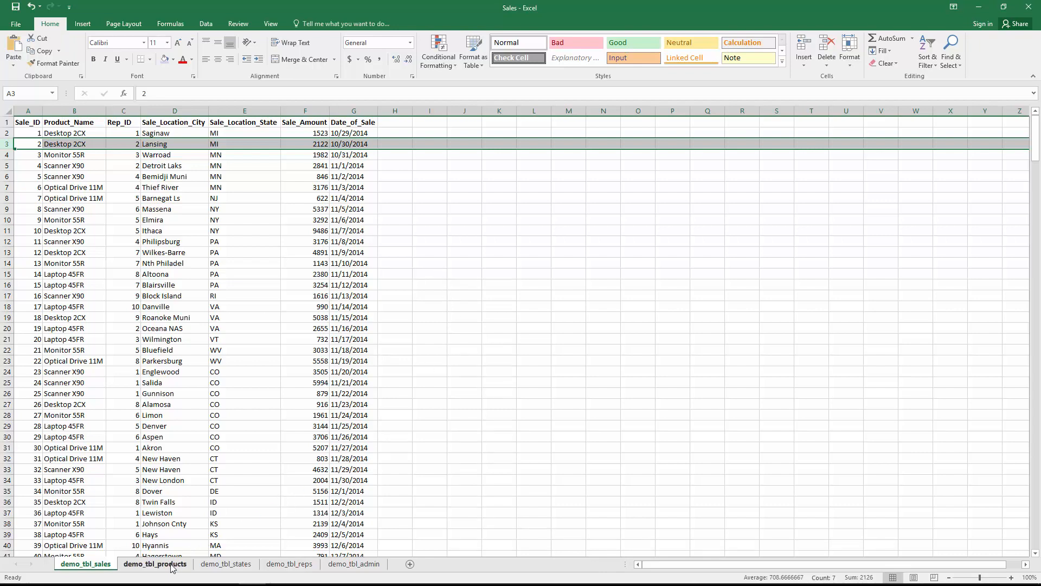
Step: Review the demo_tbl_products, demo_tbl_states and demo_tbl_admin sheets, highlighting the admin record
left_click(155, 564)
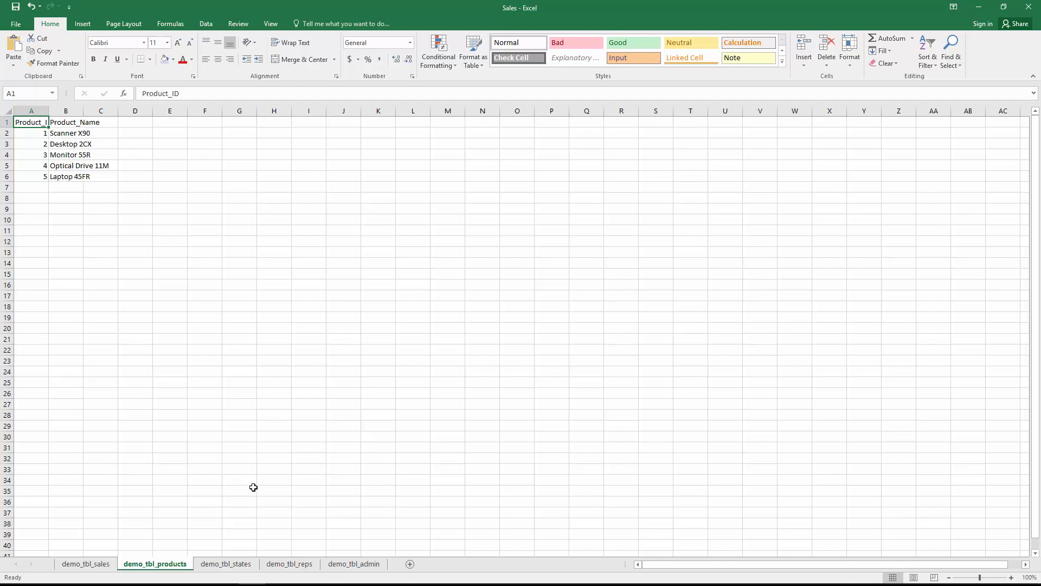
mouse_move(274, 499)
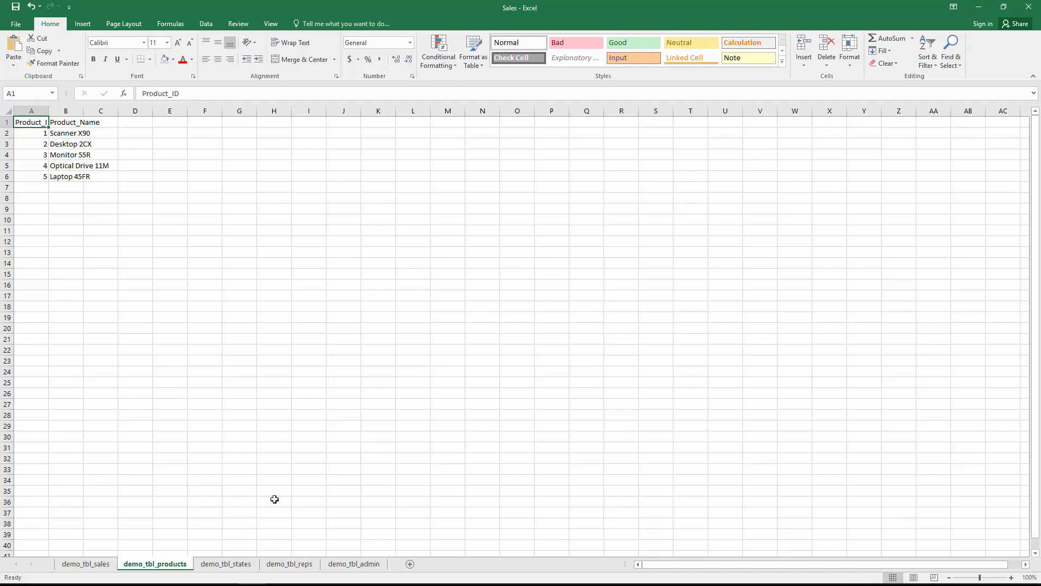
left_click(226, 564)
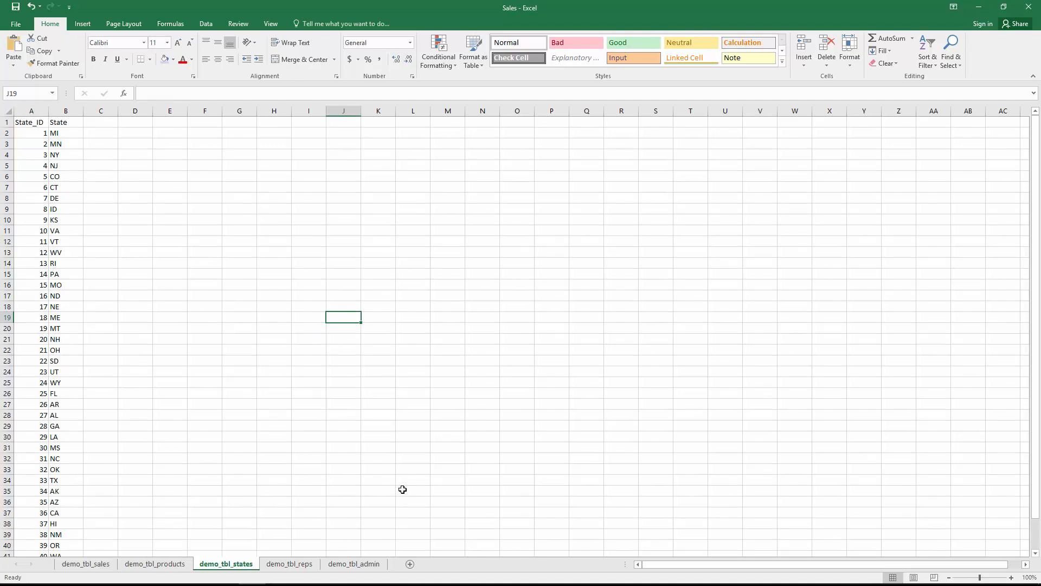
mouse_move(383, 544)
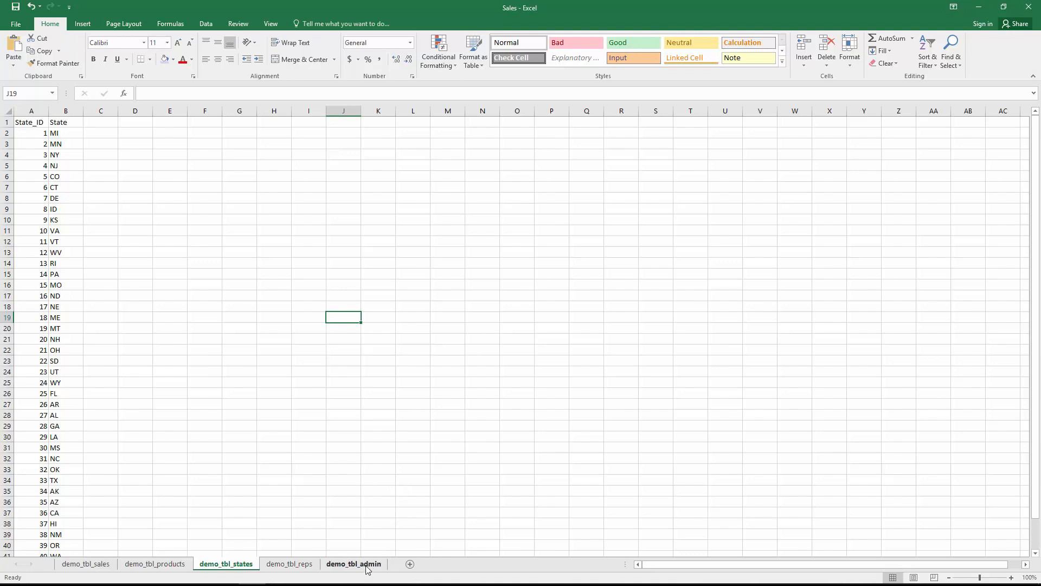
left_click(354, 564)
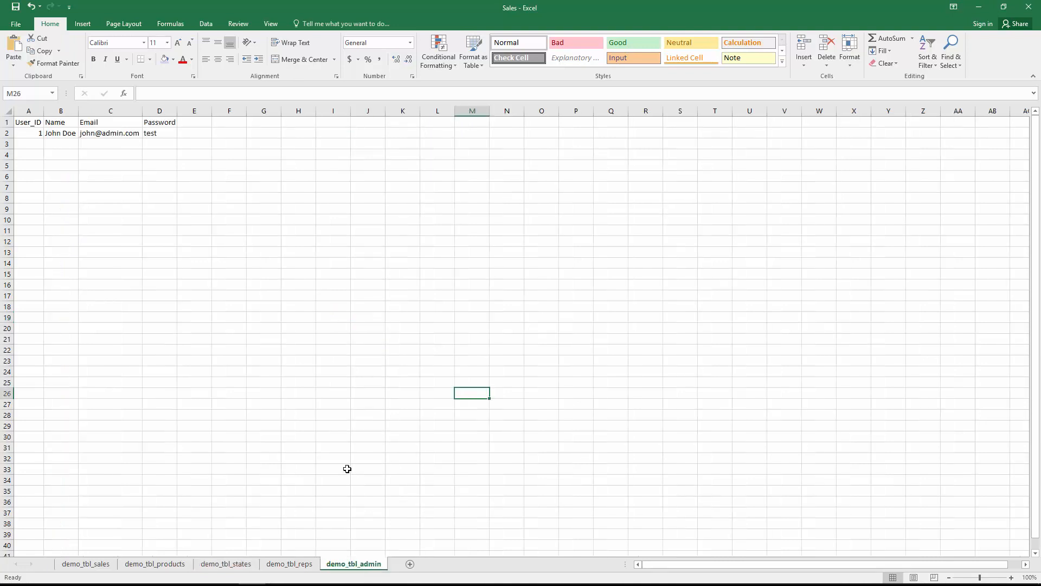
mouse_move(350, 460)
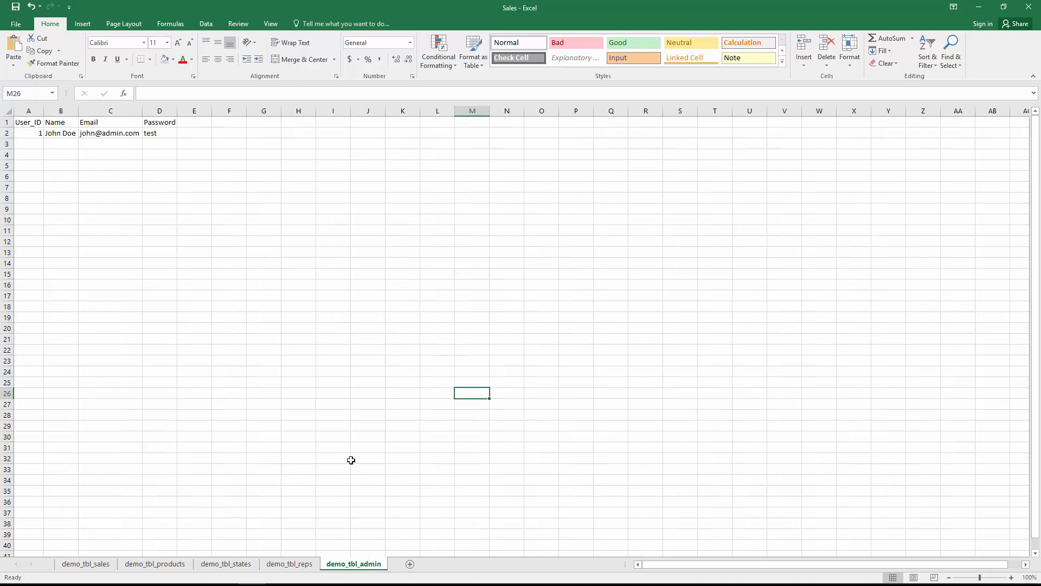
mouse_move(47, 146)
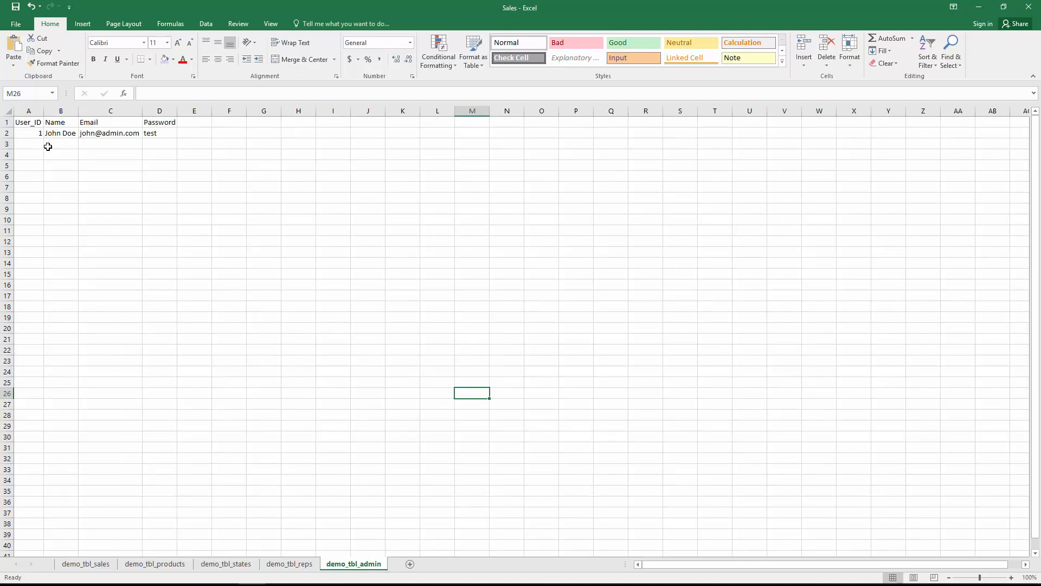
left_click_drag(28, 145, 159, 220)
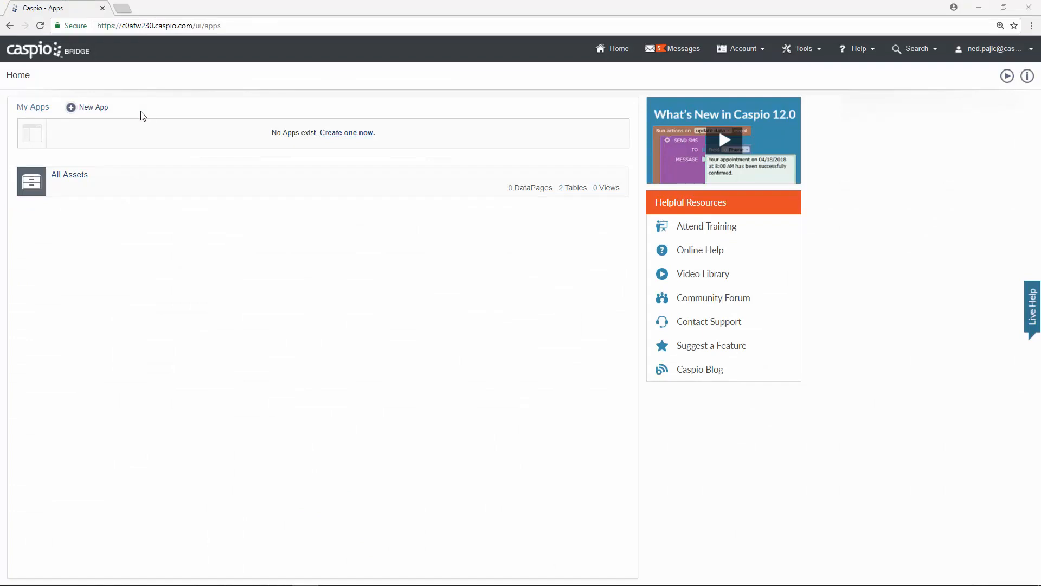
Step: Start creating a new app from the Caspio Bridge Home page
left_click(92, 107)
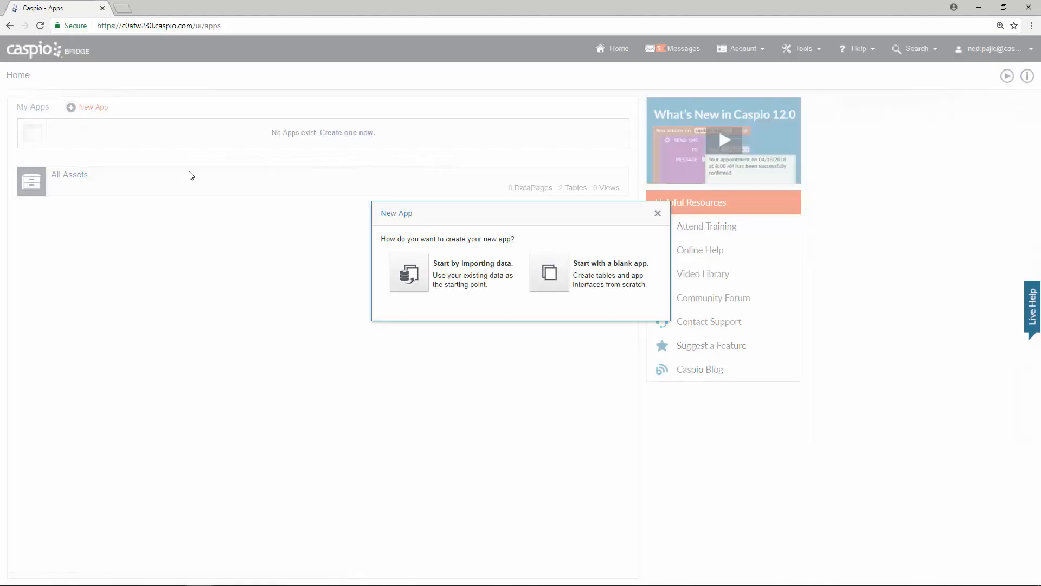
mouse_move(430, 346)
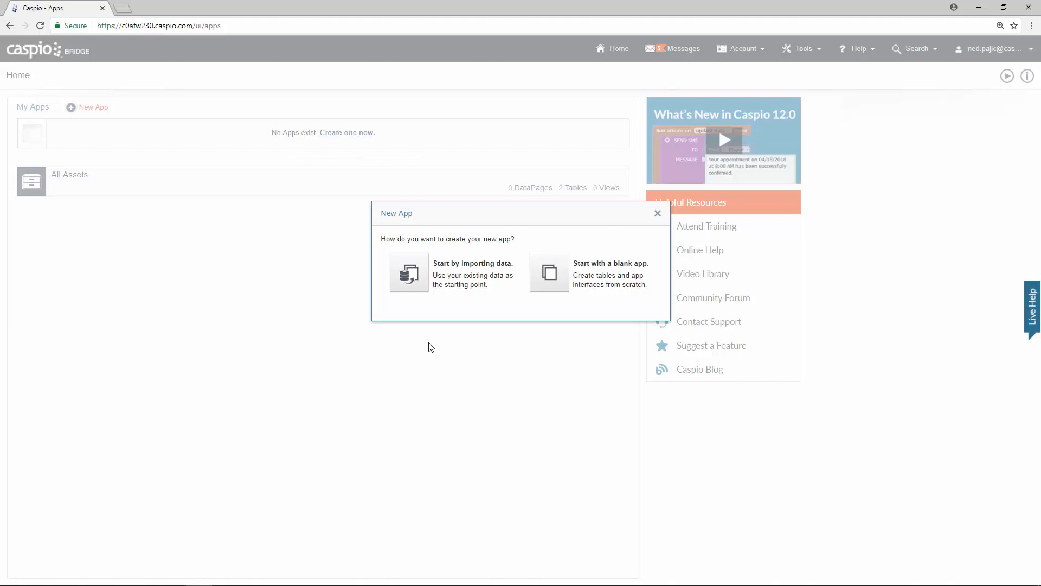
mouse_move(425, 314)
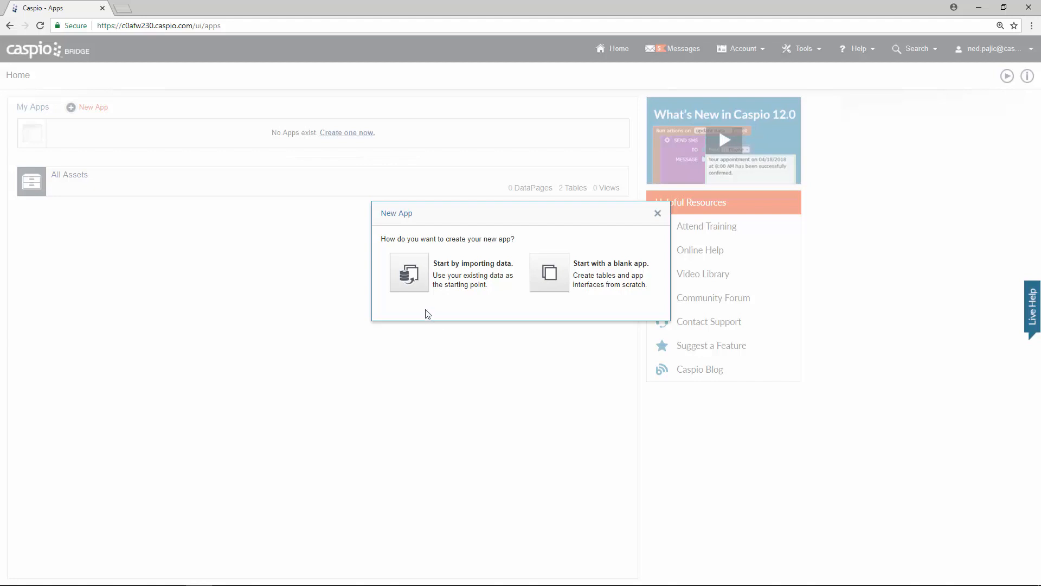
mouse_move(419, 290)
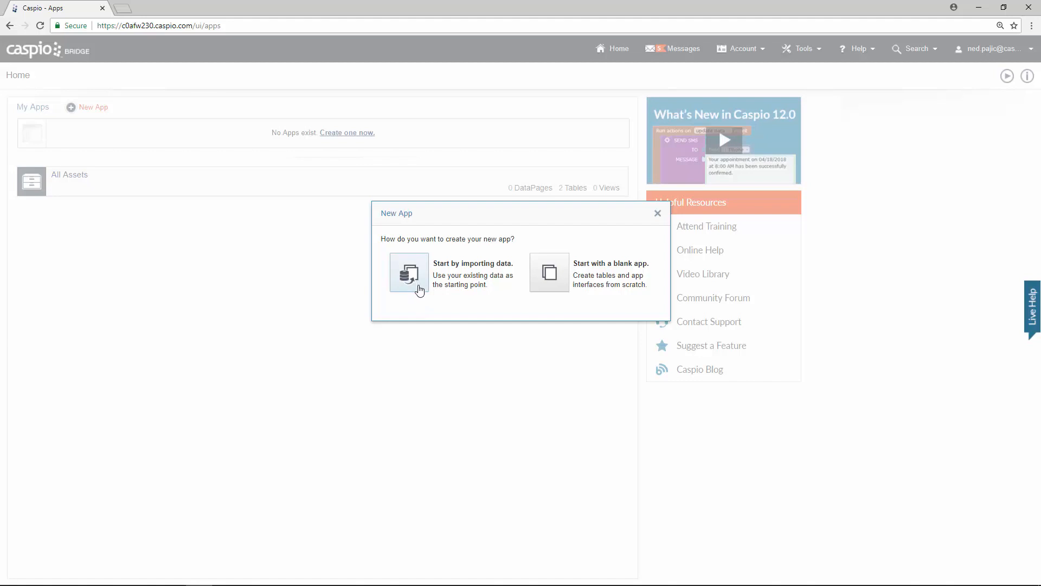
mouse_move(543, 314)
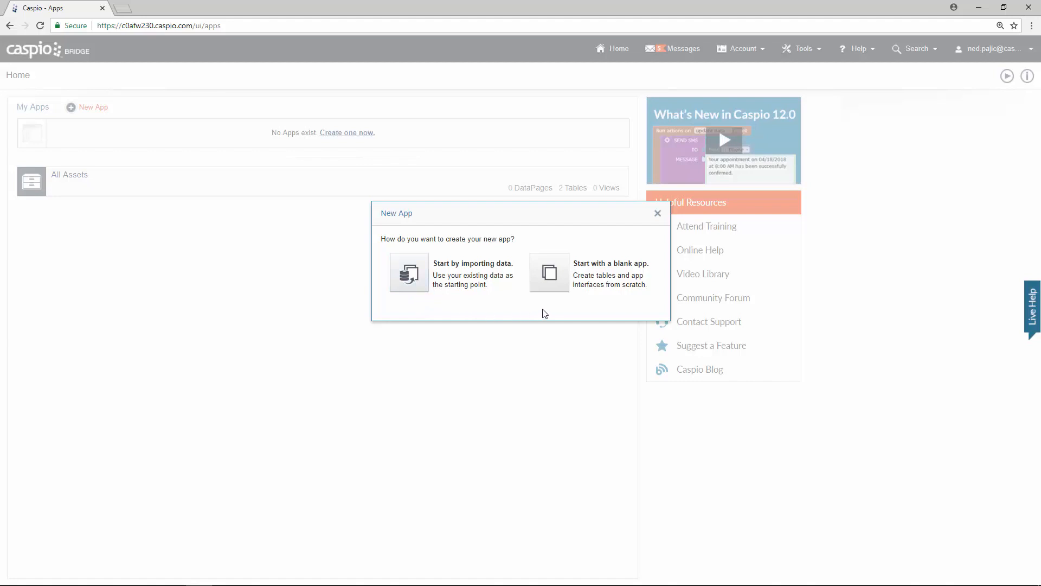
mouse_move(607, 278)
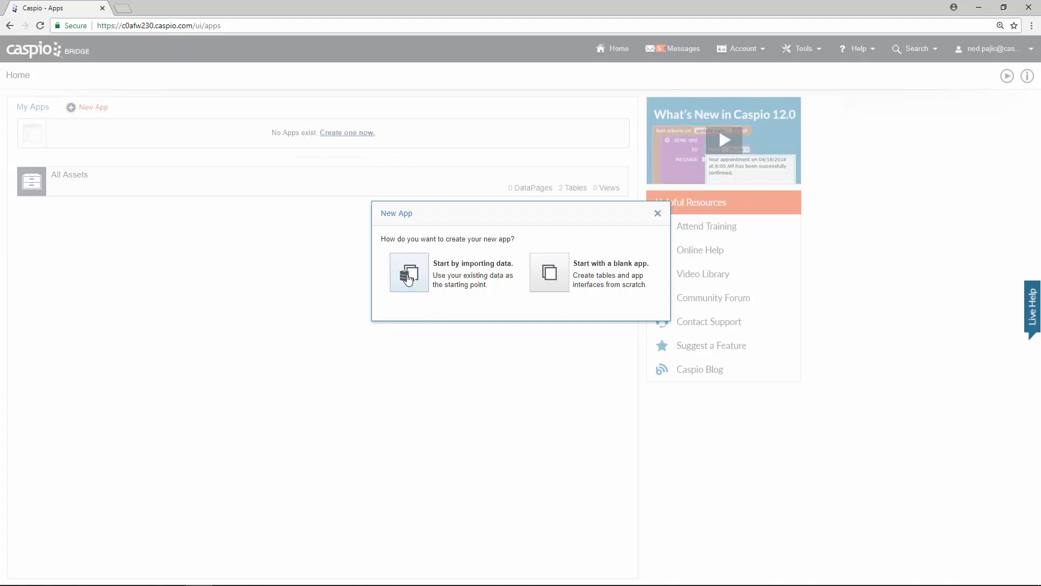
Step: Choose to build the app from imported data and name it 'Sales Management'
left_click(409, 272)
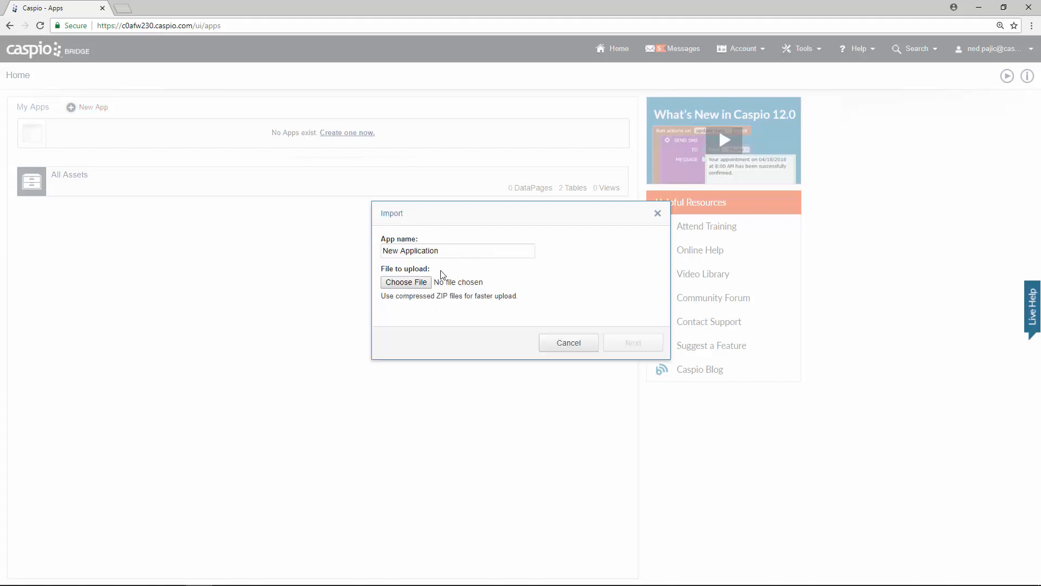
left_click(457, 251)
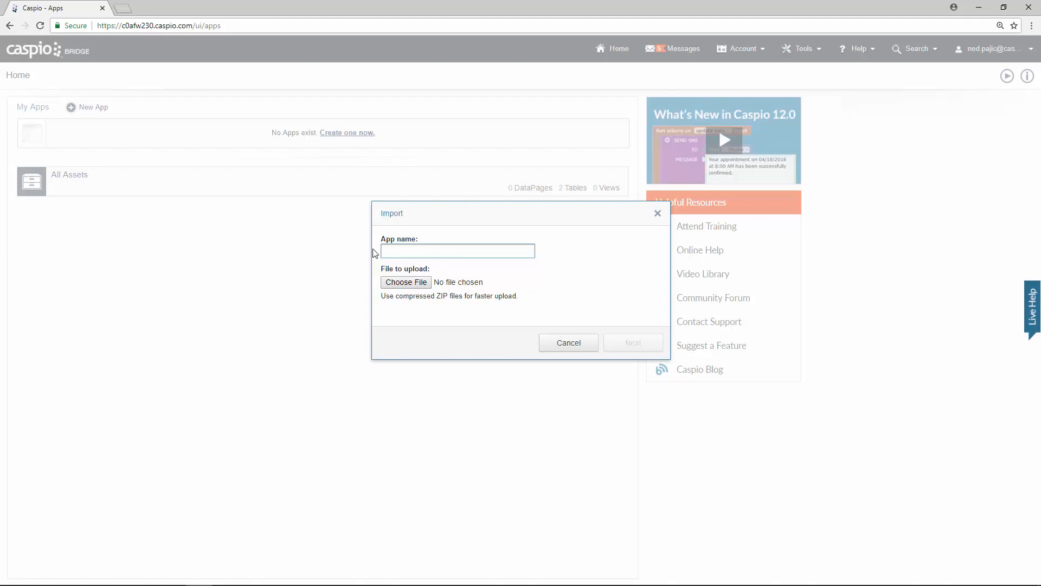
type("Sales Mana")
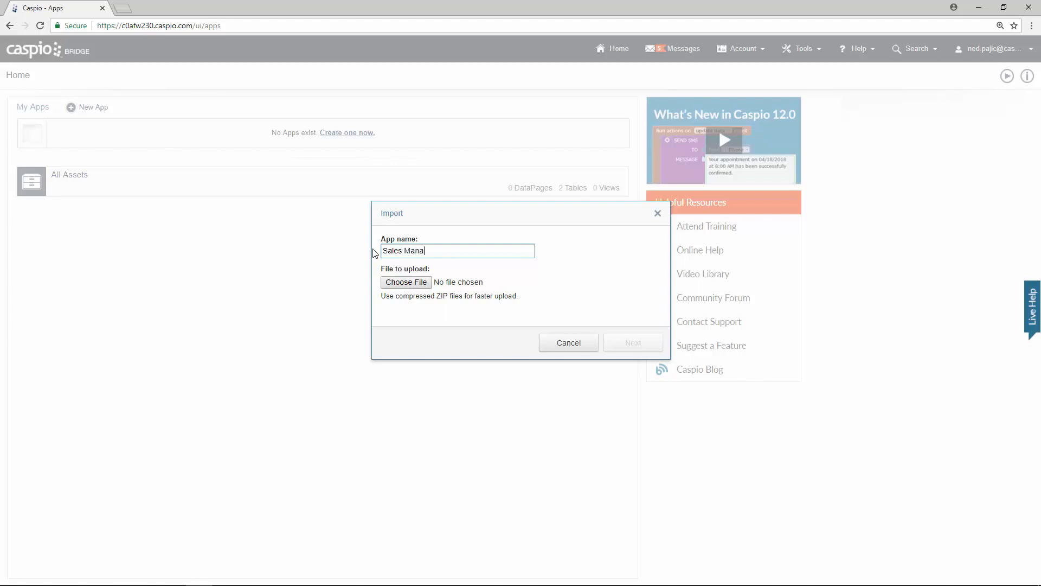
type("gement")
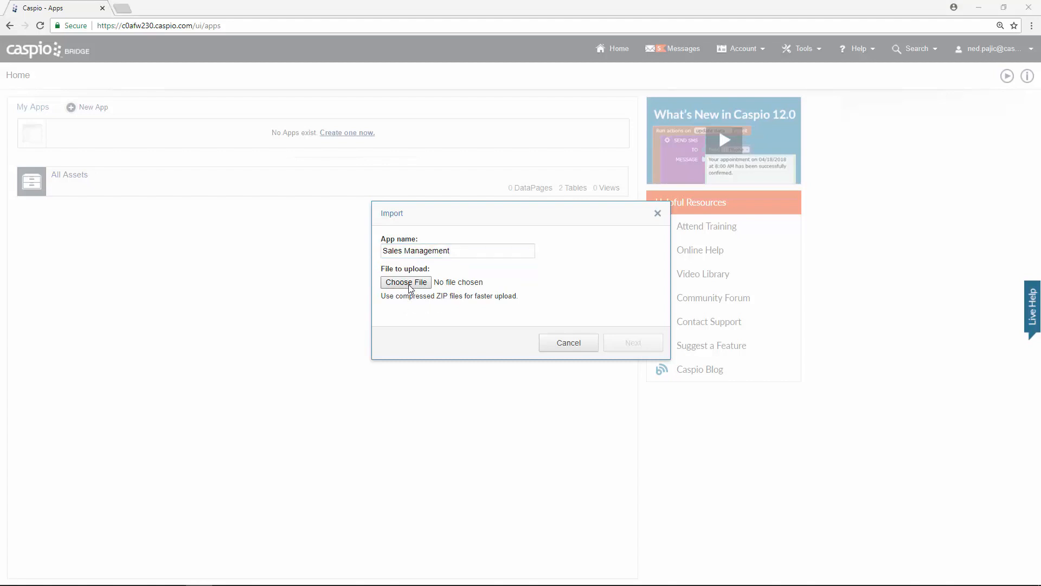
Step: Attach Sales.xlsx as the file to upload for the import
left_click(405, 282)
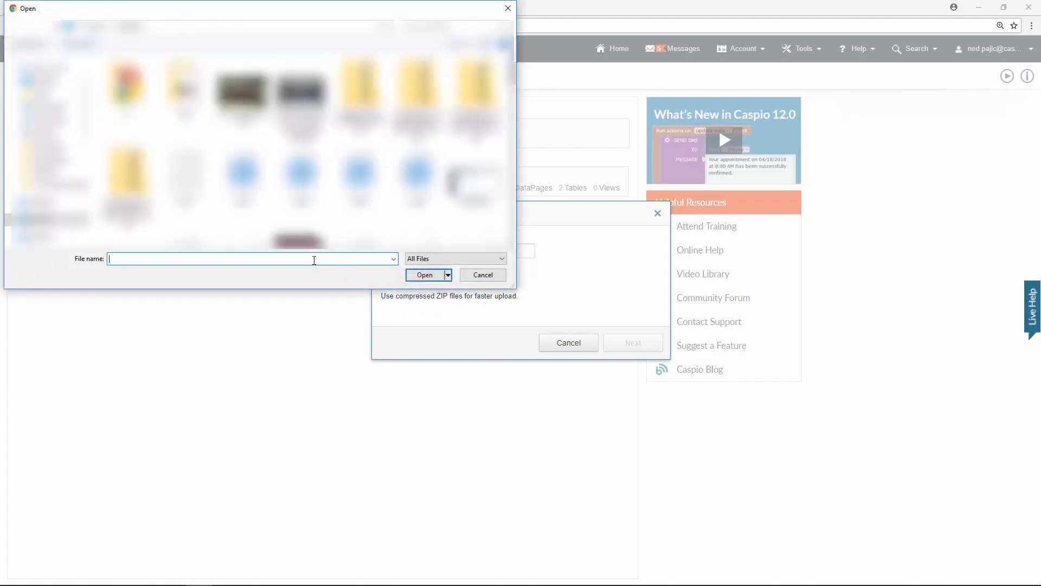
type("sales.xlsx")
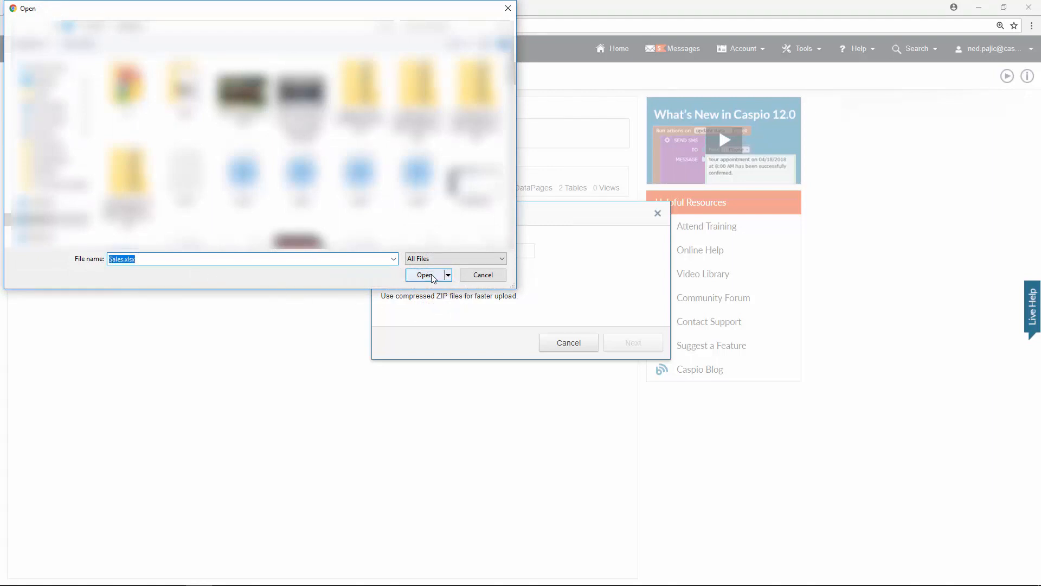
left_click(424, 275)
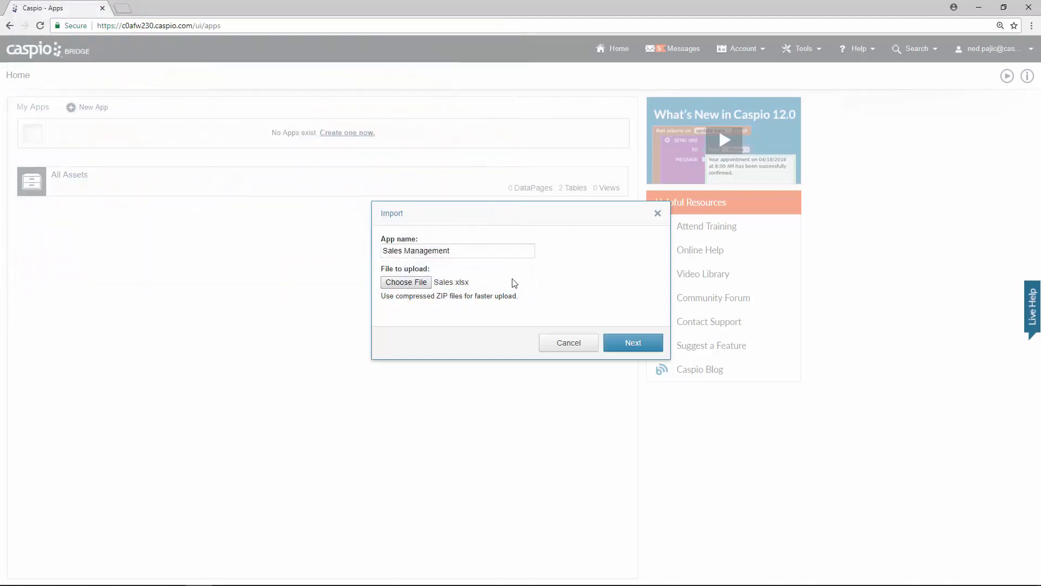
Step: Upload Sales.xlsx, creating the Sales Management app under My Apps
left_click(631, 341)
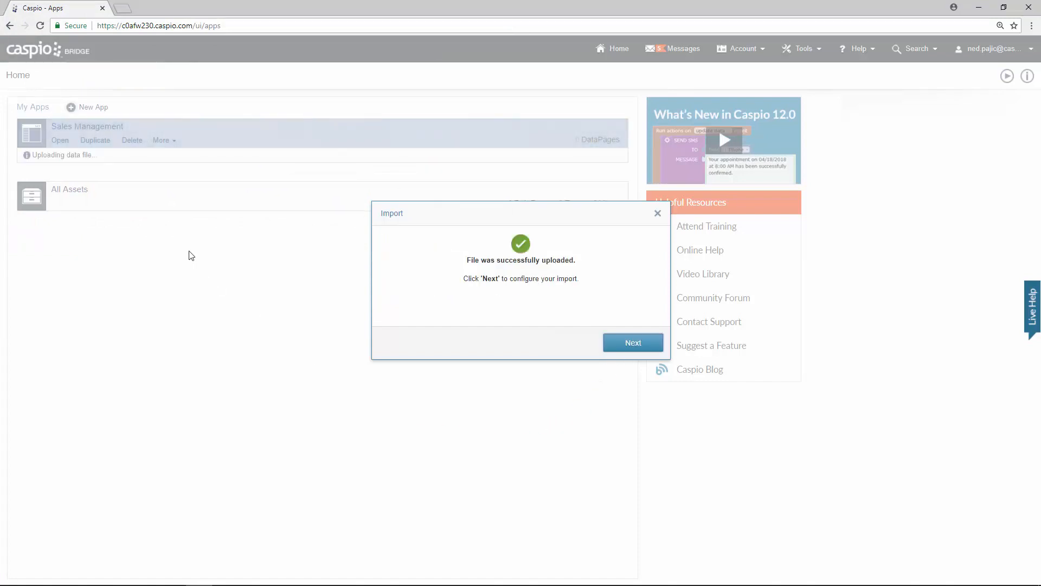
mouse_move(23, 121)
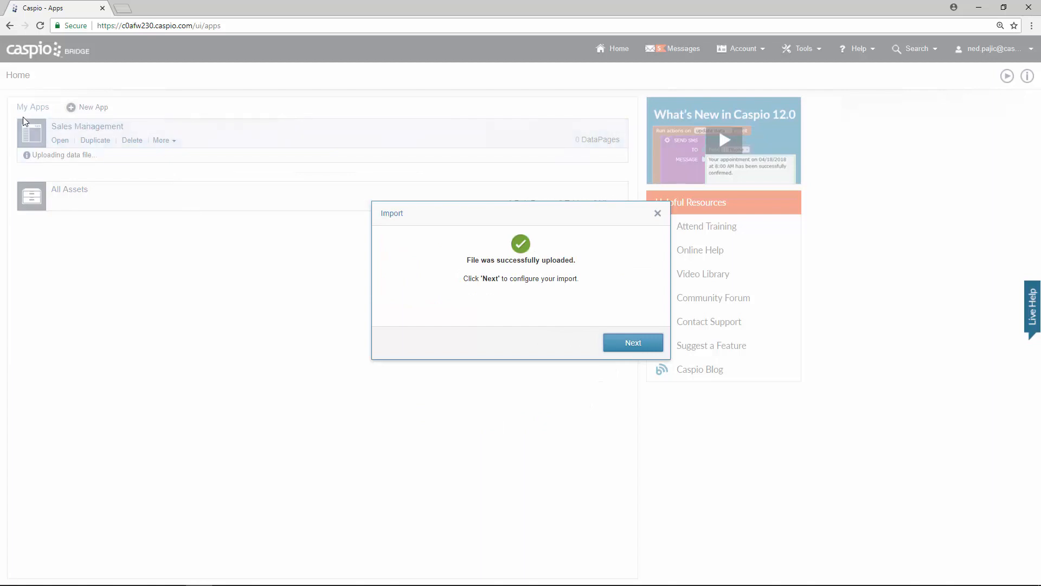
mouse_move(38, 165)
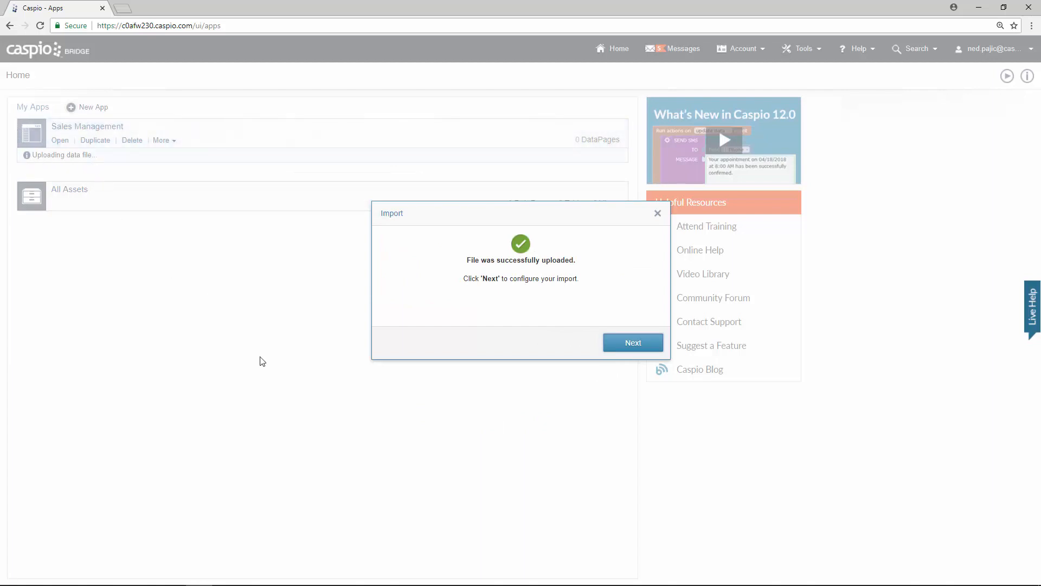
mouse_move(622, 380)
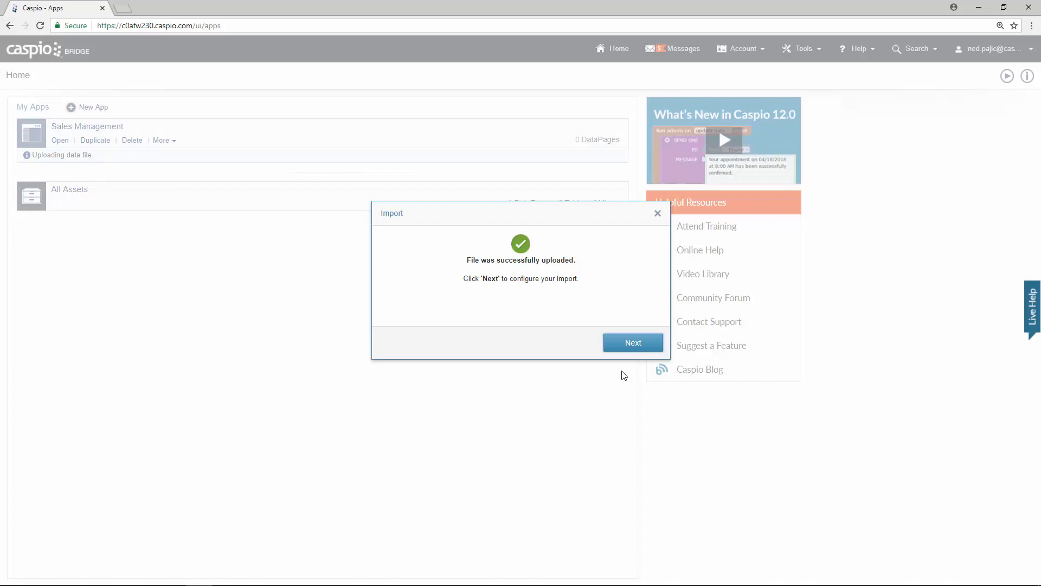
Step: Proceed to Configure Objects and keep demo_tbl_sales and demo_tbl_states included in the import
left_click(631, 342)
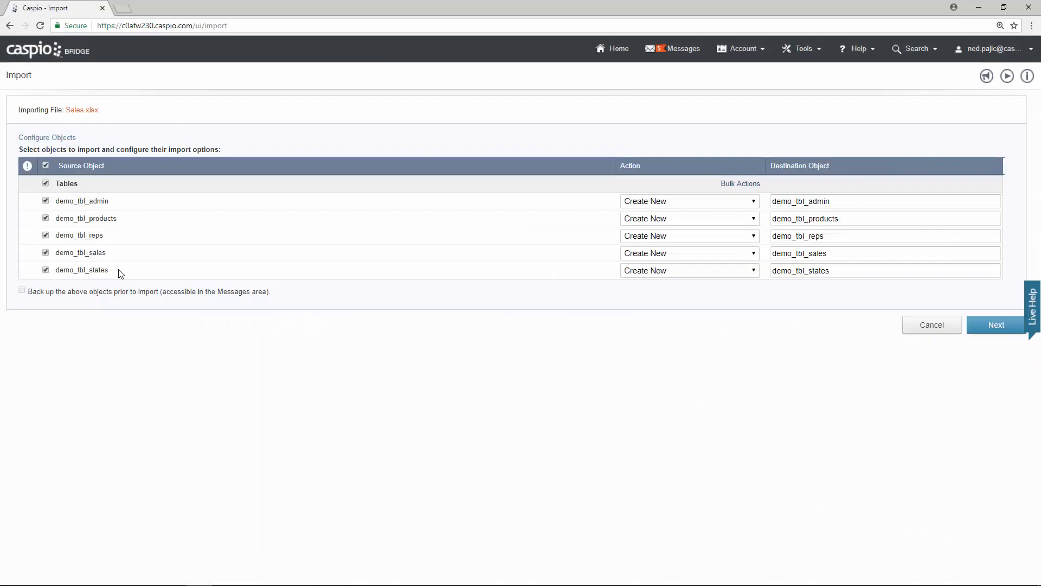
mouse_move(115, 202)
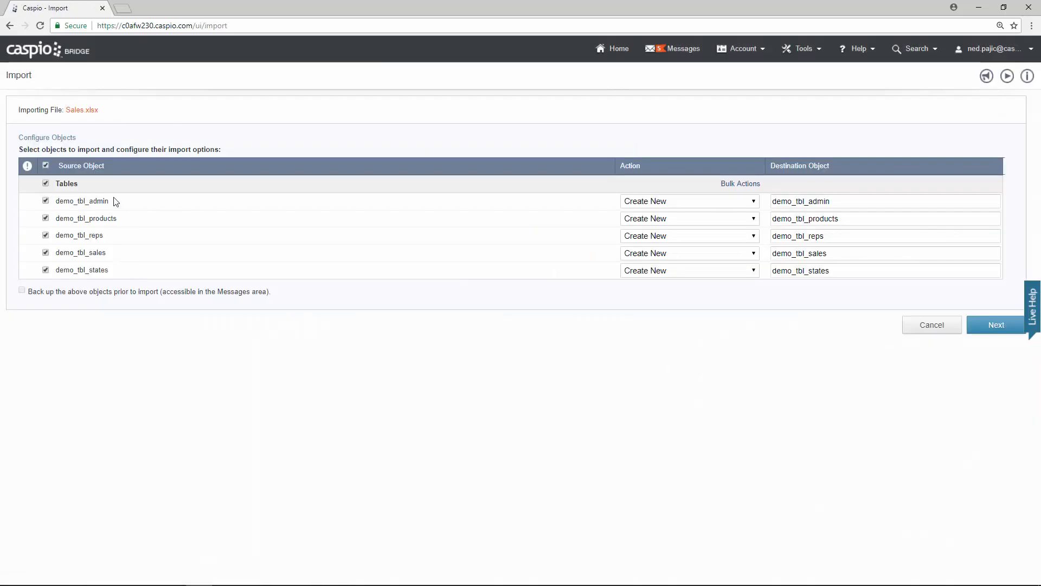
mouse_move(32, 273)
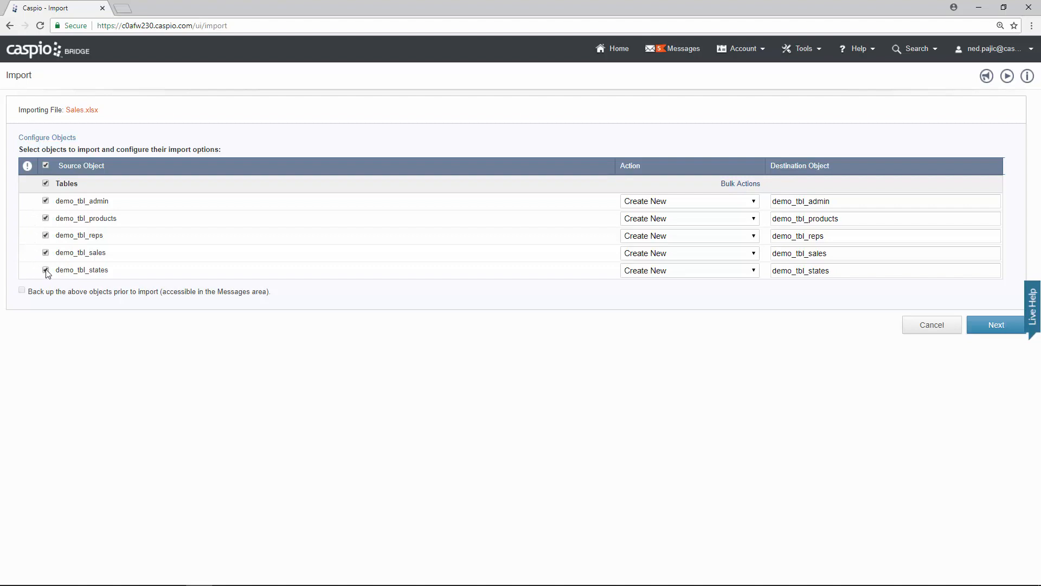
left_click(46, 252)
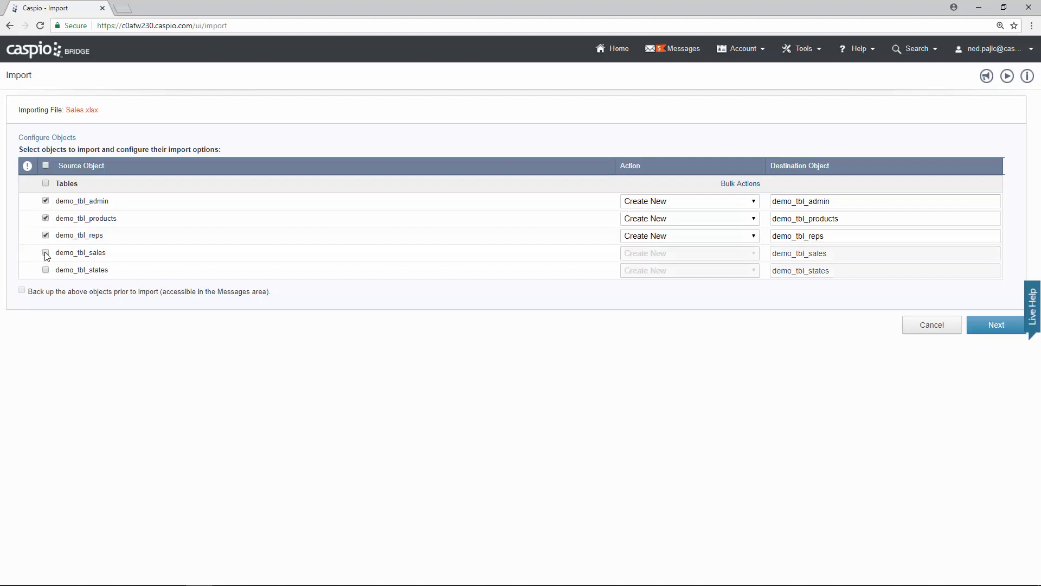
left_click(46, 252)
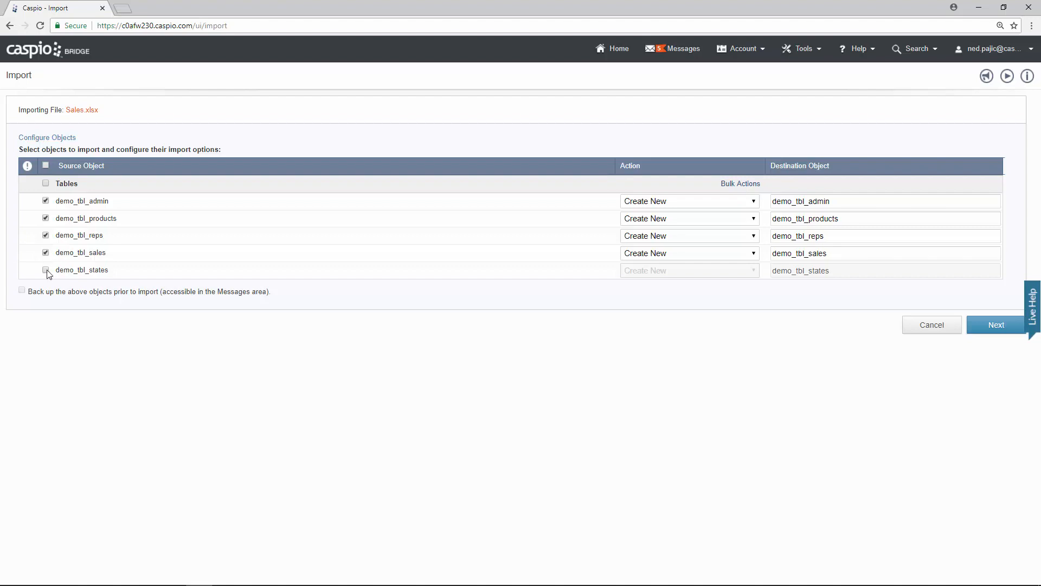
left_click(46, 270)
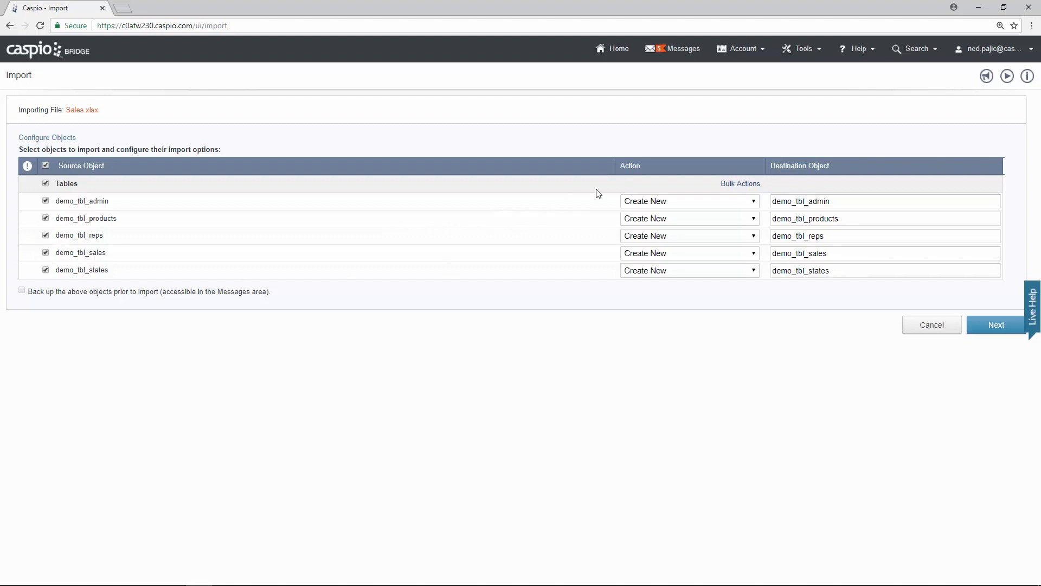
mouse_move(642, 185)
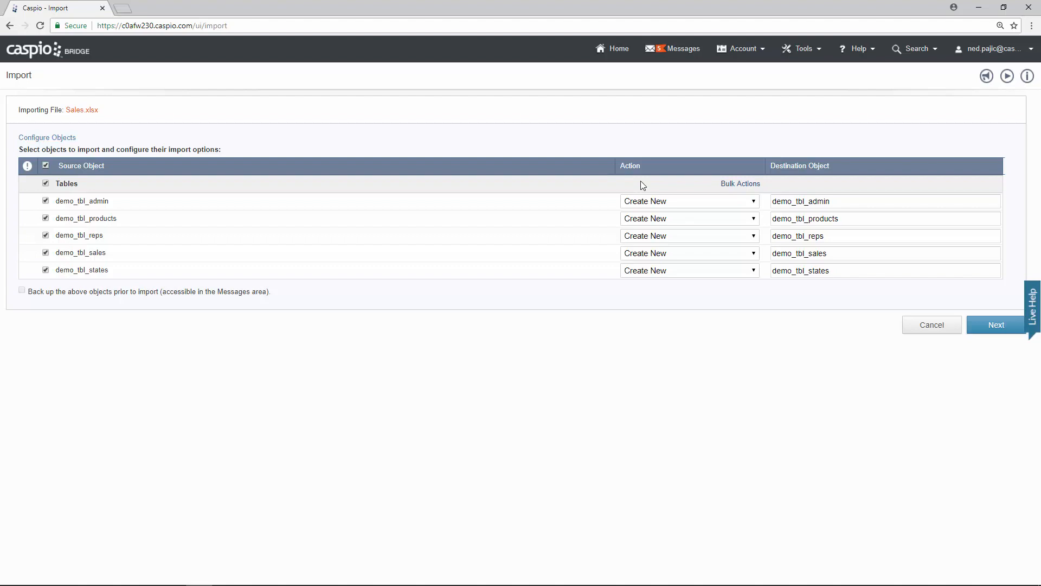
mouse_move(644, 203)
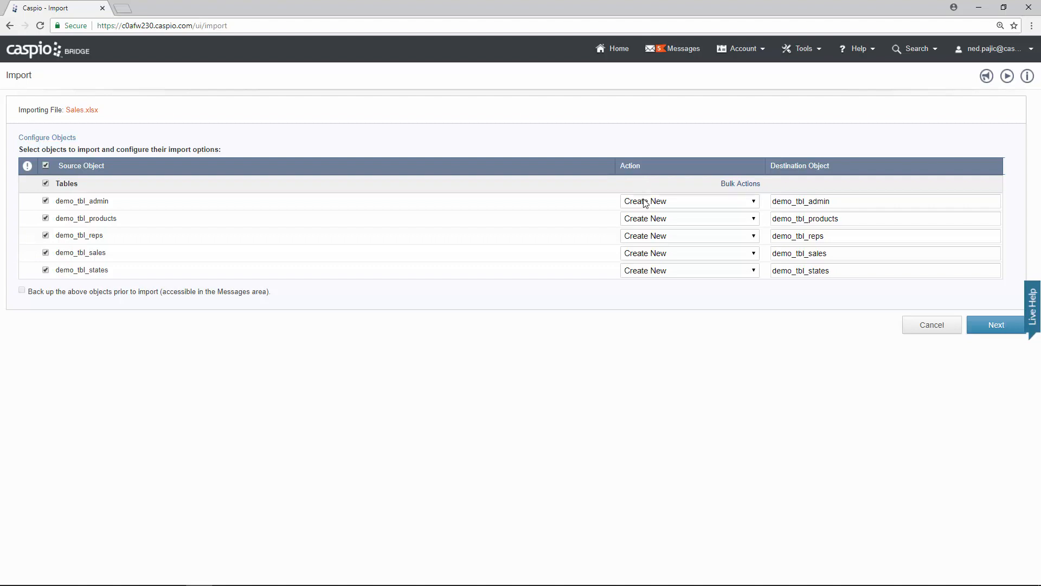
mouse_move(653, 258)
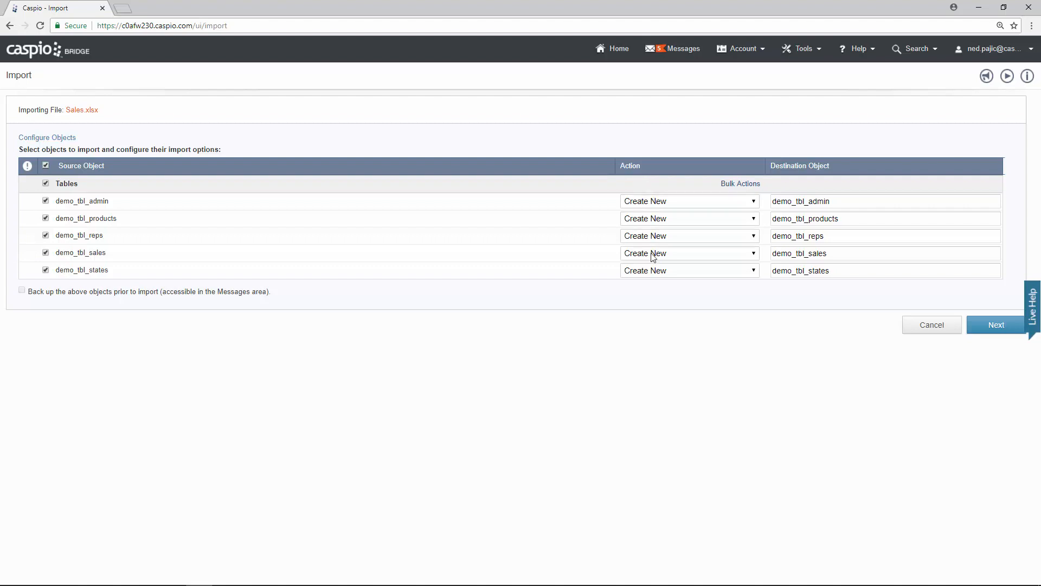
mouse_move(675, 271)
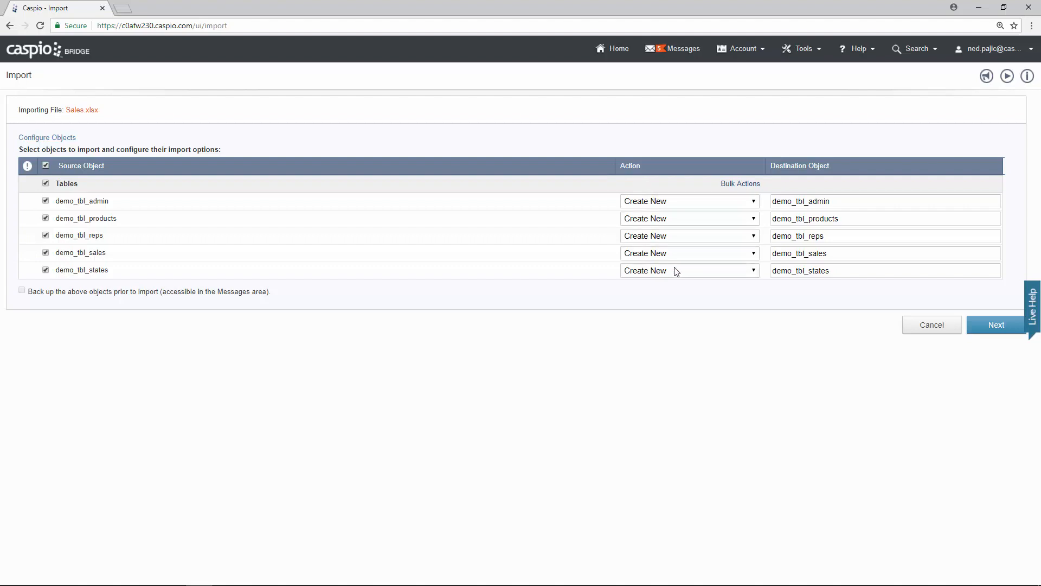
mouse_move(754, 205)
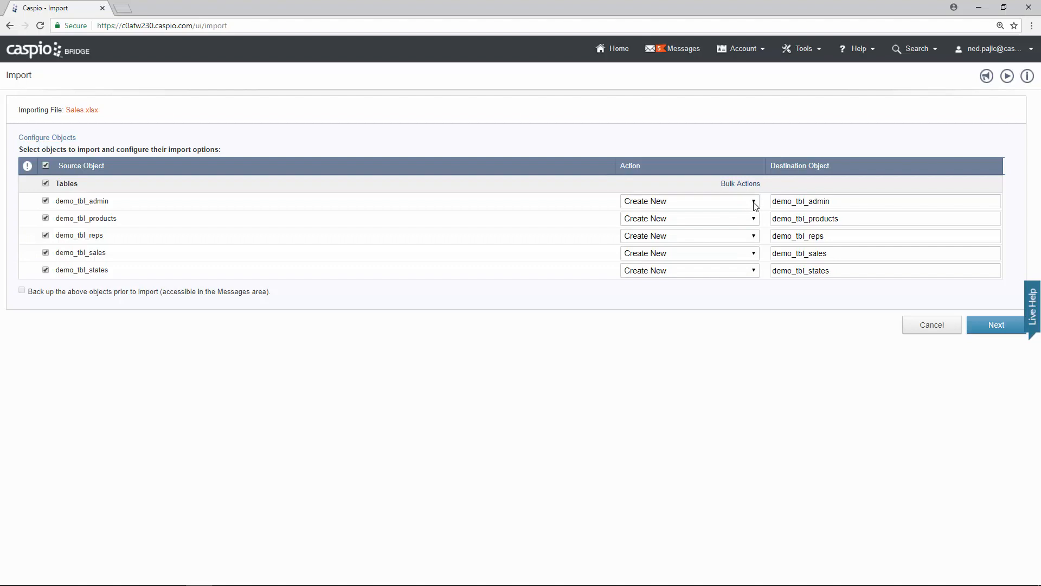
Step: Review demo_tbl_admin's import action and destination name, leaving it on Create New
left_click(753, 201)
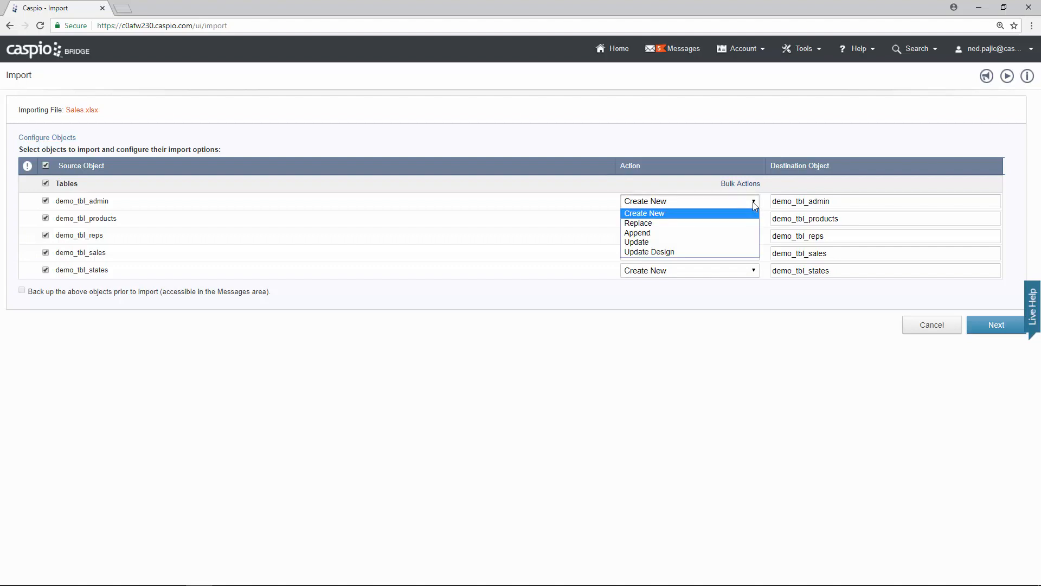
mouse_move(716, 232)
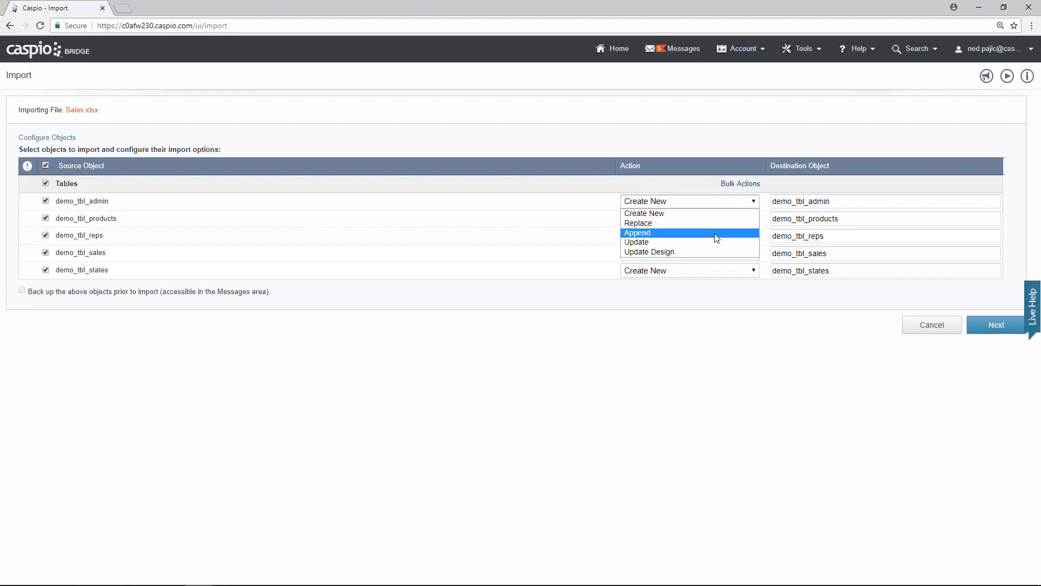
mouse_move(690, 252)
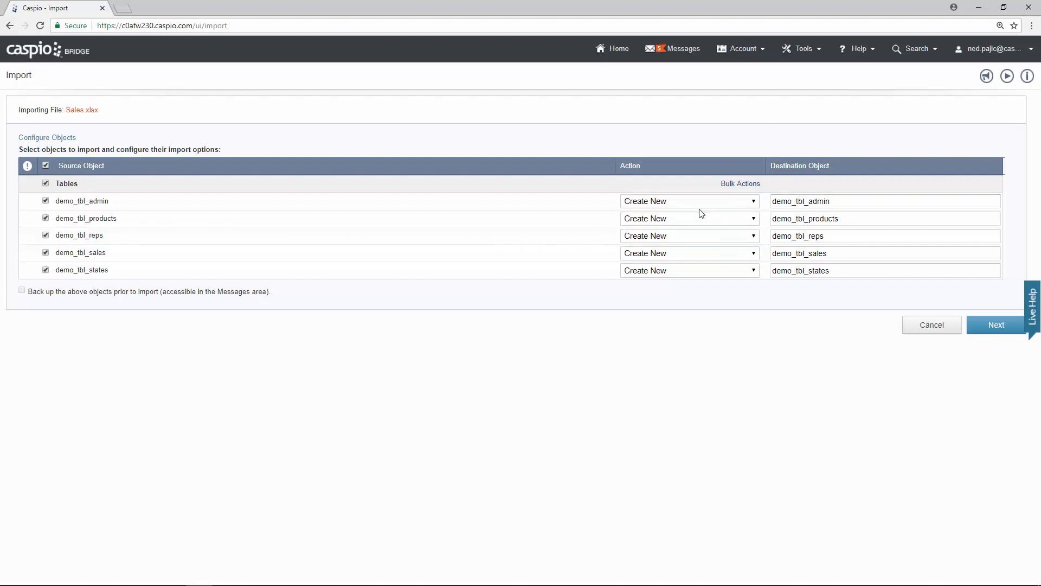
mouse_move(693, 243)
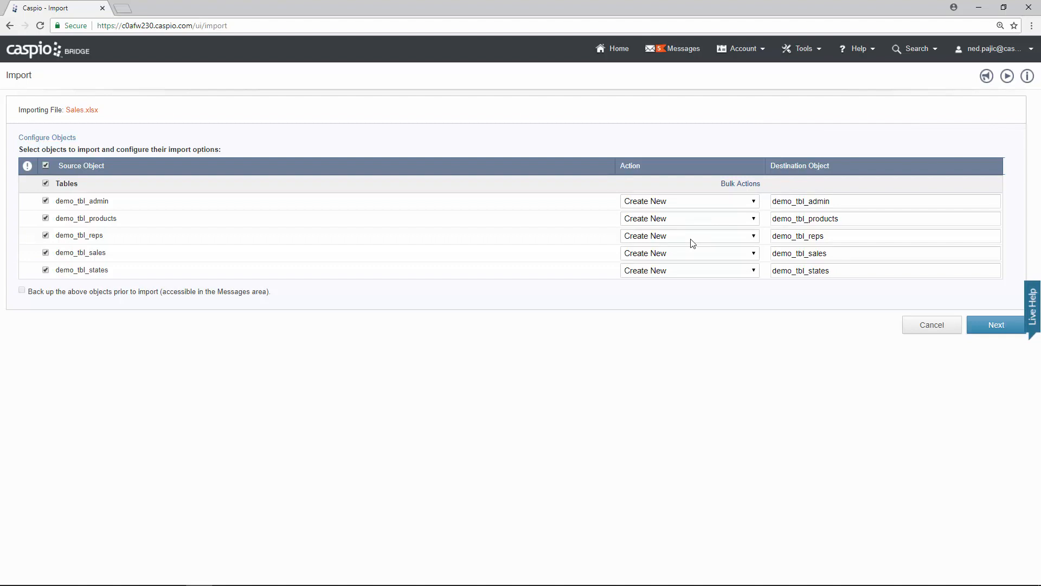
left_click(883, 202)
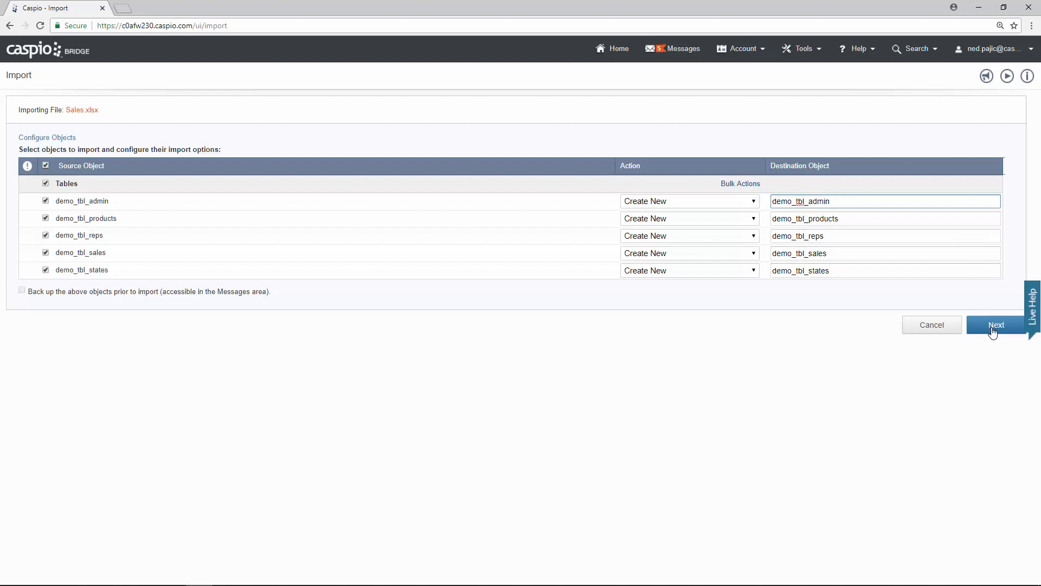
left_click(996, 324)
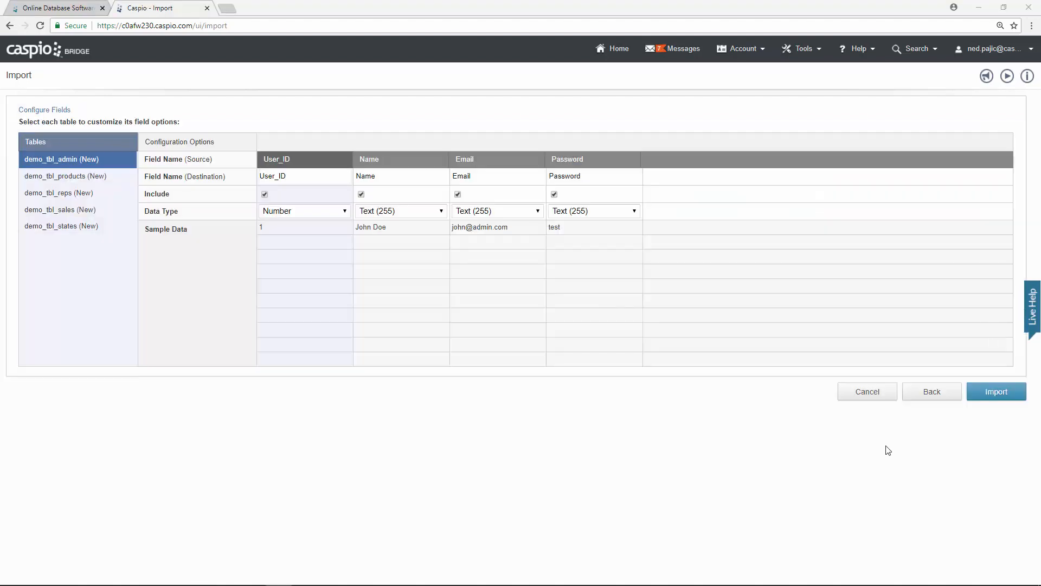
left_click(59, 193)
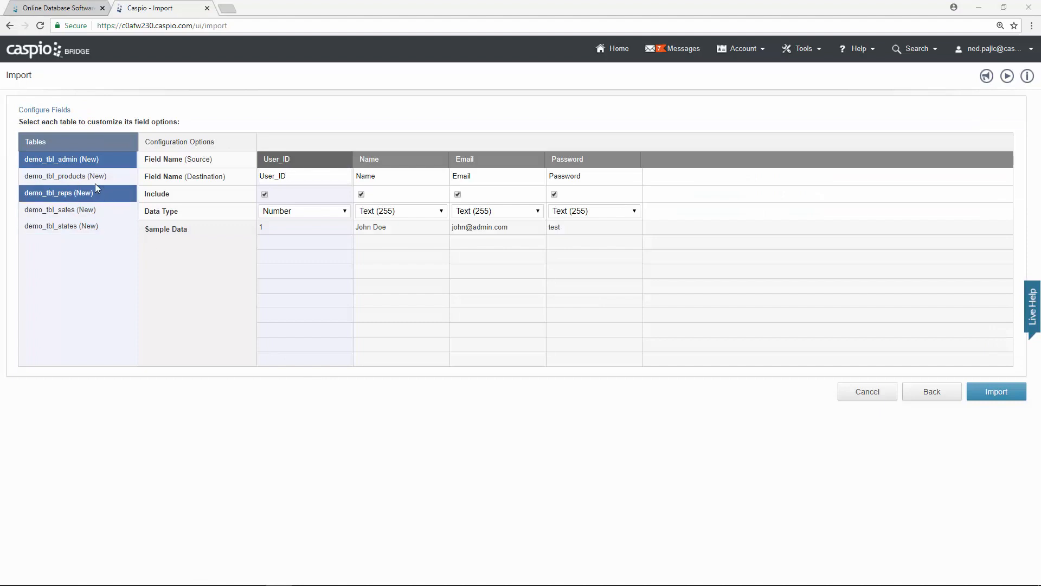
left_click(65, 176)
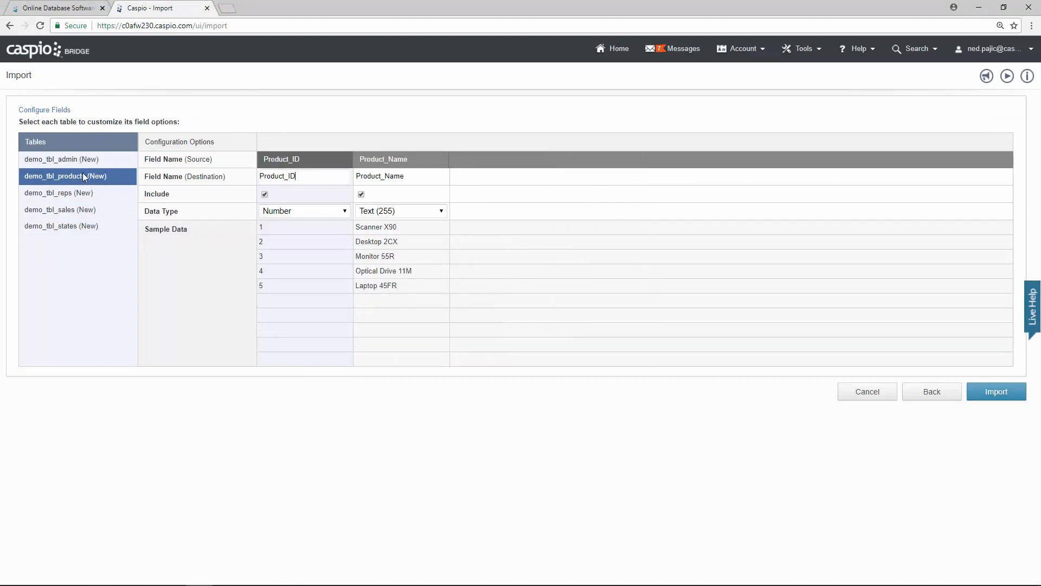
left_click(61, 158)
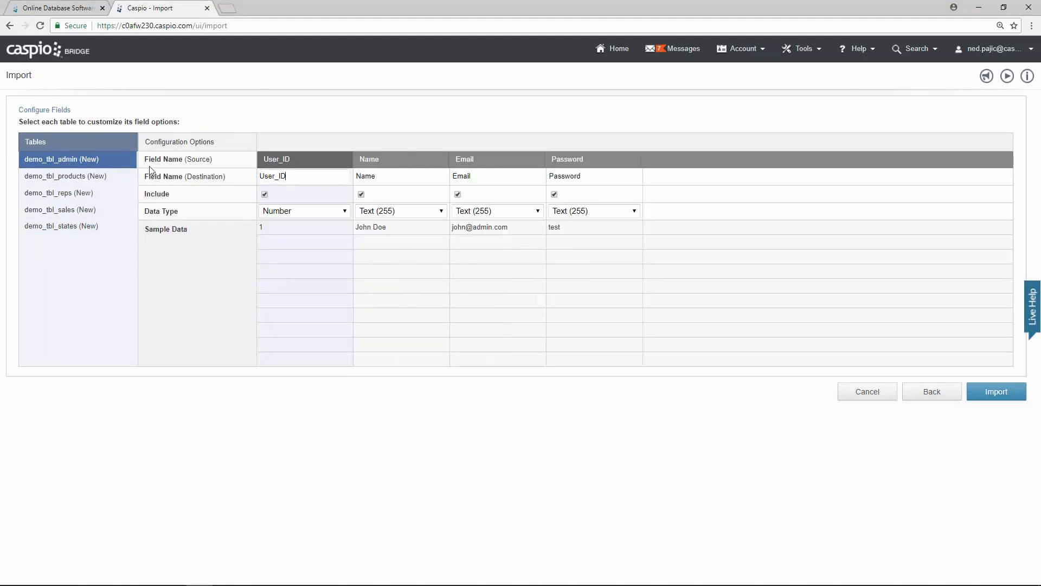
mouse_move(317, 158)
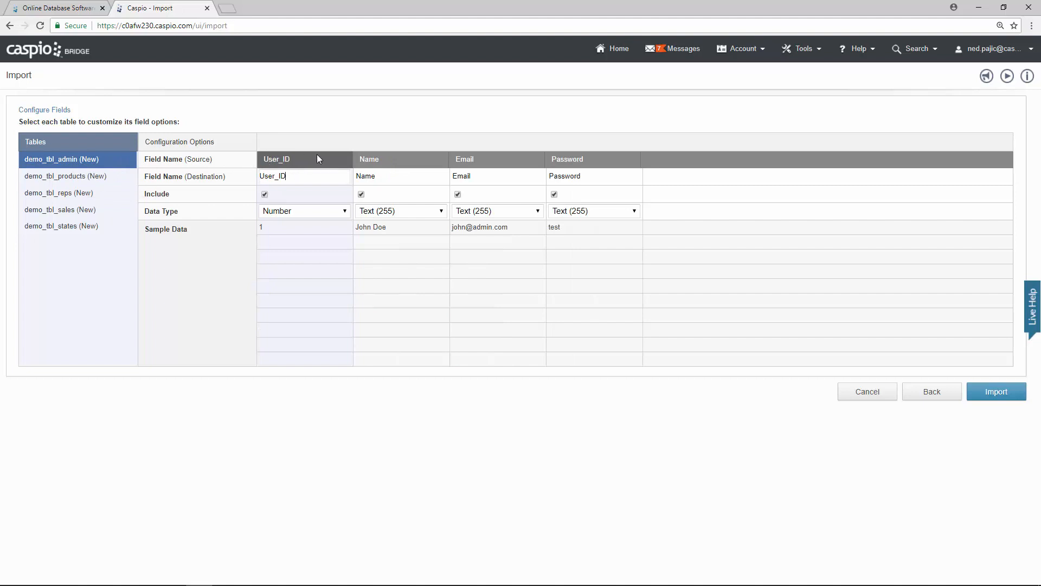
mouse_move(424, 162)
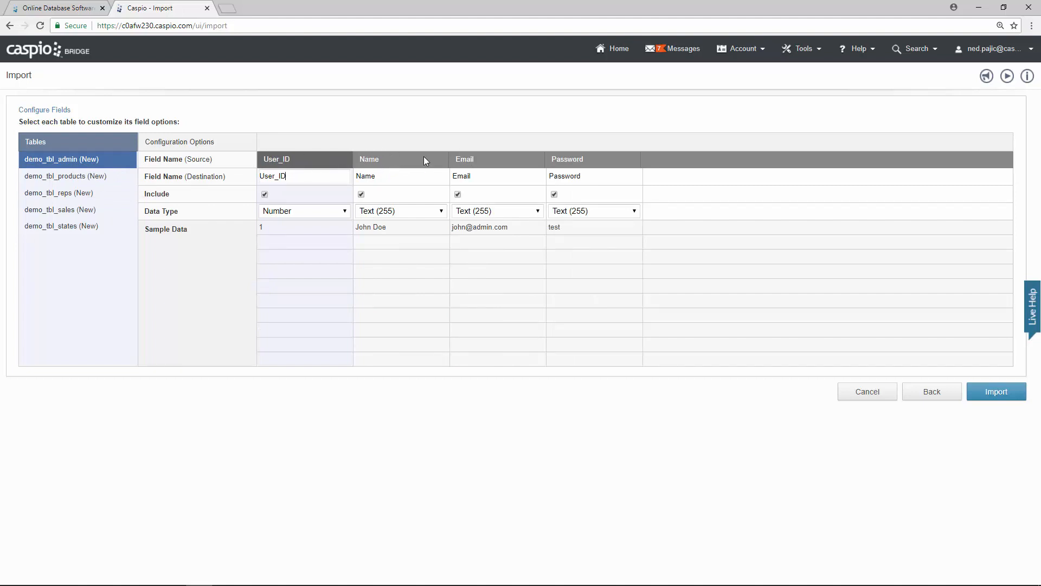
double_click(273, 175)
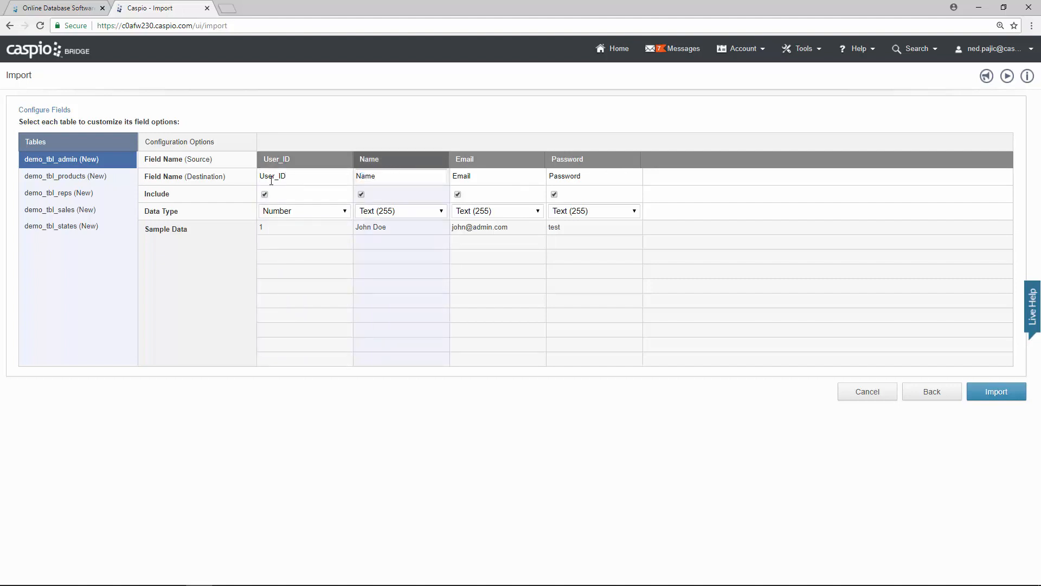
left_click(400, 176)
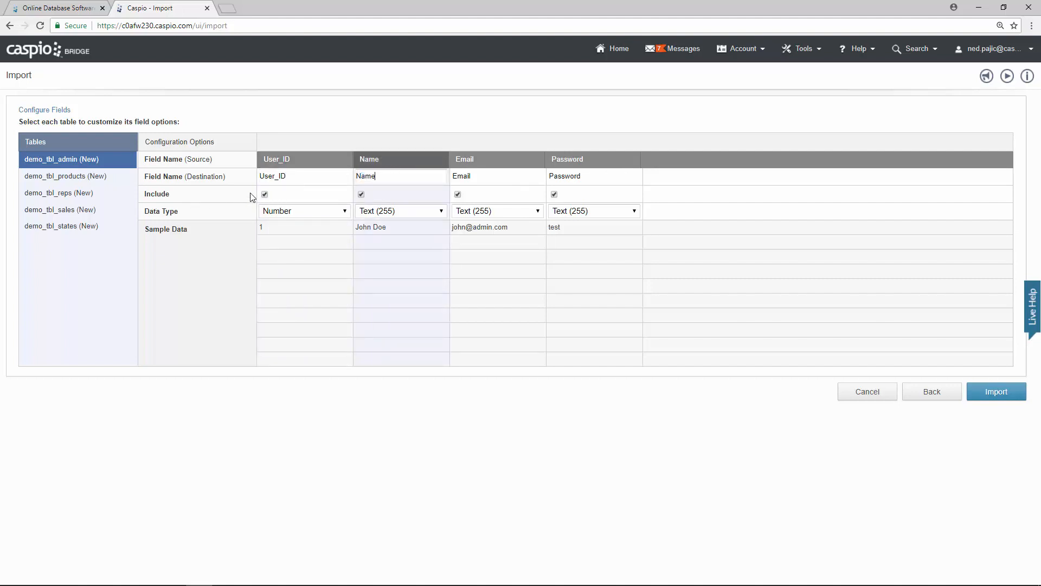
mouse_move(444, 202)
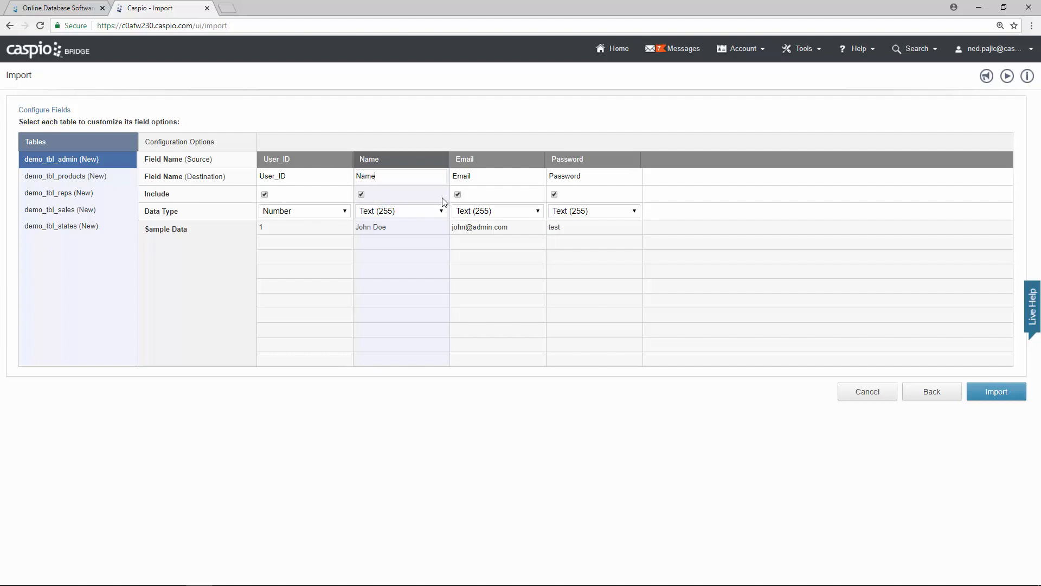
left_click(457, 194)
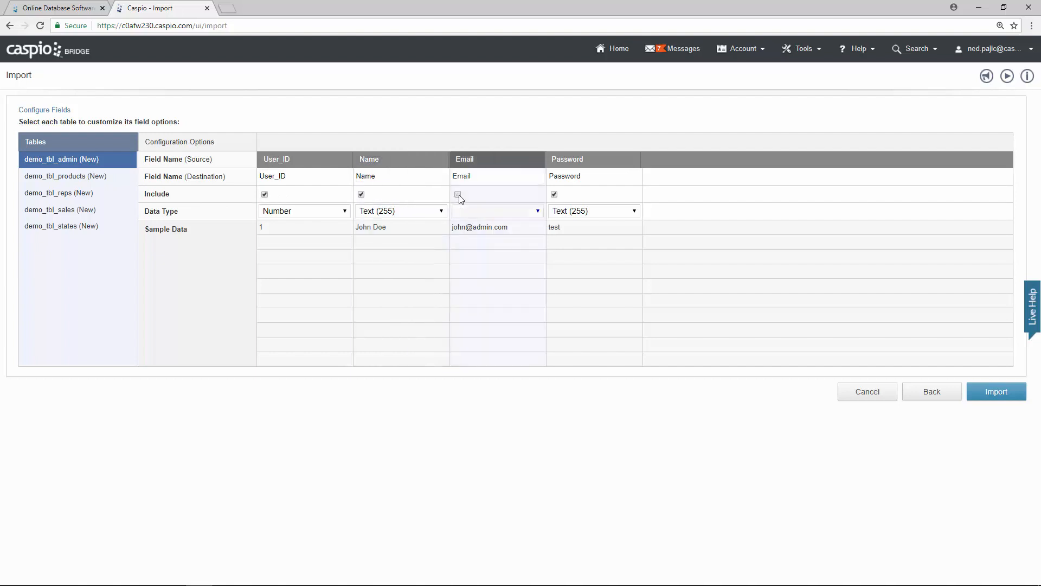
left_click(458, 194)
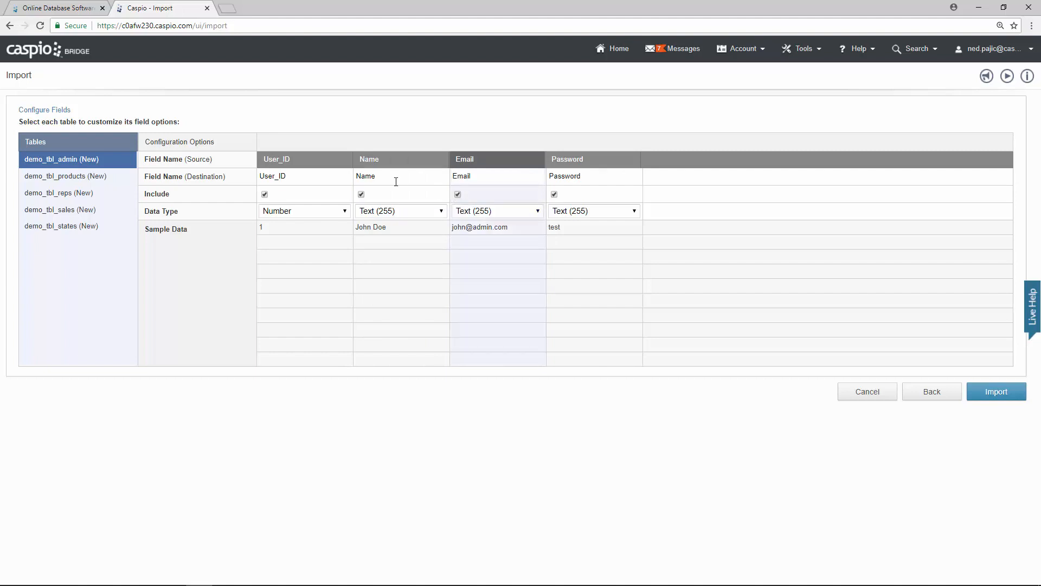
mouse_move(174, 221)
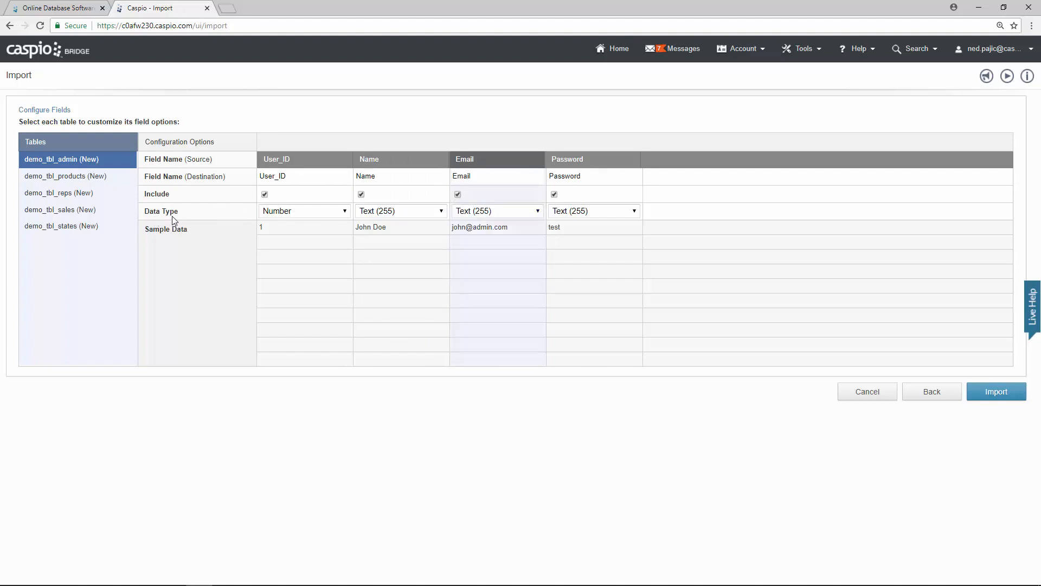
mouse_move(369, 170)
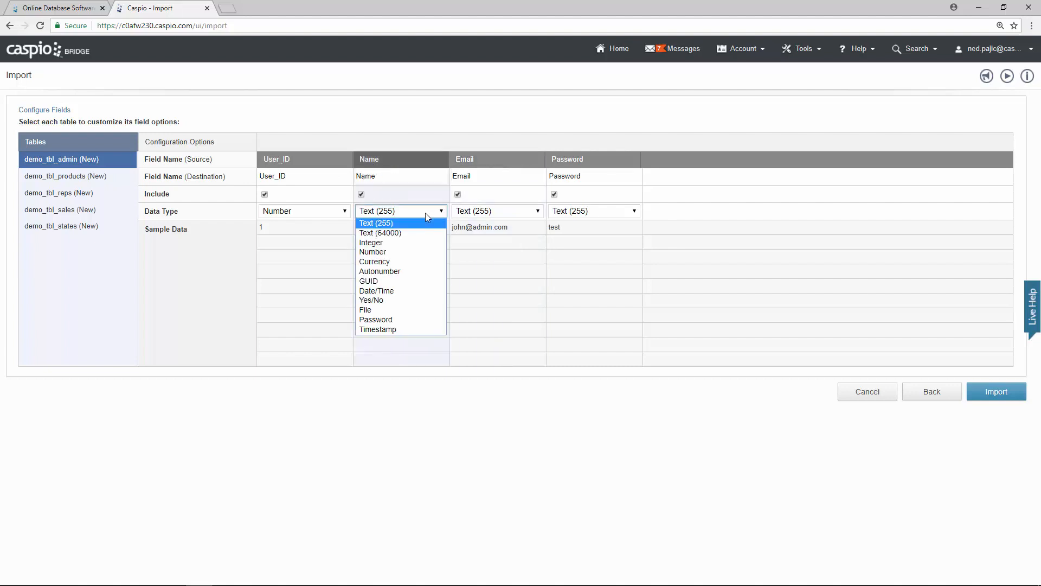
left_click(375, 222)
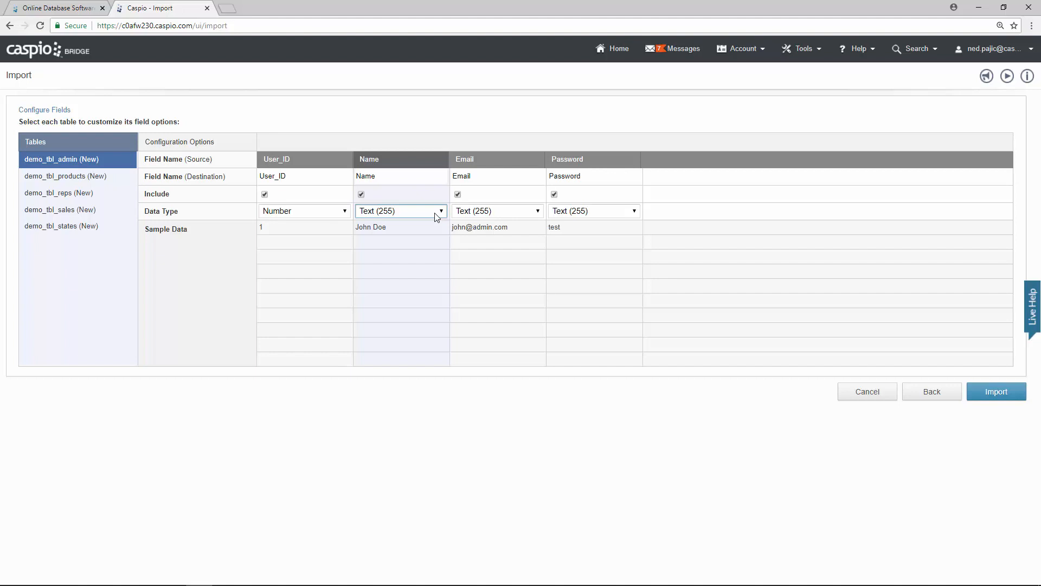
mouse_move(246, 163)
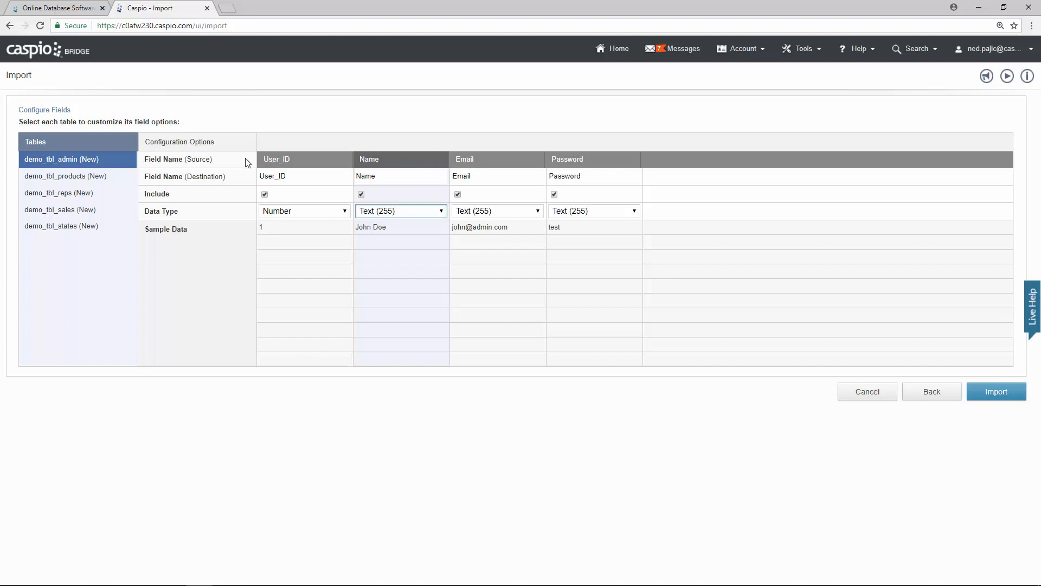
mouse_move(877, 480)
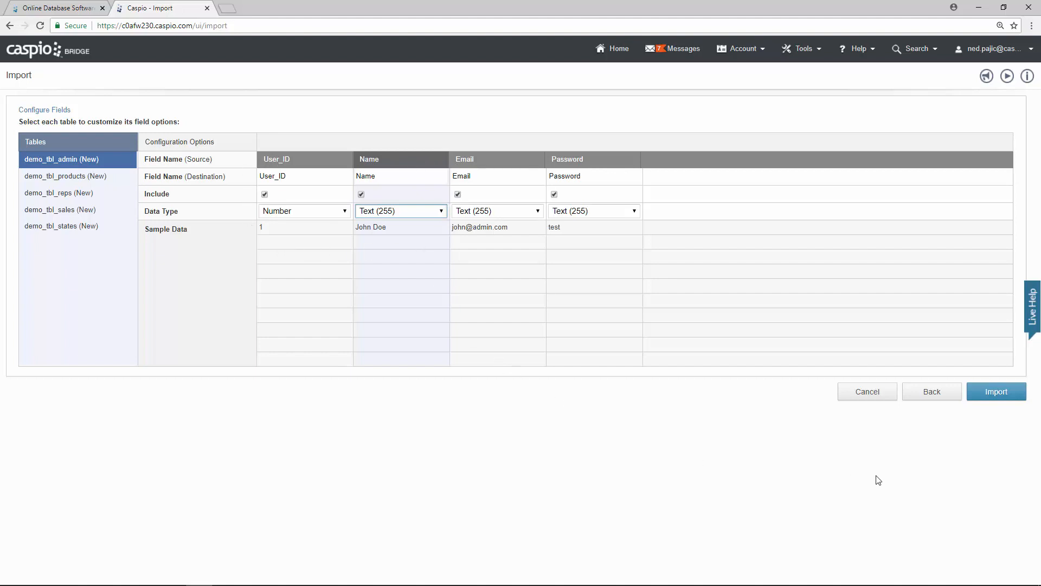
mouse_move(559, 251)
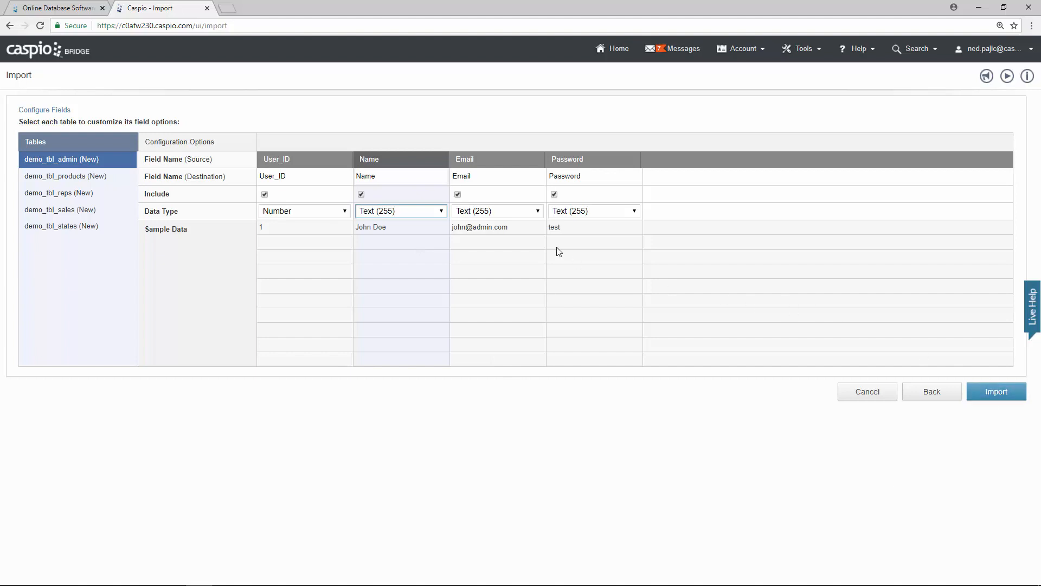
mouse_move(234, 142)
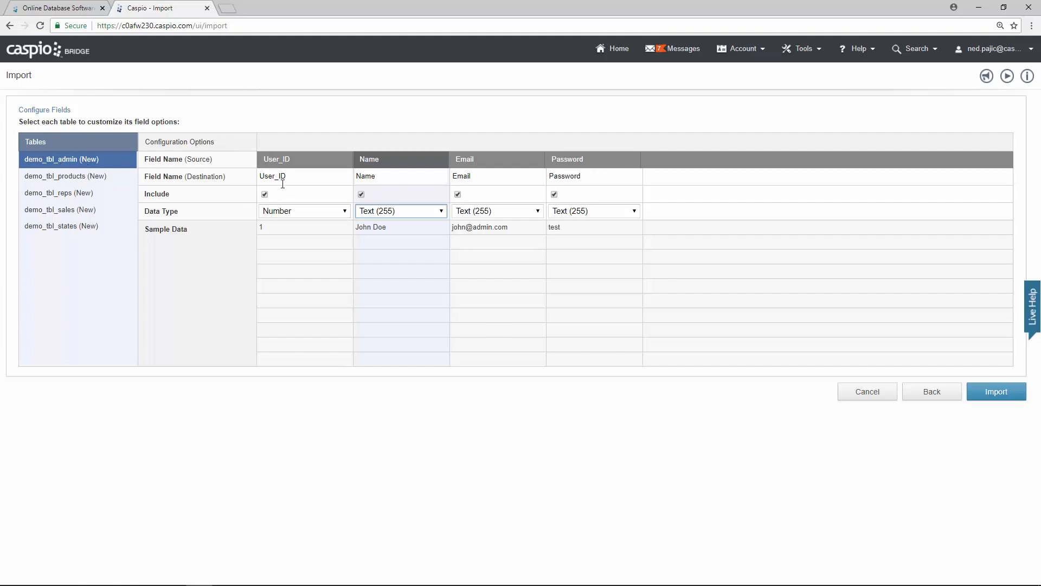
Step: Set the User_ID field of demo_tbl_admin to the Autonumber data type
left_click(303, 211)
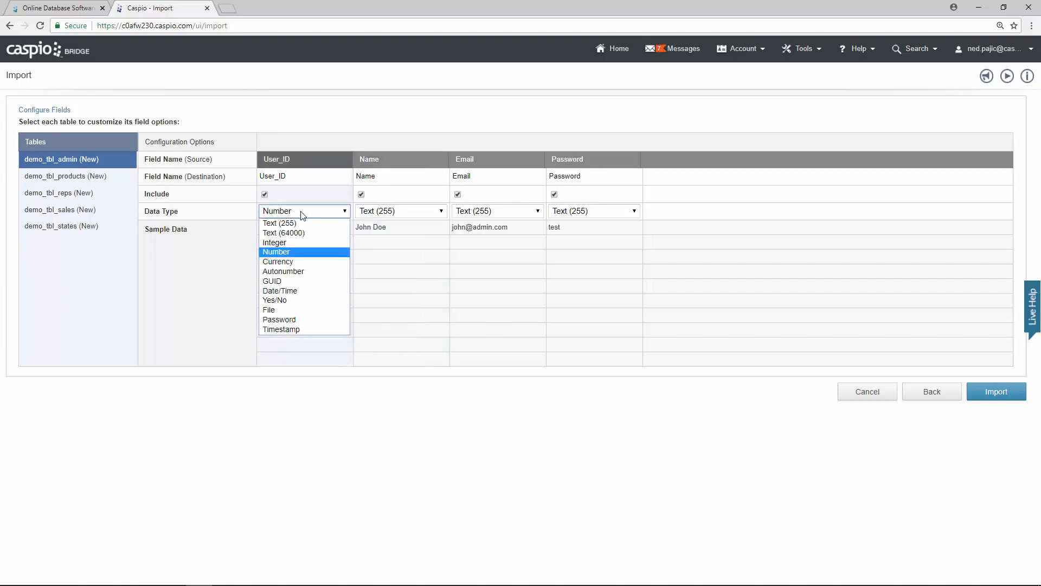
left_click(283, 272)
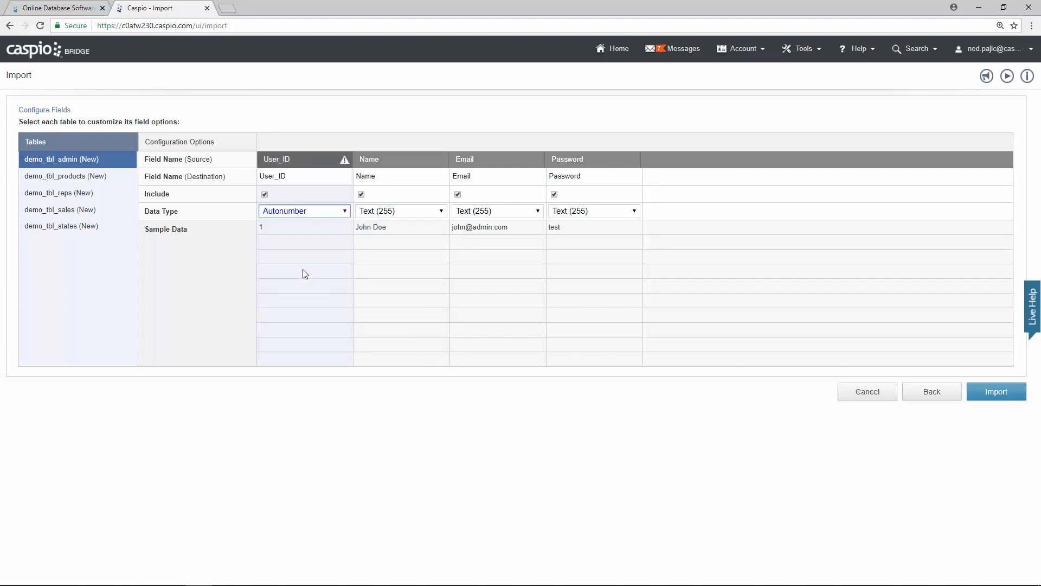
mouse_move(380, 277)
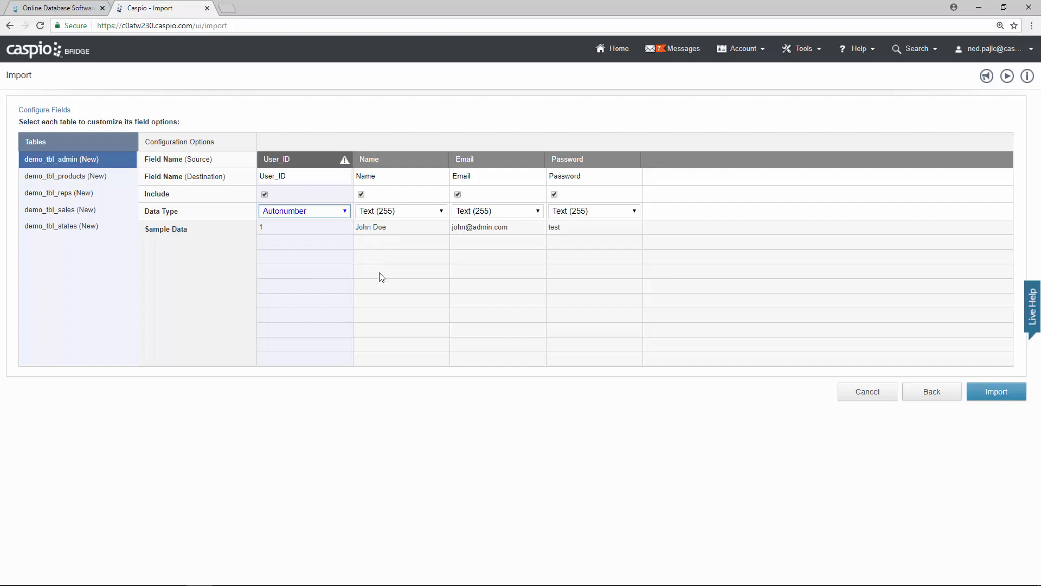
mouse_move(271, 223)
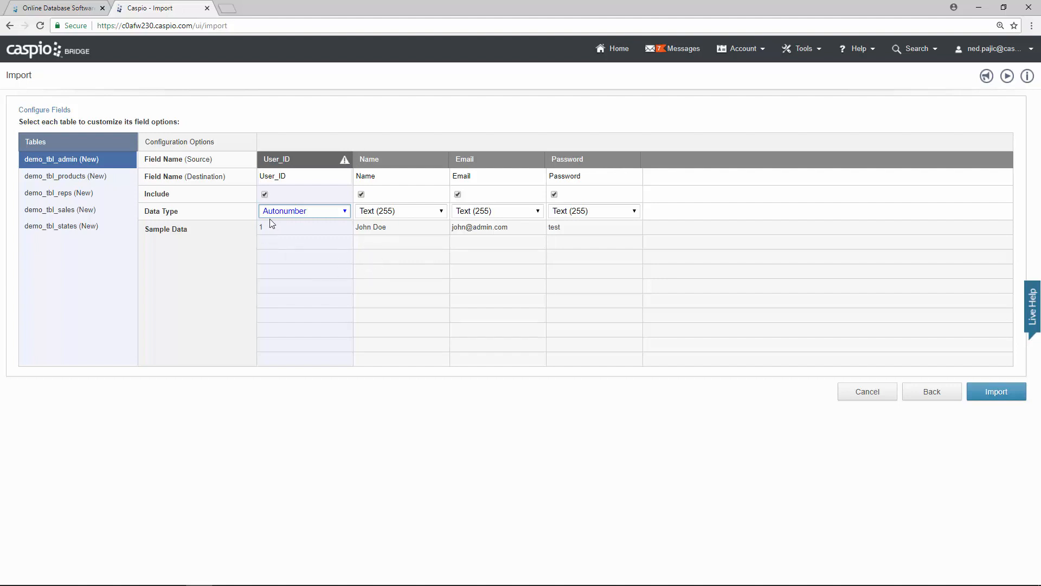
mouse_move(264, 248)
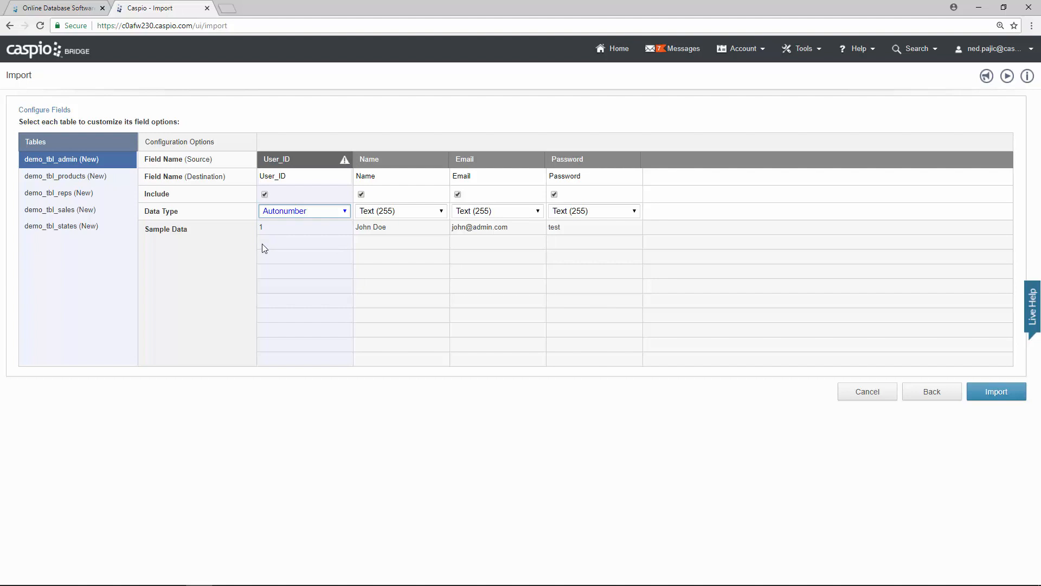
mouse_move(267, 264)
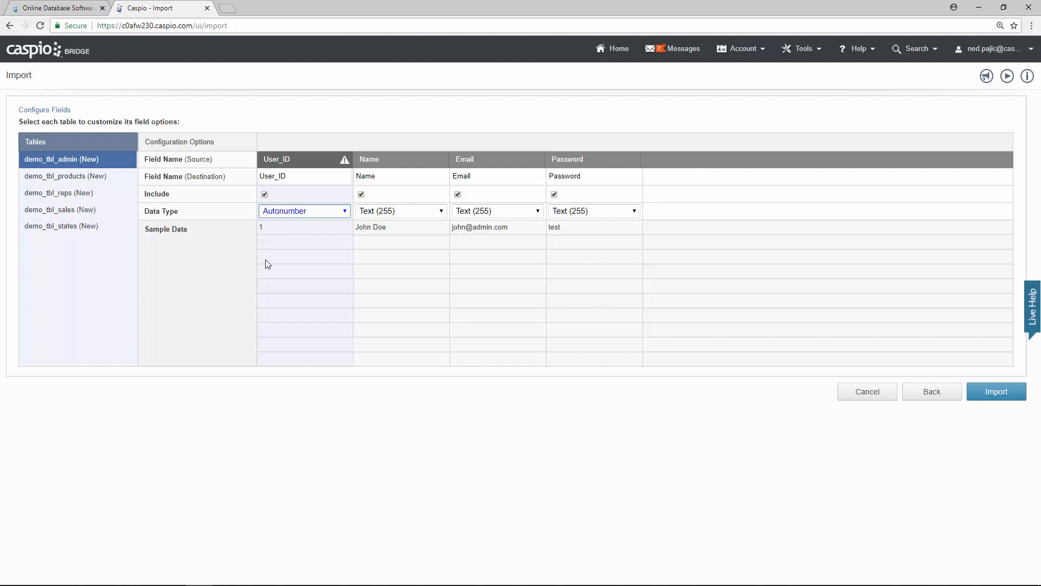
mouse_move(299, 222)
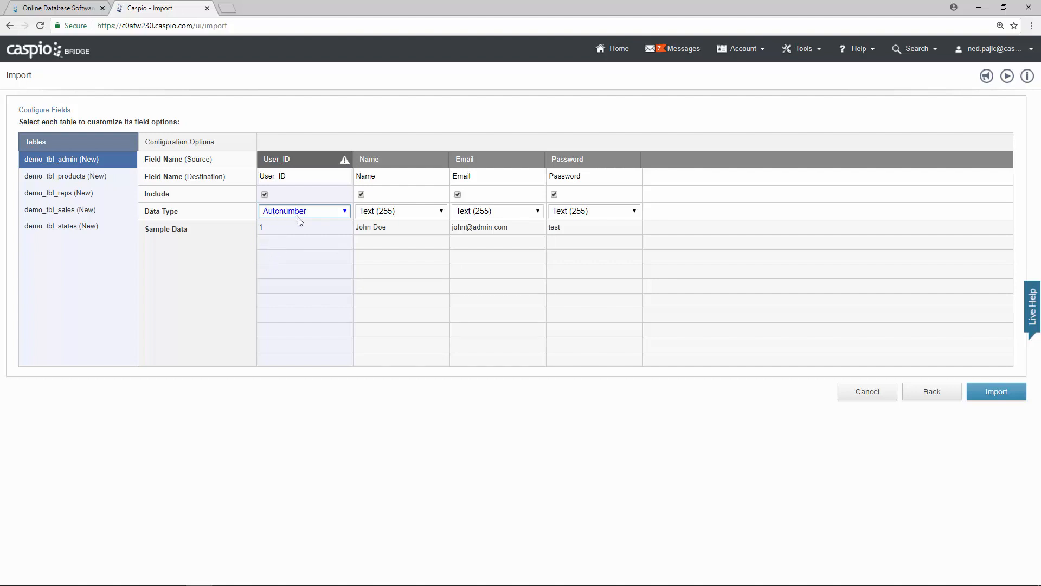
mouse_move(261, 247)
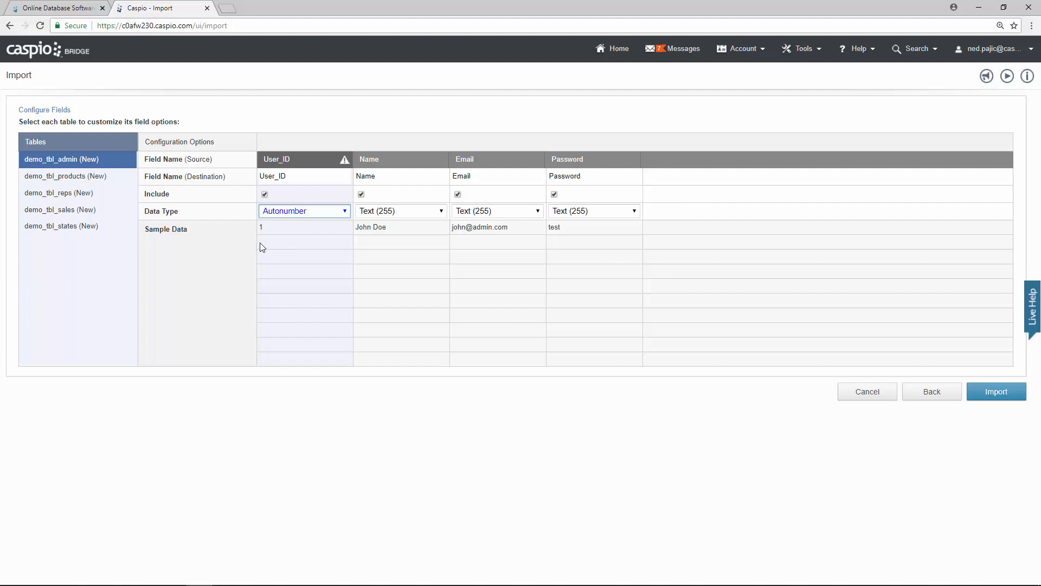
mouse_move(266, 264)
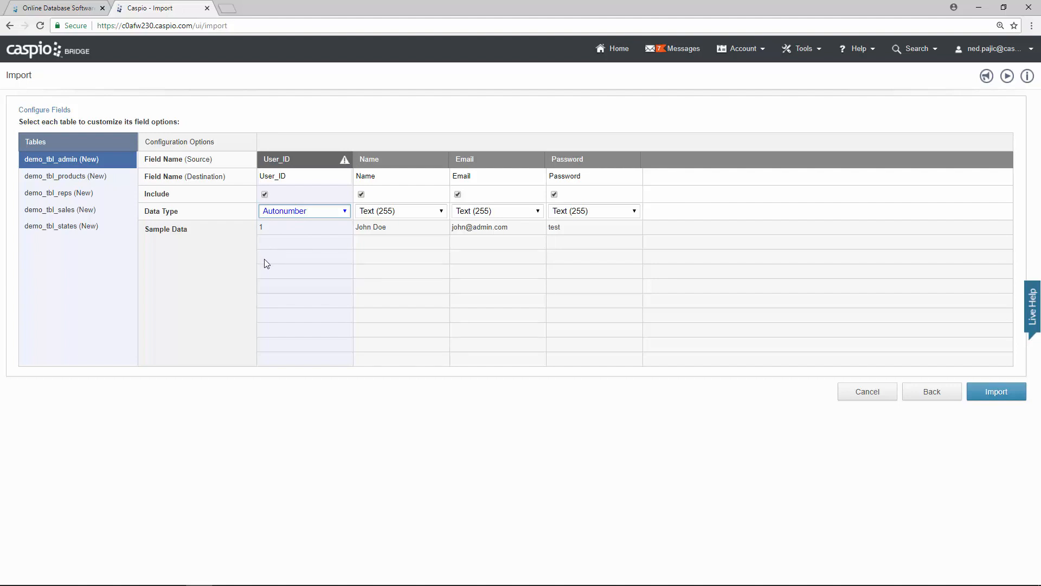
mouse_move(273, 279)
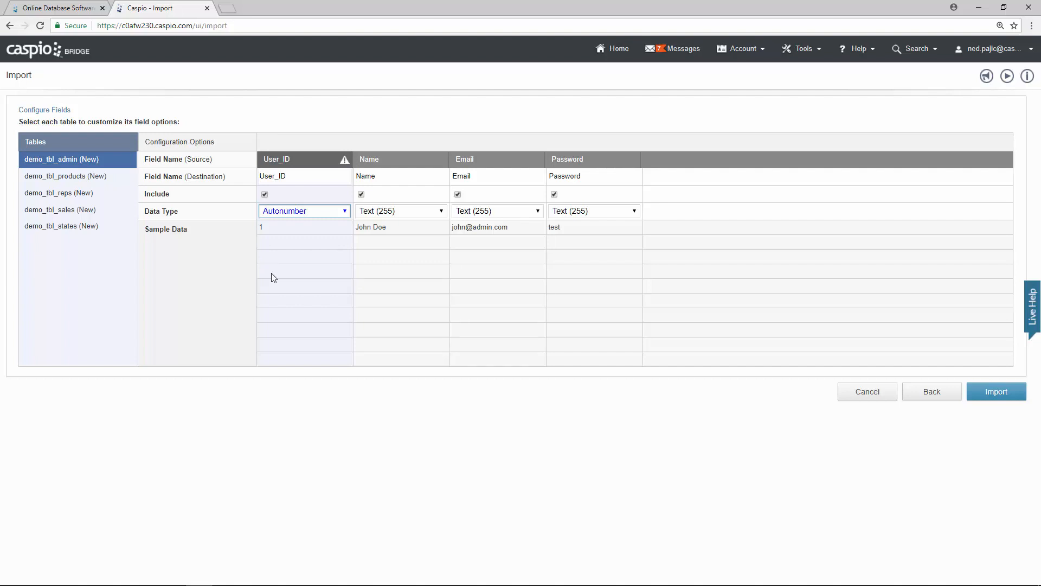
mouse_move(623, 294)
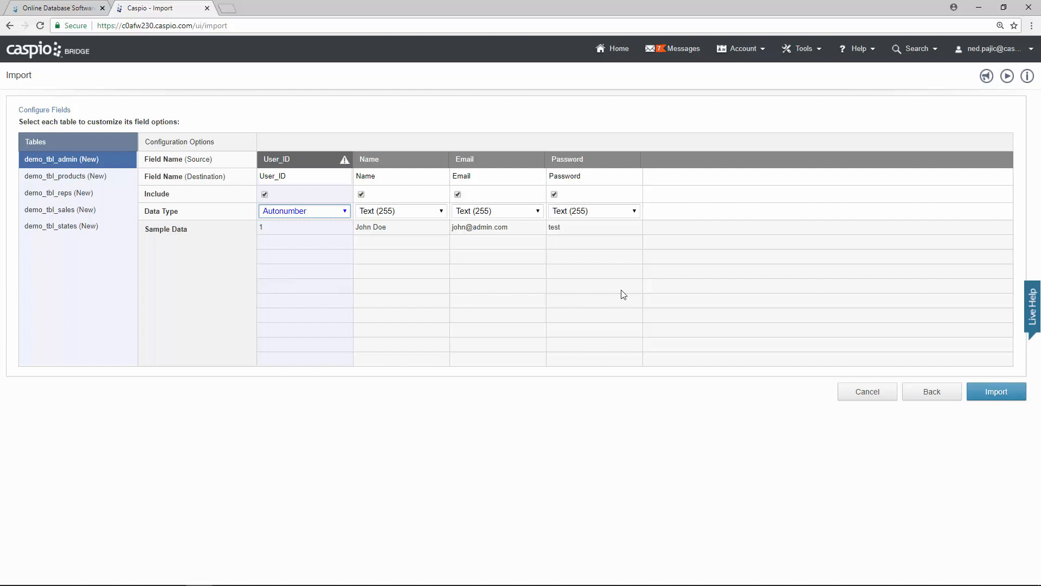
Step: Set the Password field of demo_tbl_admin to the Password data type
left_click(631, 211)
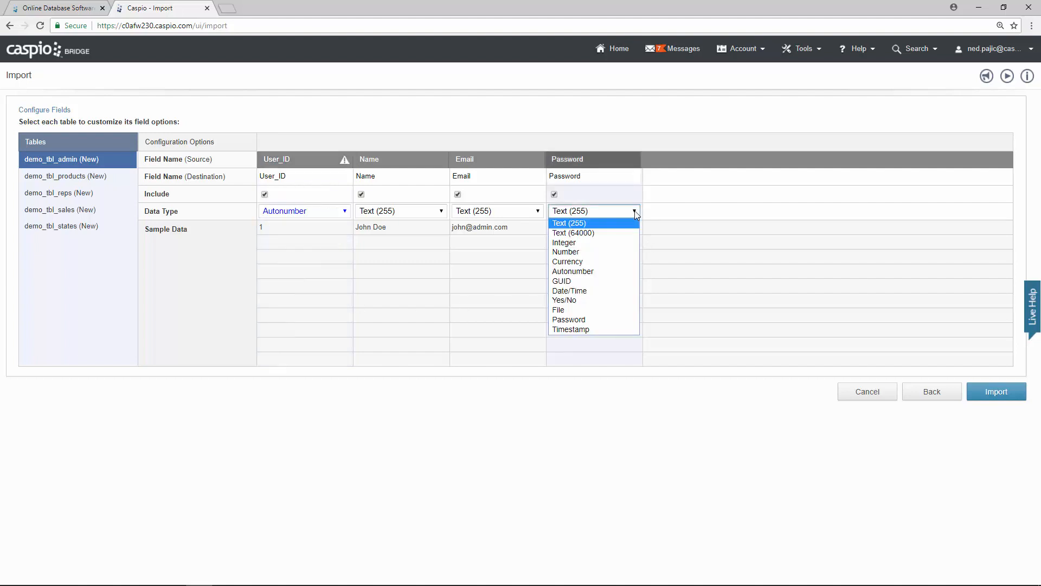
mouse_move(669, 293)
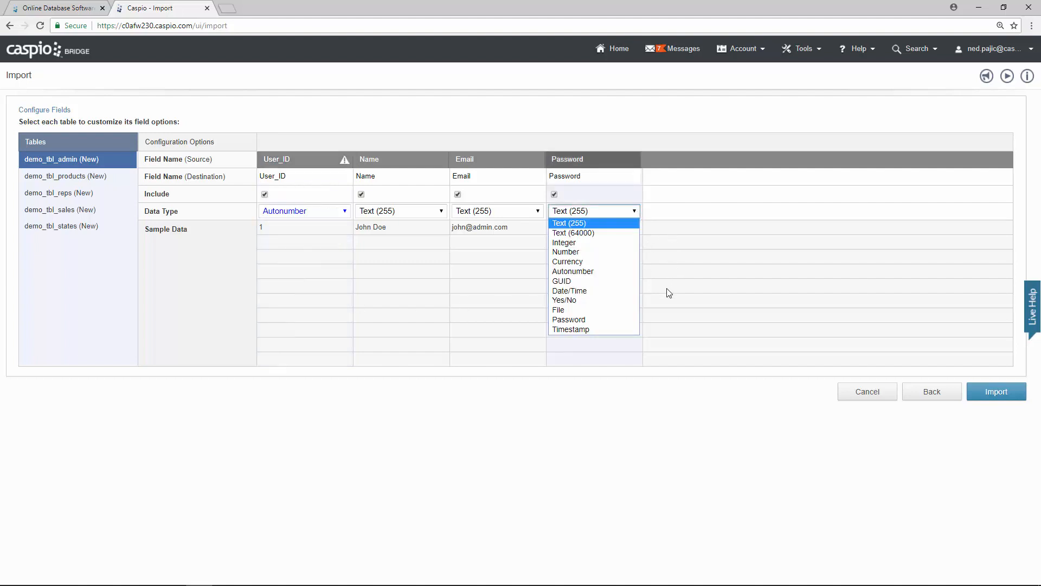
left_click(568, 319)
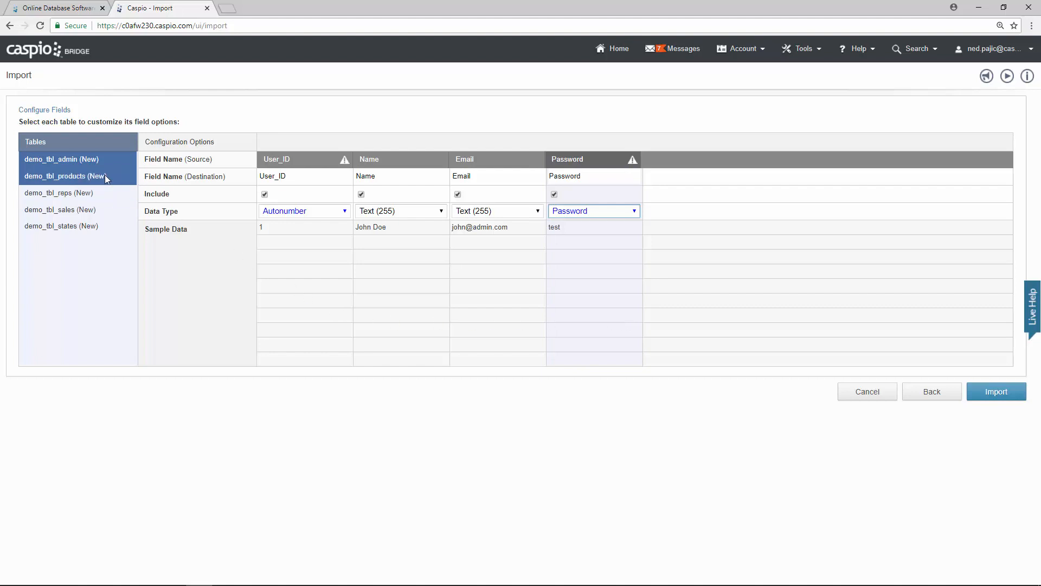
Step: In demo_tbl_products, set Product_ID to the Autonumber data type
left_click(60, 176)
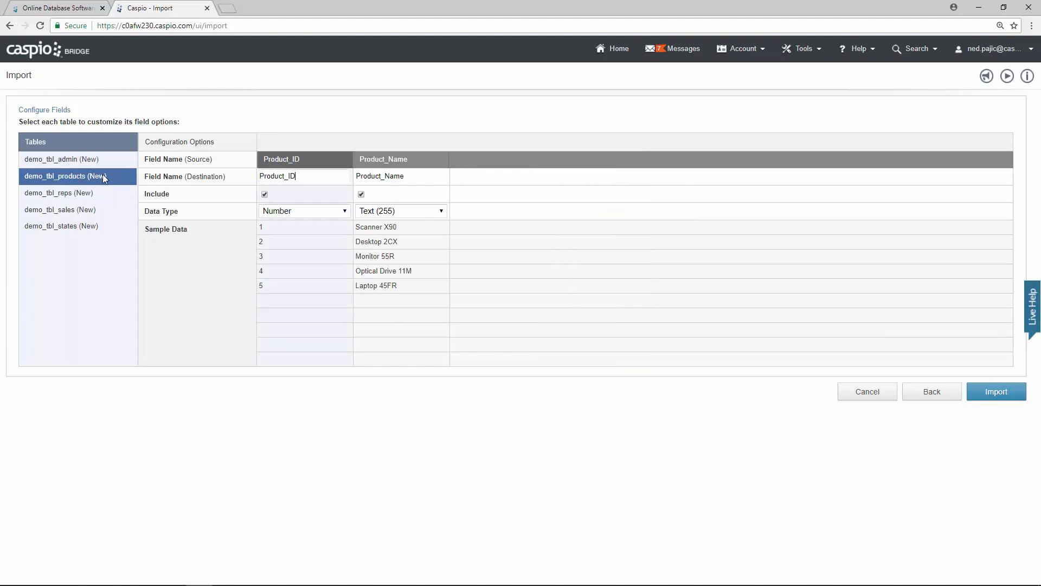
mouse_move(324, 226)
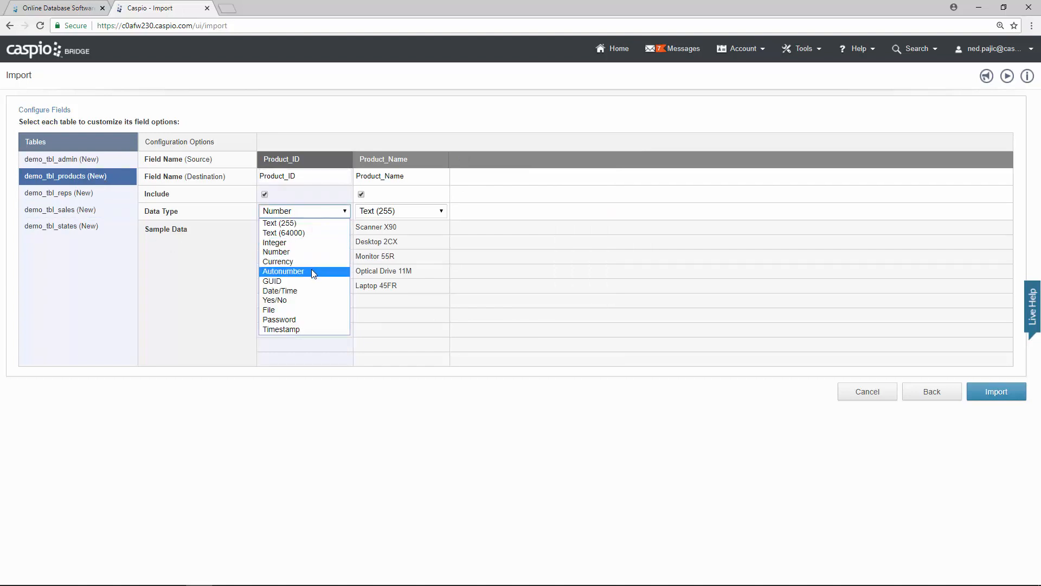
left_click(283, 272)
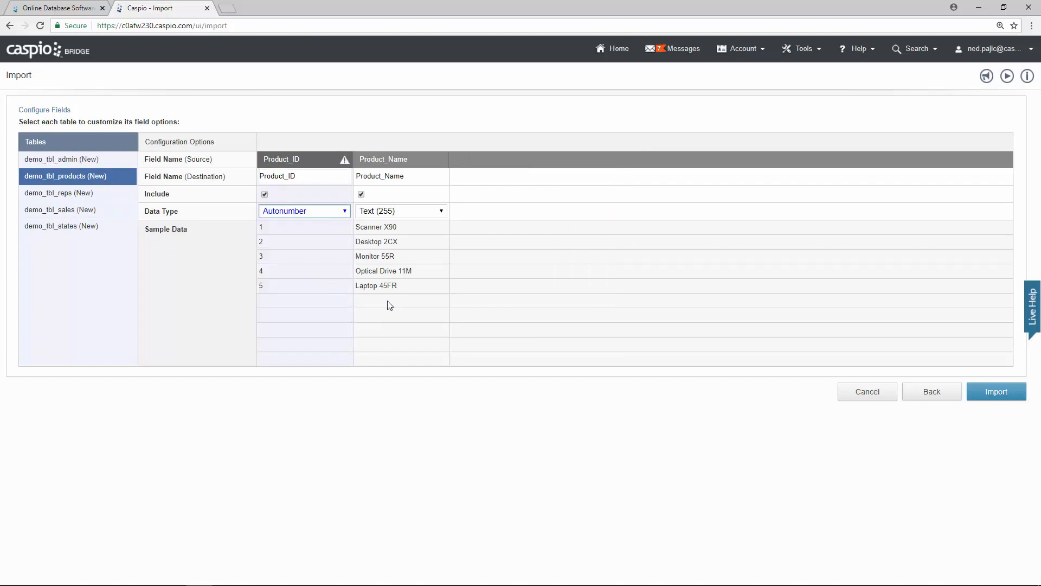
mouse_move(273, 306)
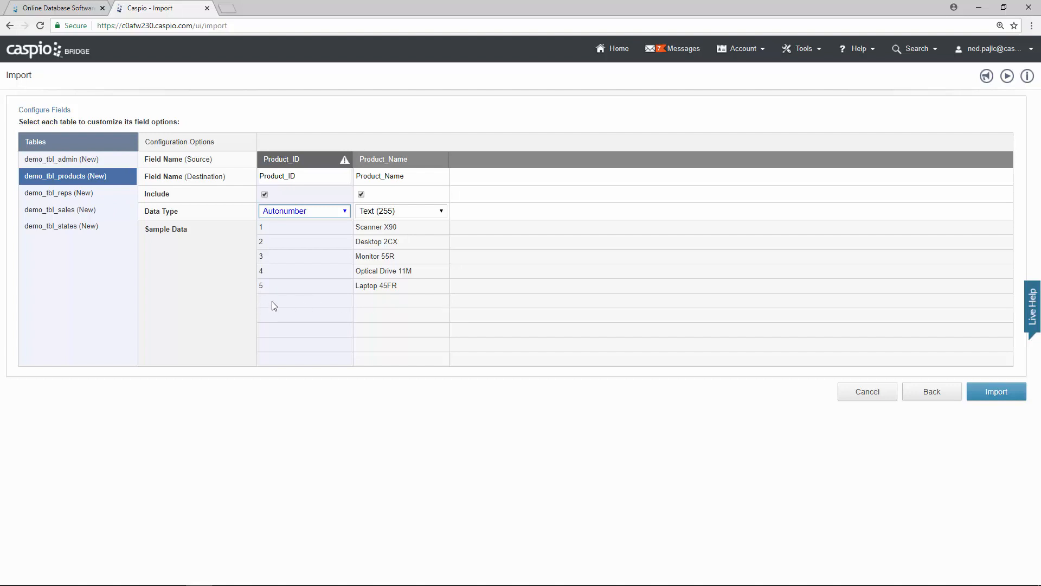
mouse_move(187, 304)
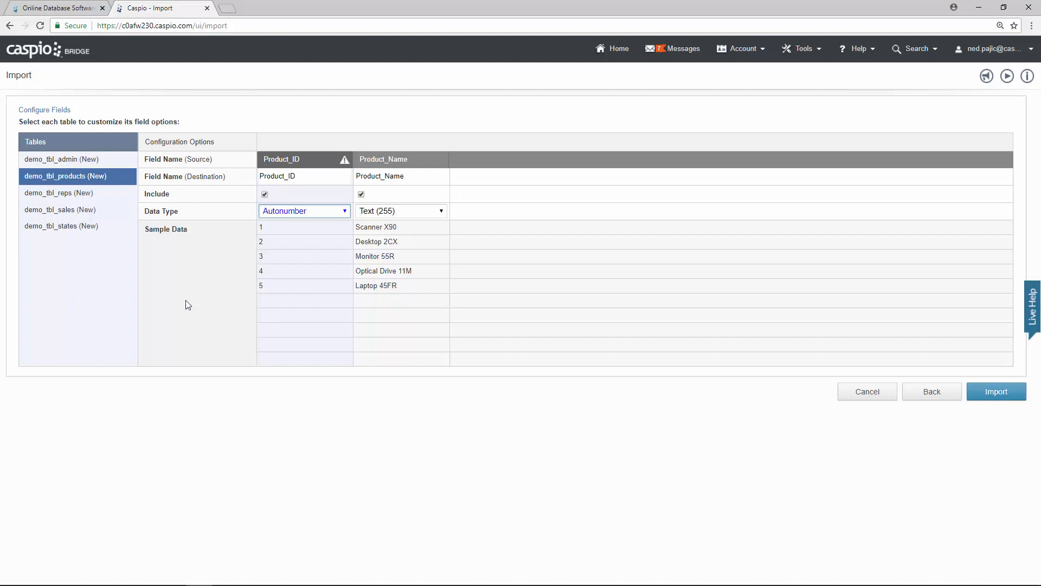
Step: In demo_tbl_reps, set Rep_ID to Autonumber and Password to the Password data type
left_click(58, 193)
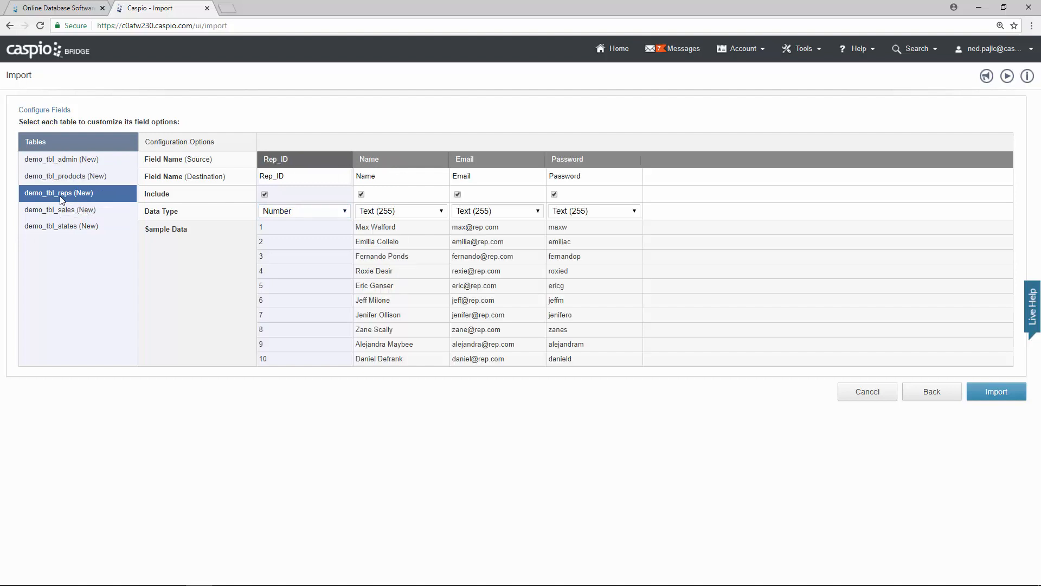
mouse_move(382, 282)
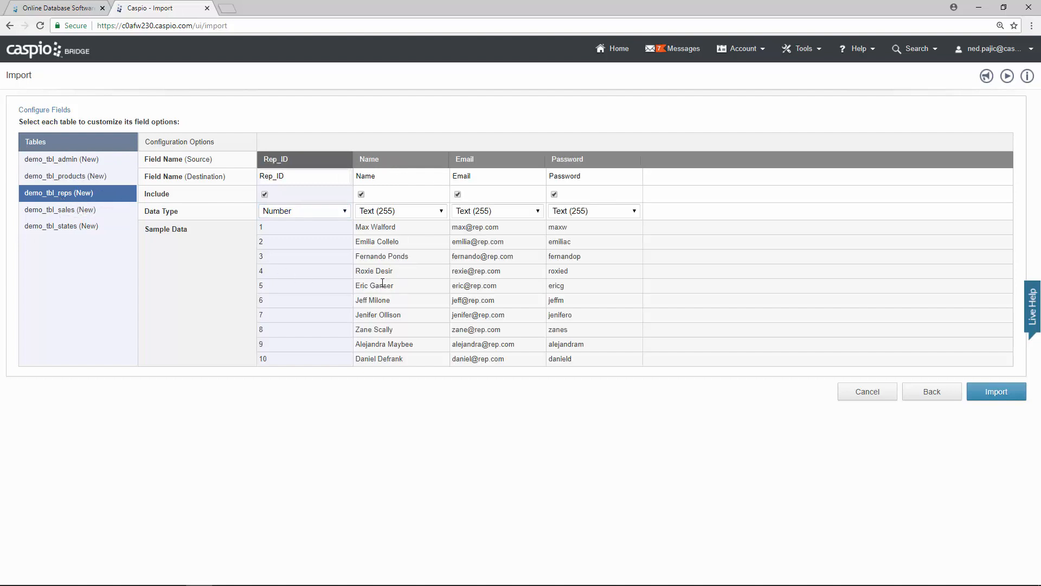
mouse_move(335, 265)
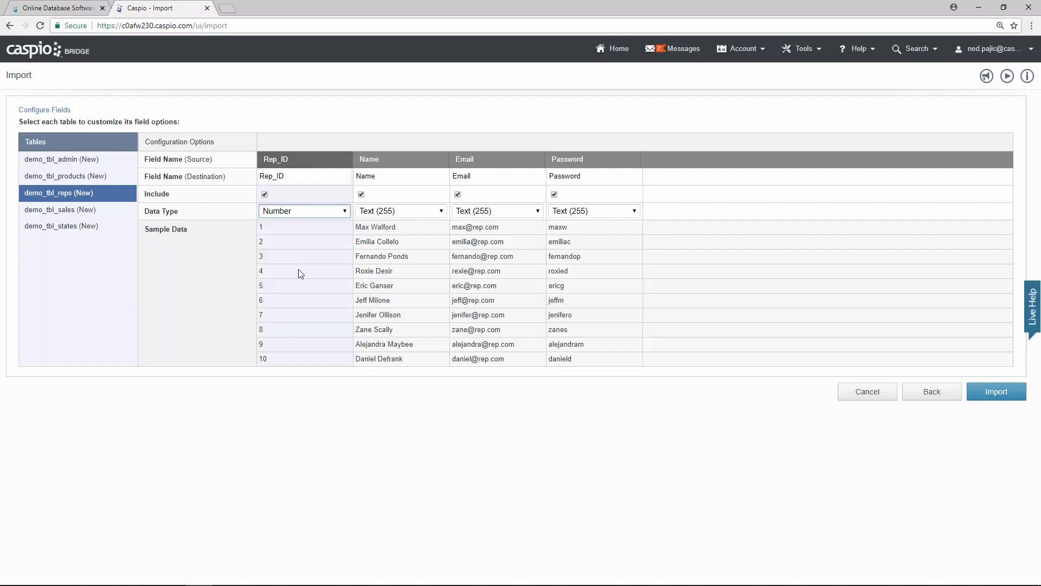
left_click(303, 211)
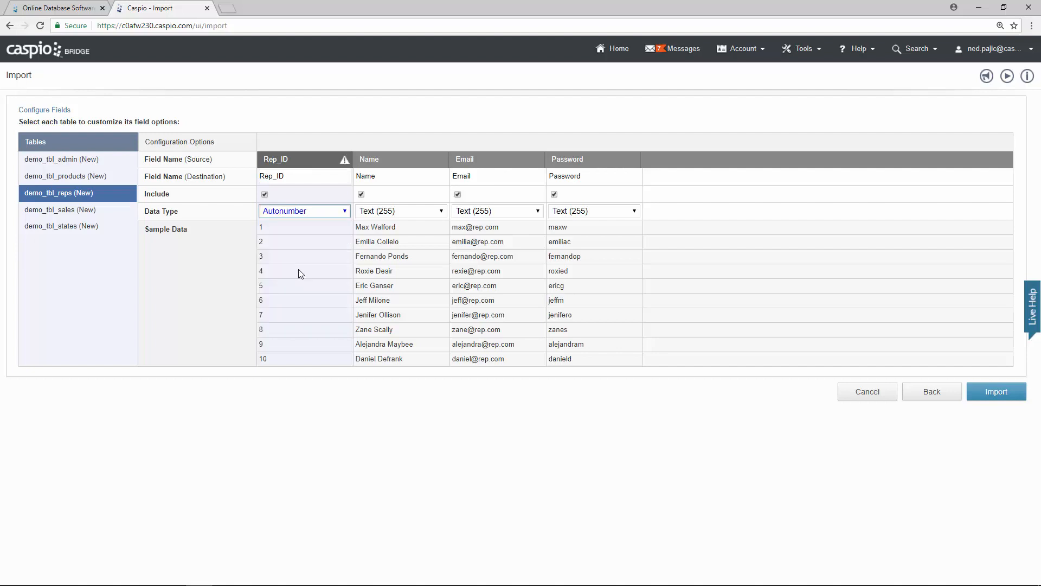
mouse_move(643, 220)
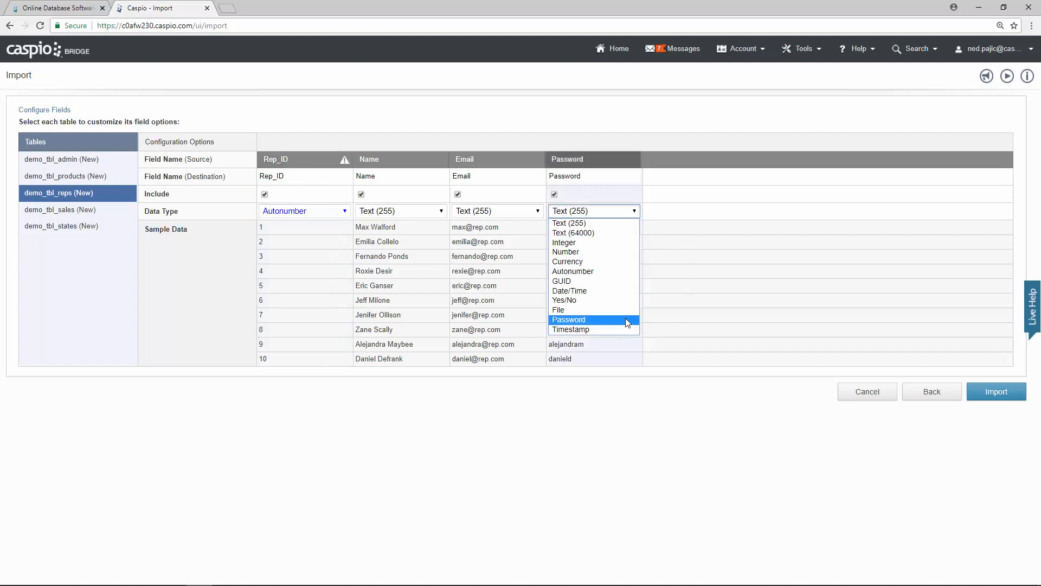
left_click(567, 318)
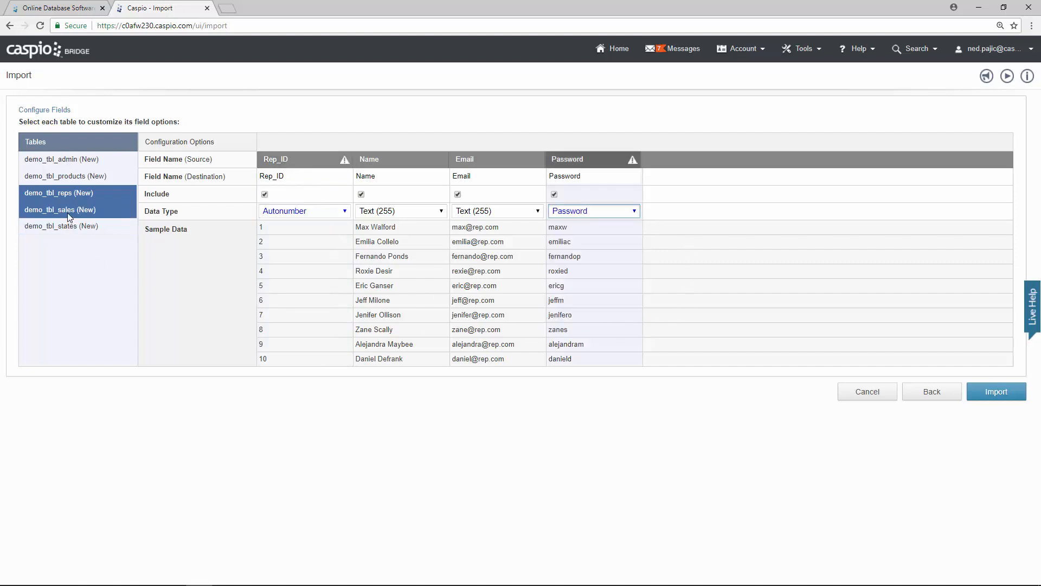
Step: Set Sale_ID to Autonumber and Rep_ID to Integer in demo_tbl_sales
left_click(60, 209)
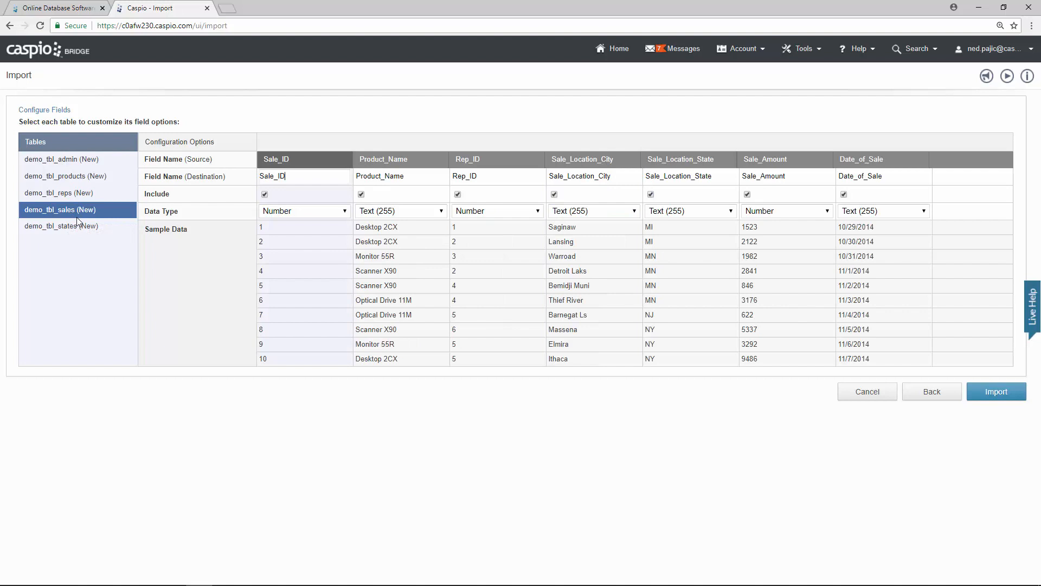
mouse_move(78, 218)
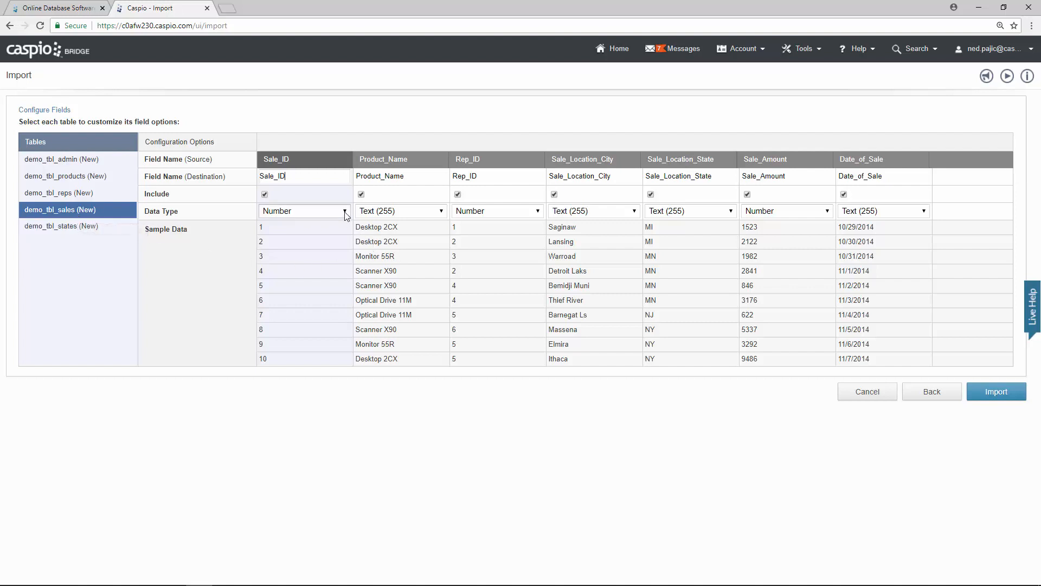
left_click(303, 210)
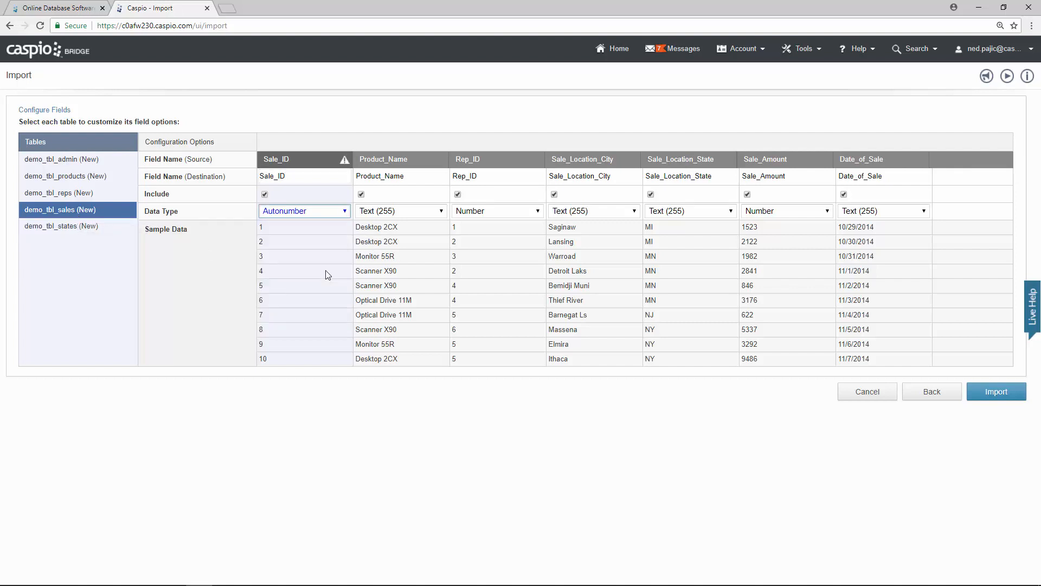
mouse_move(521, 217)
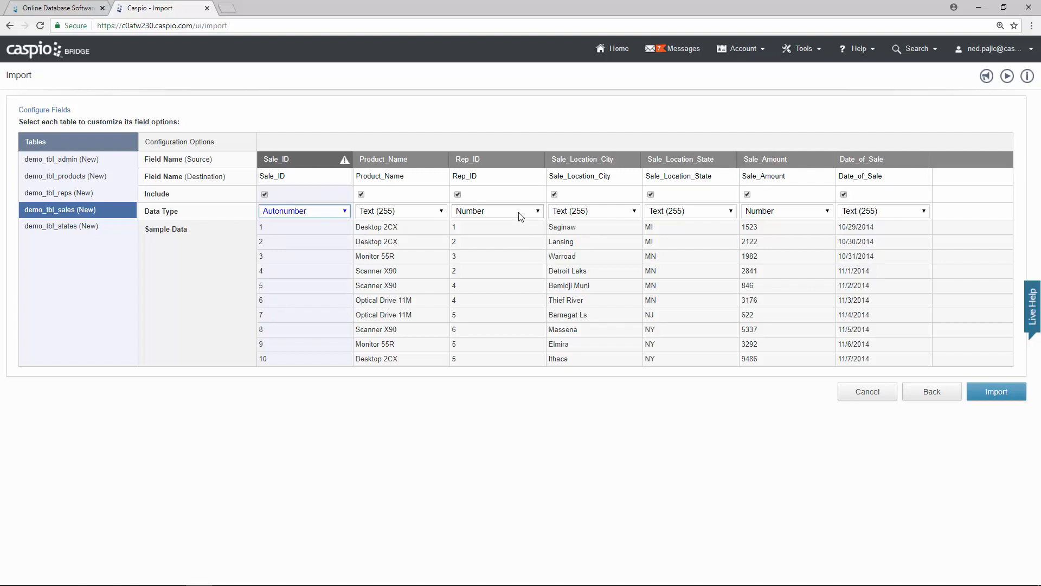
left_click(496, 211)
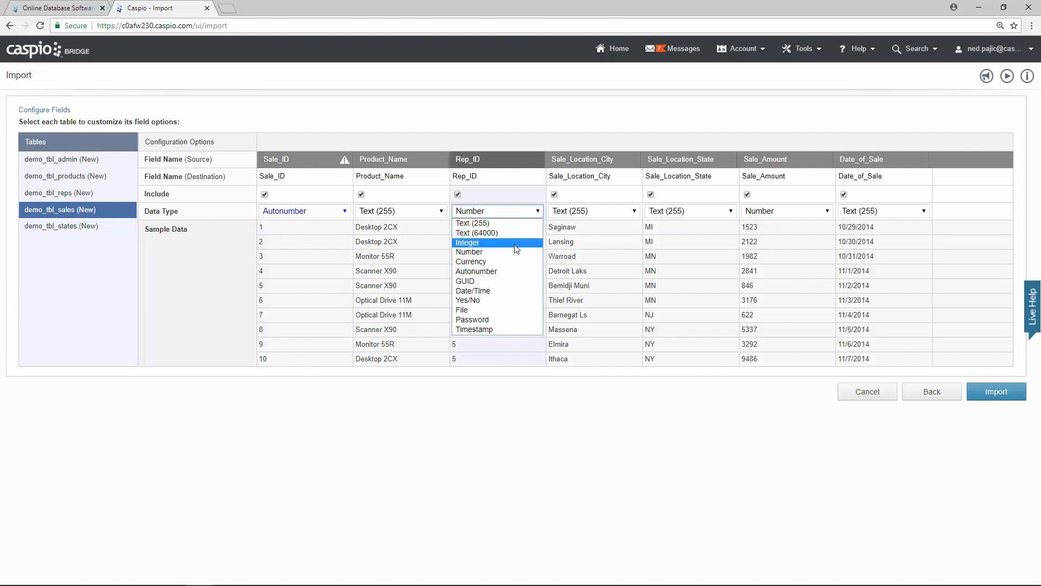
left_click(466, 242)
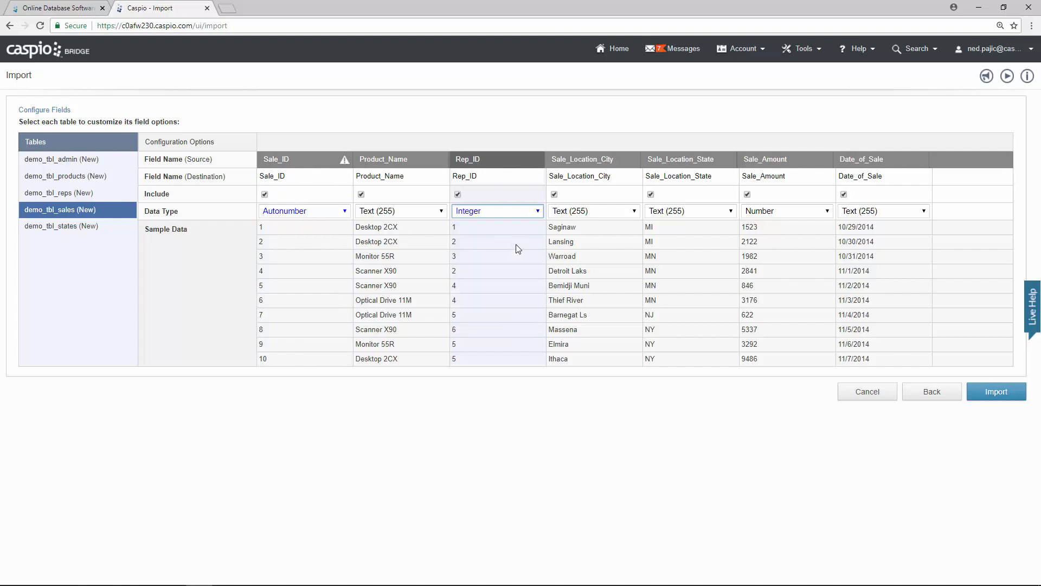
Step: Review demo_tbl_reps fields, confirming Rep_ID as Autonumber and Password as Password type
left_click(77, 193)
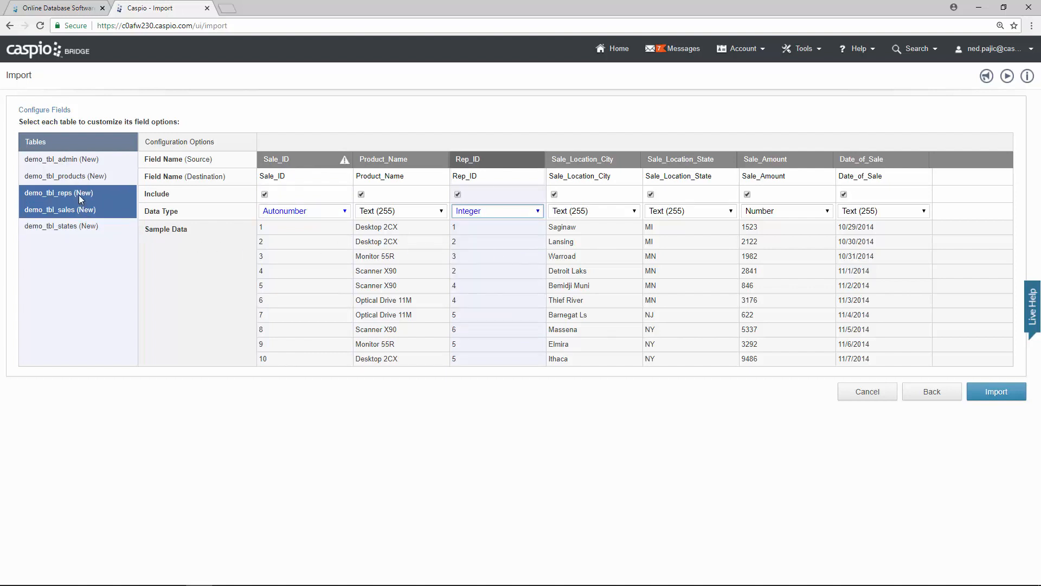
left_click(58, 193)
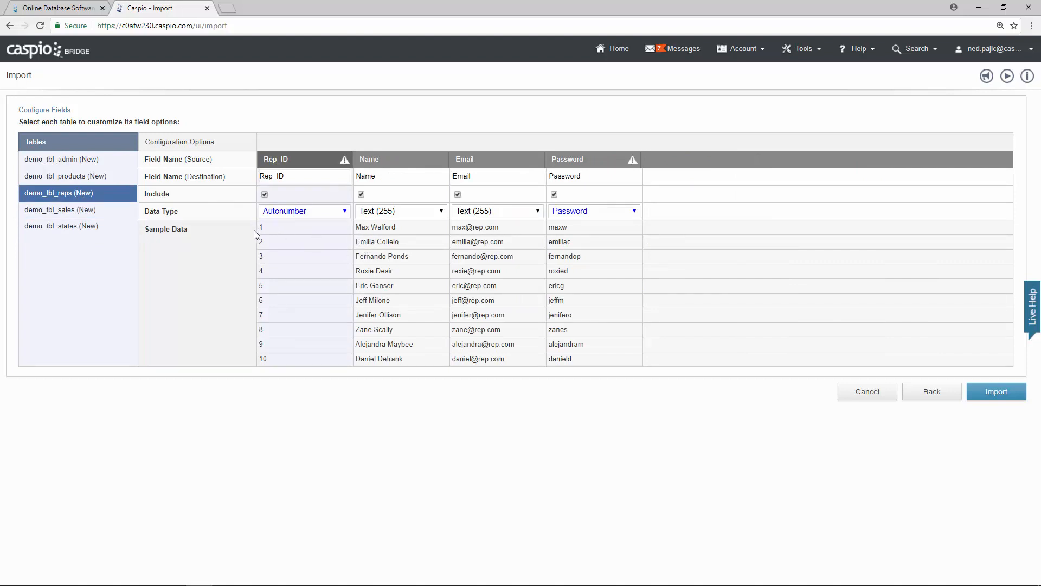
mouse_move(265, 245)
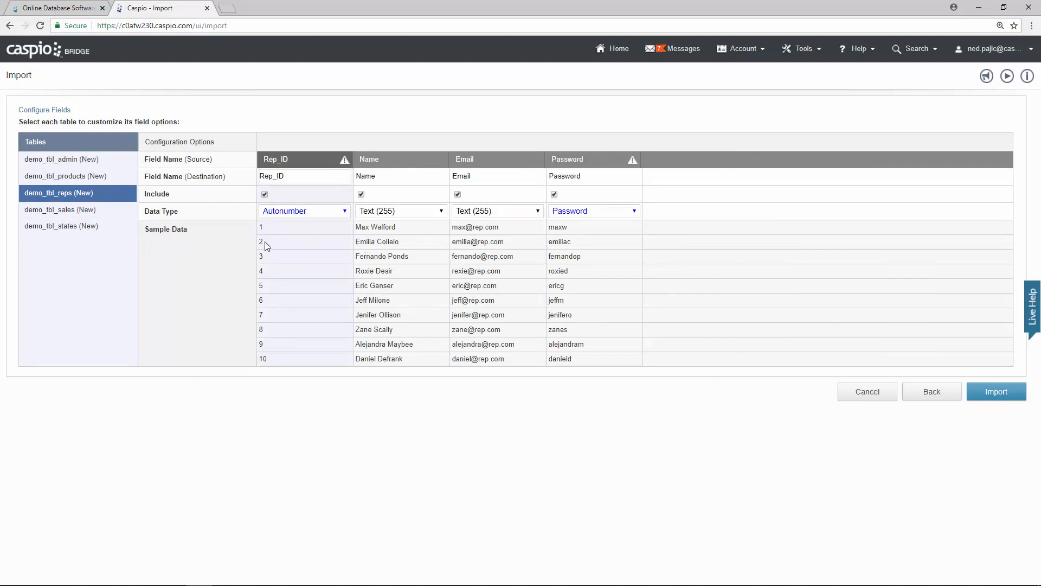
left_click(304, 176)
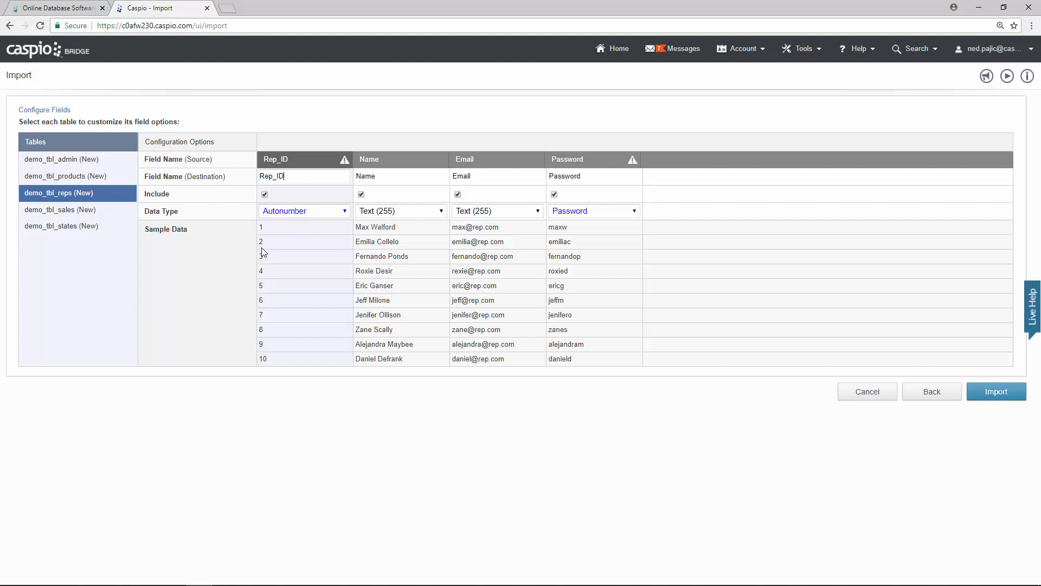
mouse_move(264, 242)
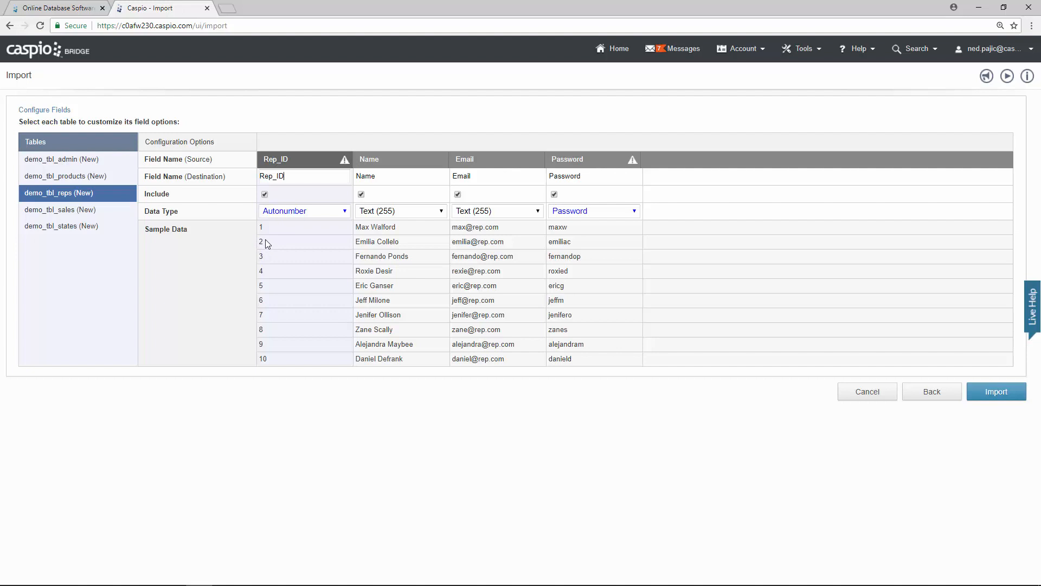
left_click(60, 209)
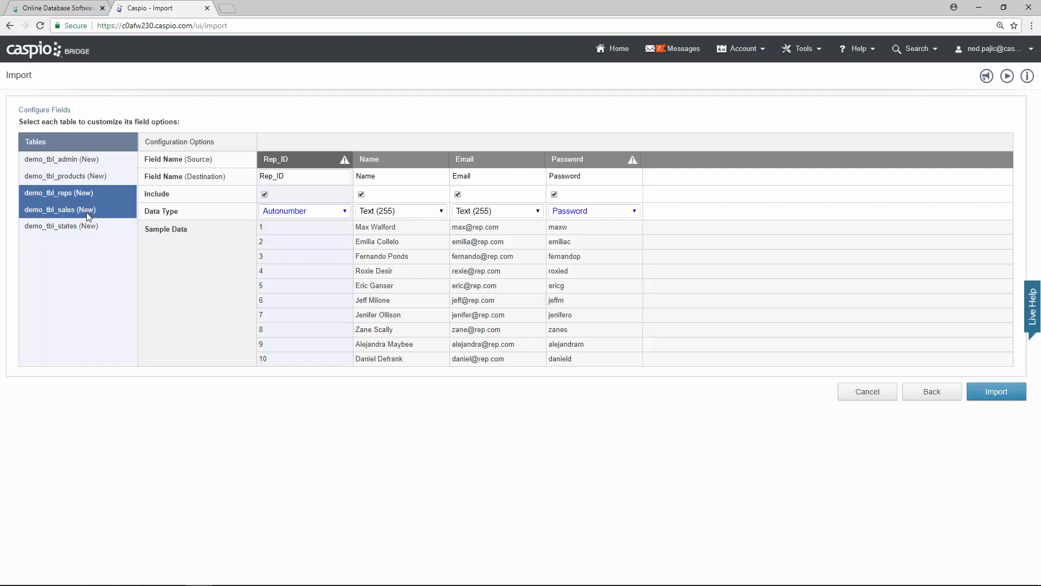
Step: Set Sale_Amount to Currency and Date_of_Sale to Date/Time in demo_tbl_sales
left_click(59, 209)
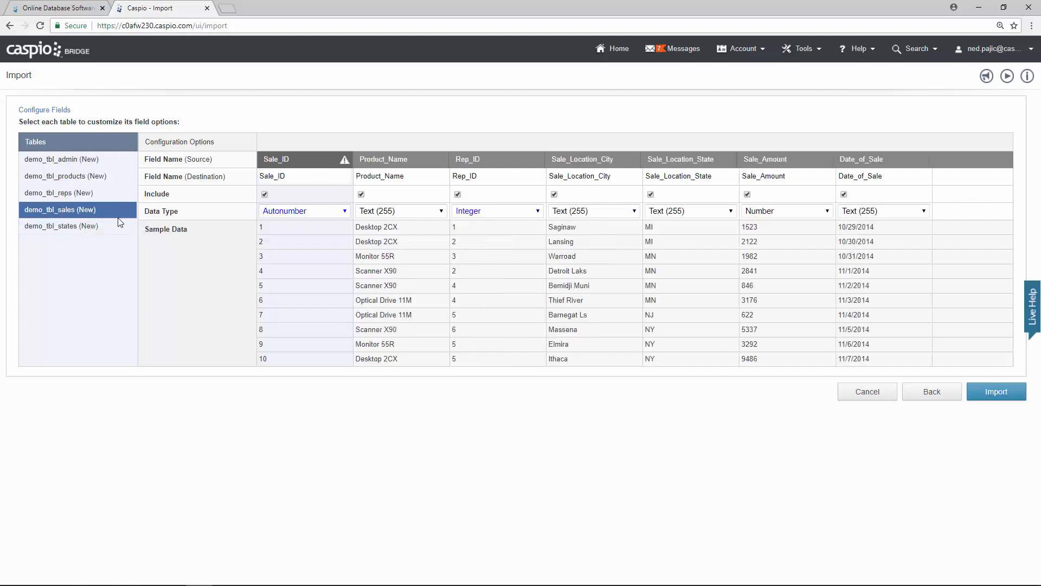
left_click(304, 176)
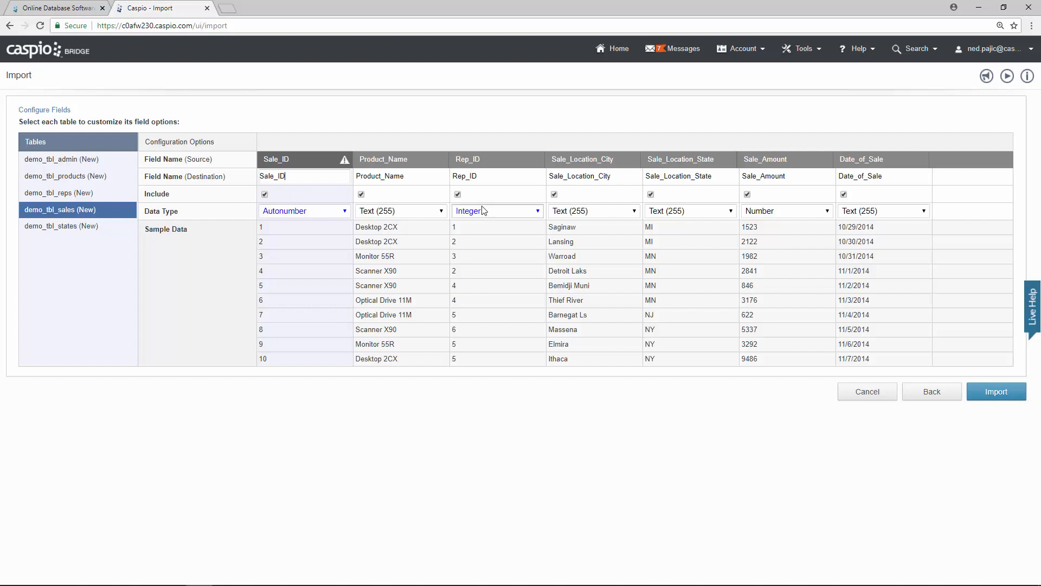
mouse_move(464, 240)
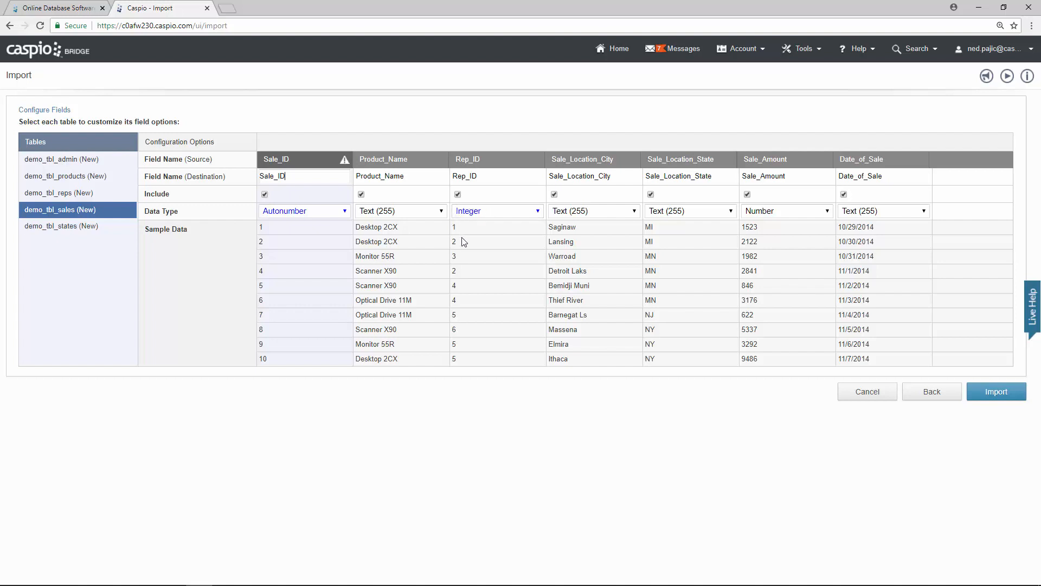
mouse_move(461, 265)
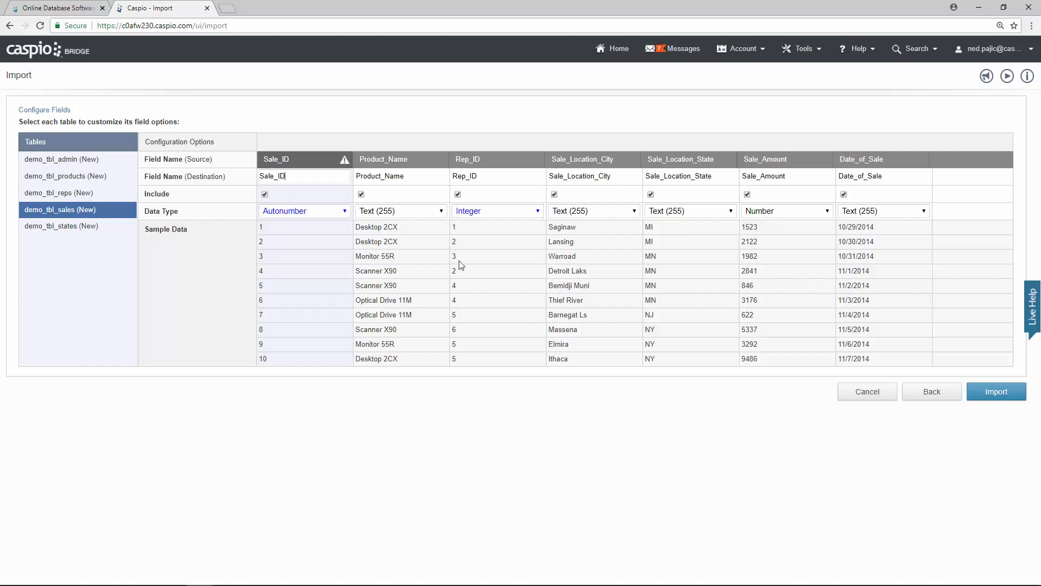
mouse_move(465, 262)
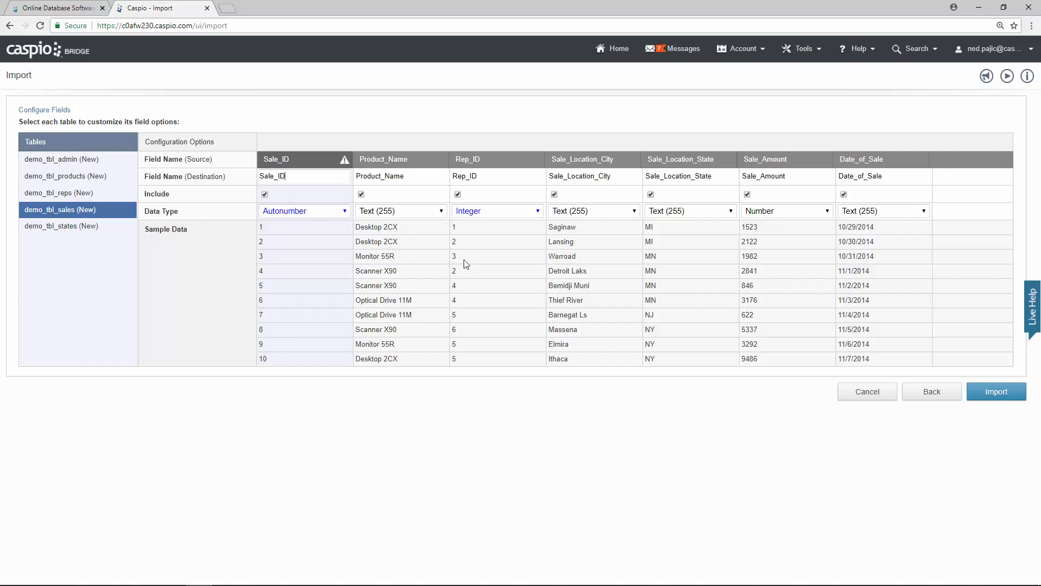
mouse_move(779, 268)
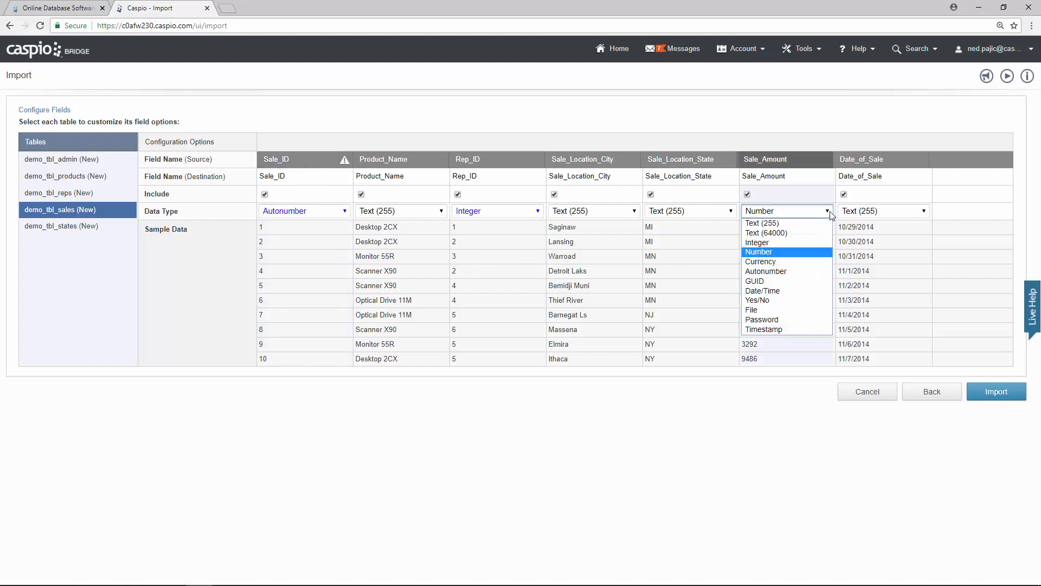
left_click(761, 261)
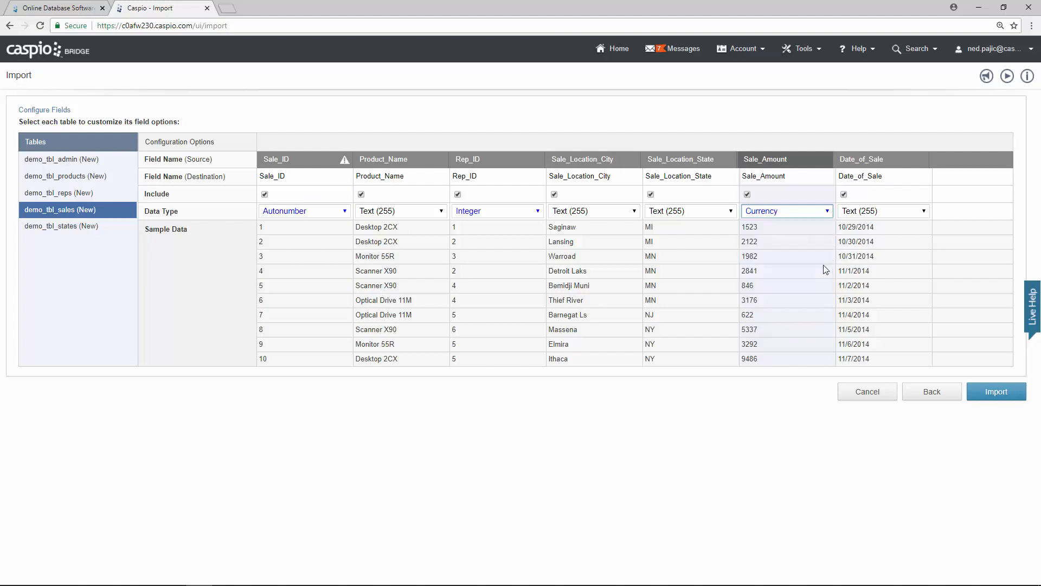
mouse_move(925, 238)
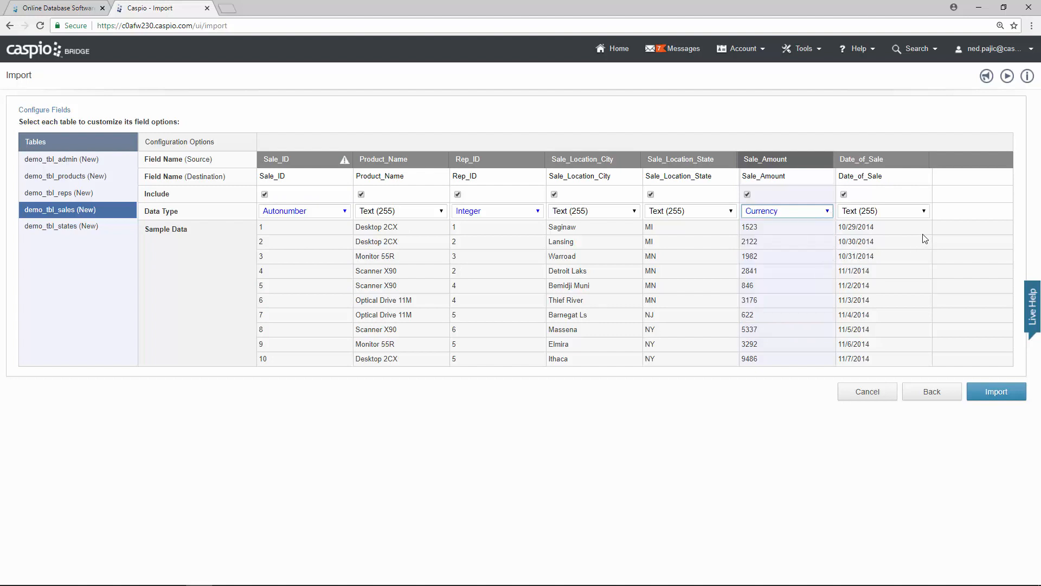
left_click(922, 211)
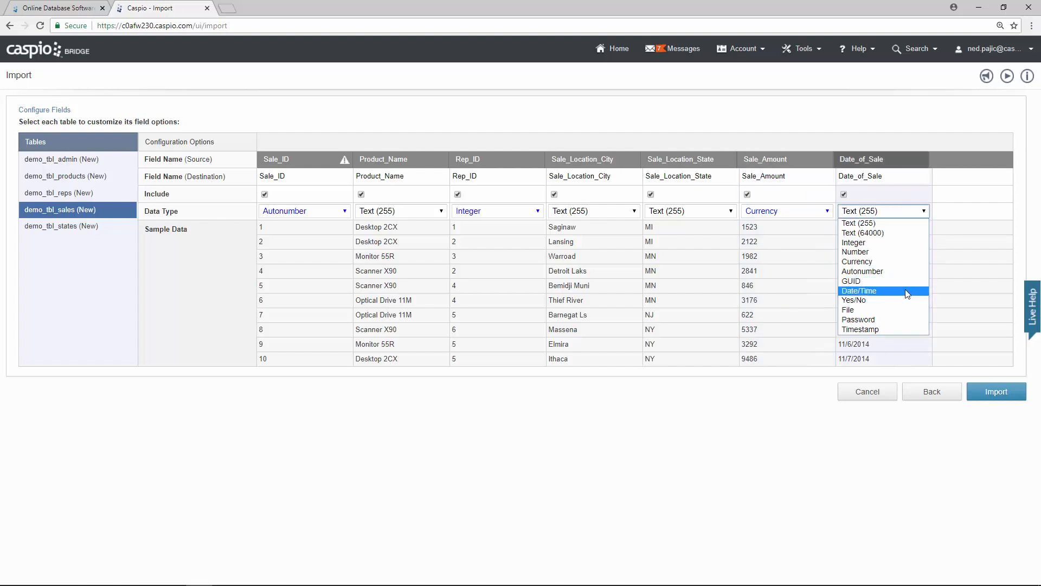
left_click(859, 290)
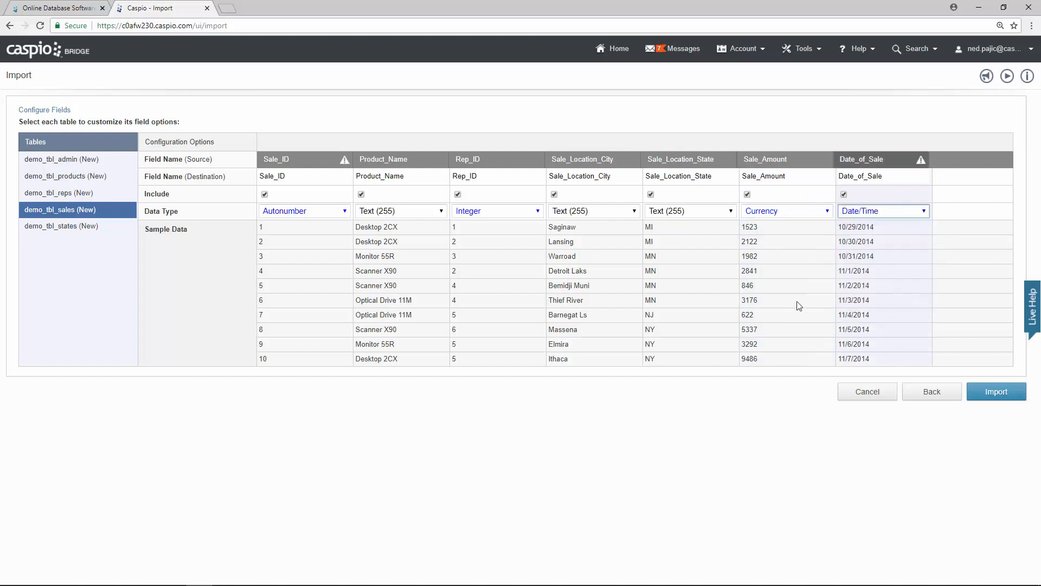
Step: Change State_ID in demo_tbl_states from Number to Autonumber
left_click(61, 225)
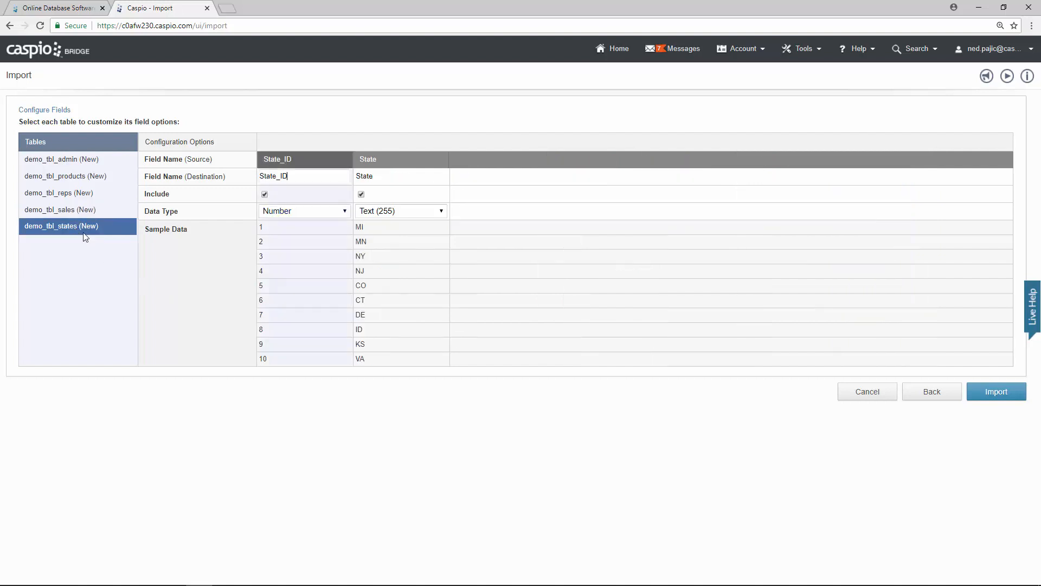
left_click(303, 211)
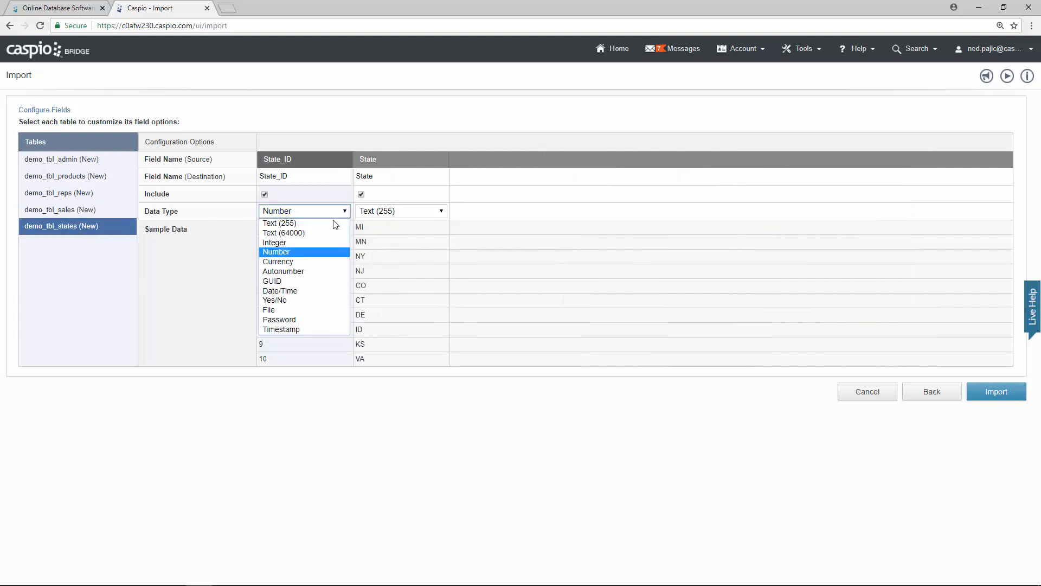
left_click(283, 271)
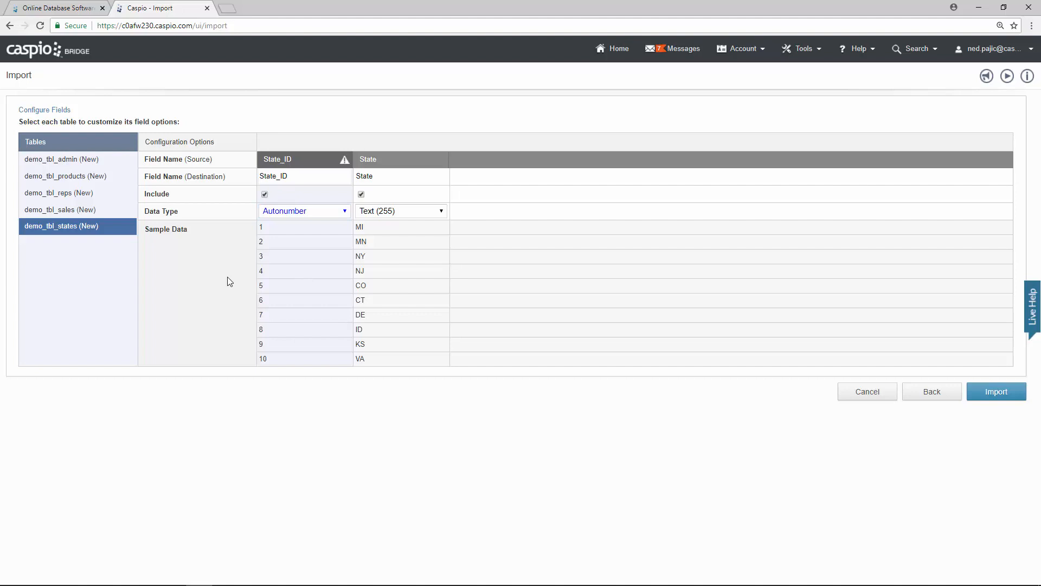
Step: Review the sales, reps and admin tables' fields, keeping User_ID as Autonumber
left_click(60, 210)
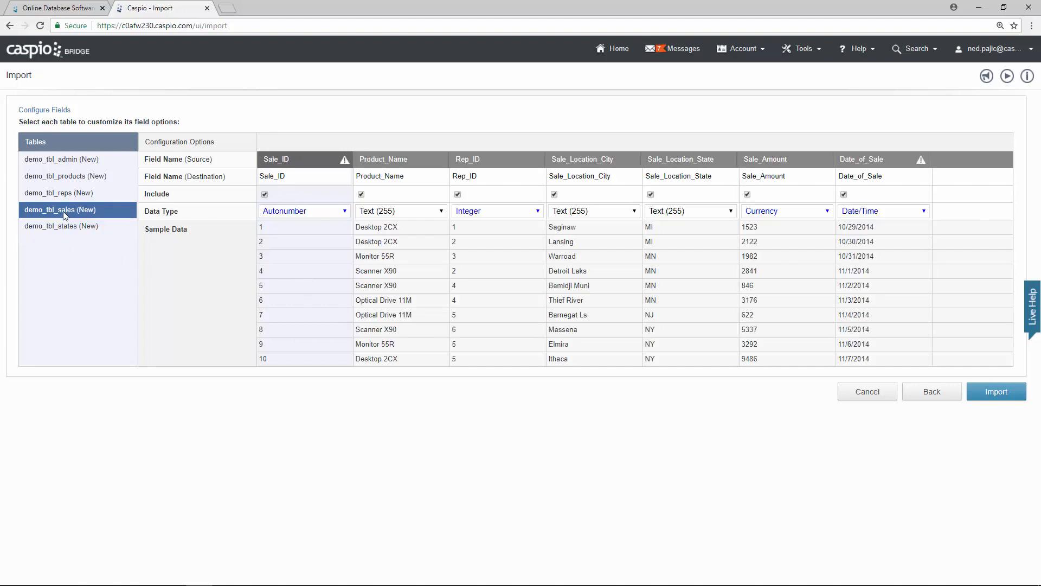
left_click(58, 193)
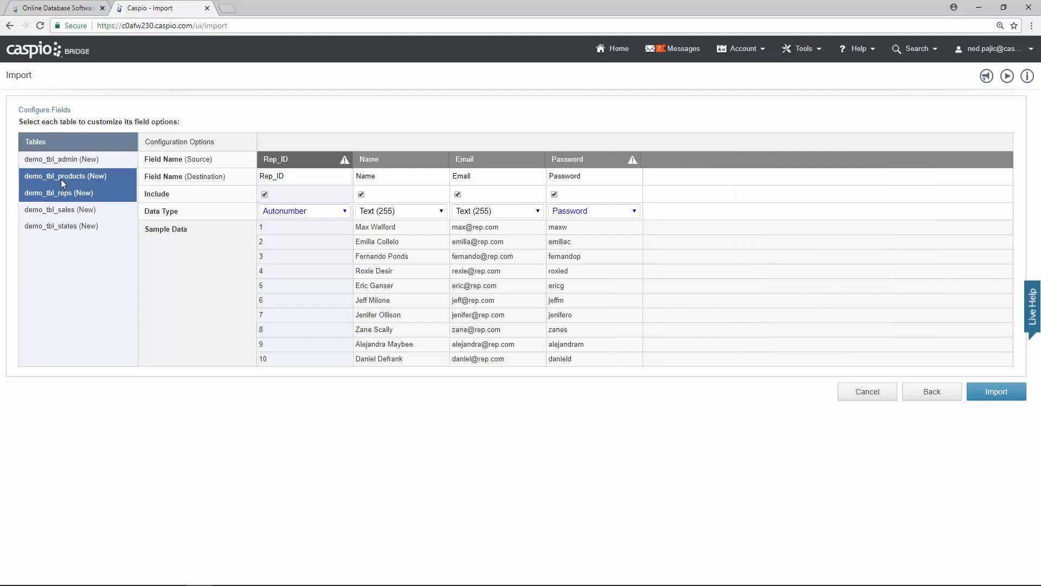
left_click(60, 158)
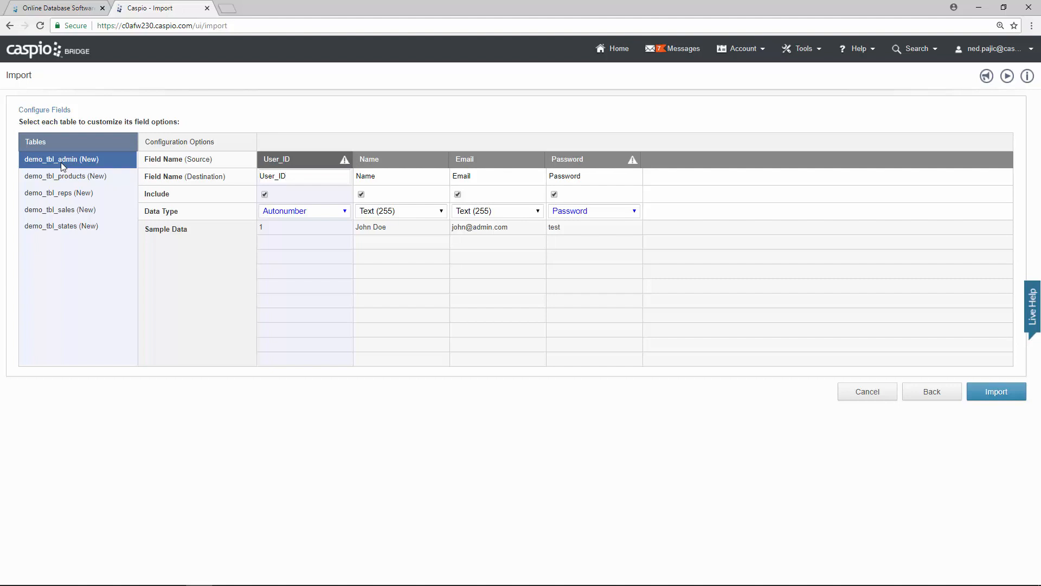
left_click(303, 176)
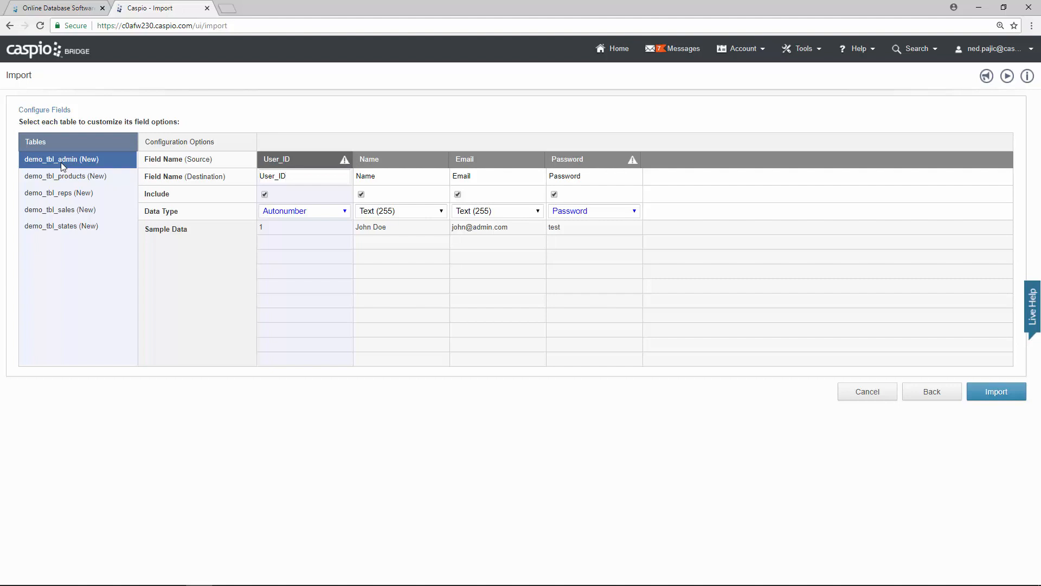
left_click(58, 193)
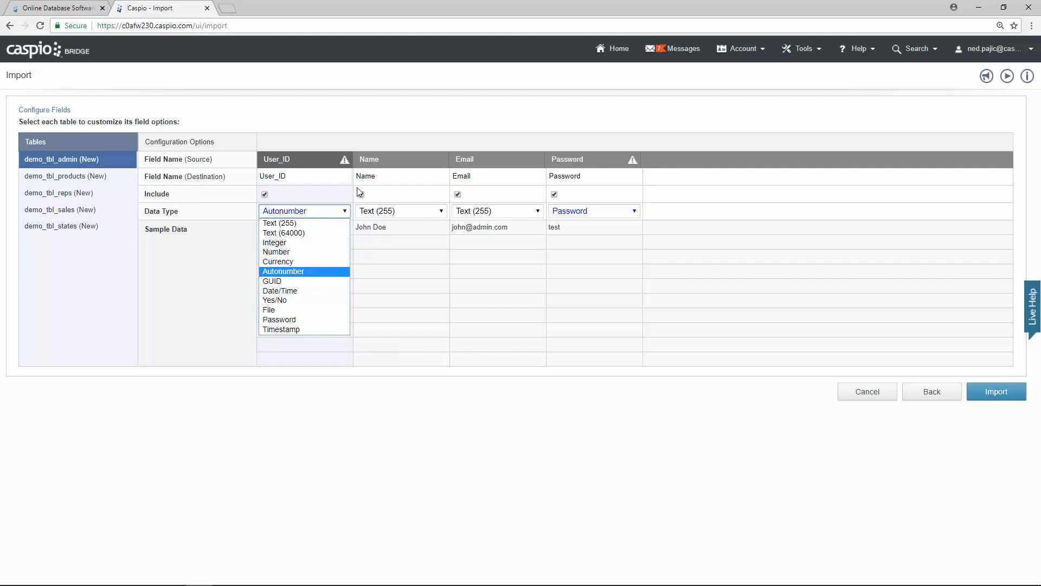
left_click(283, 271)
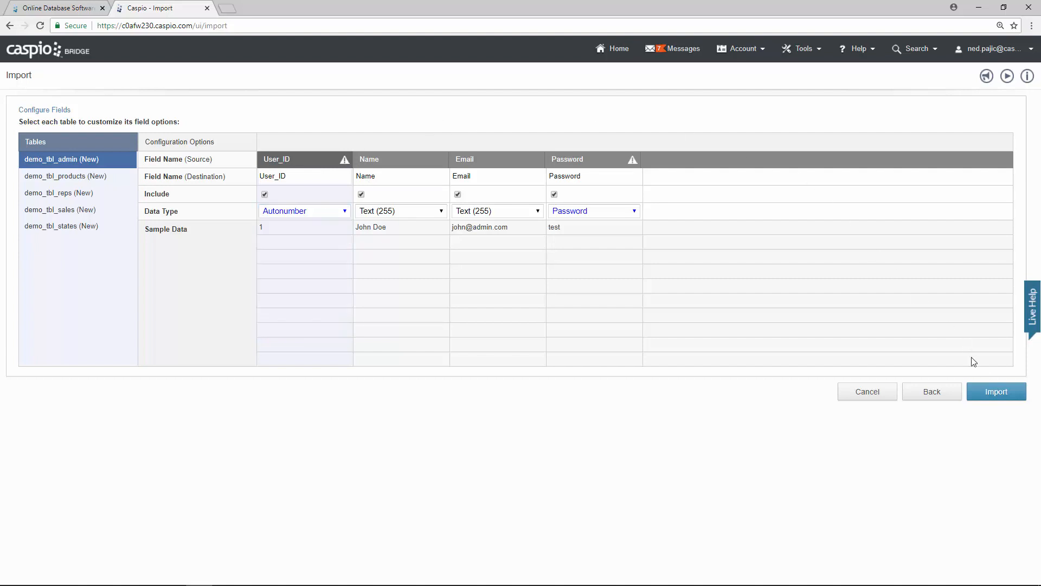
Step: Import all five tables (433 records) and close the success summary
left_click(996, 392)
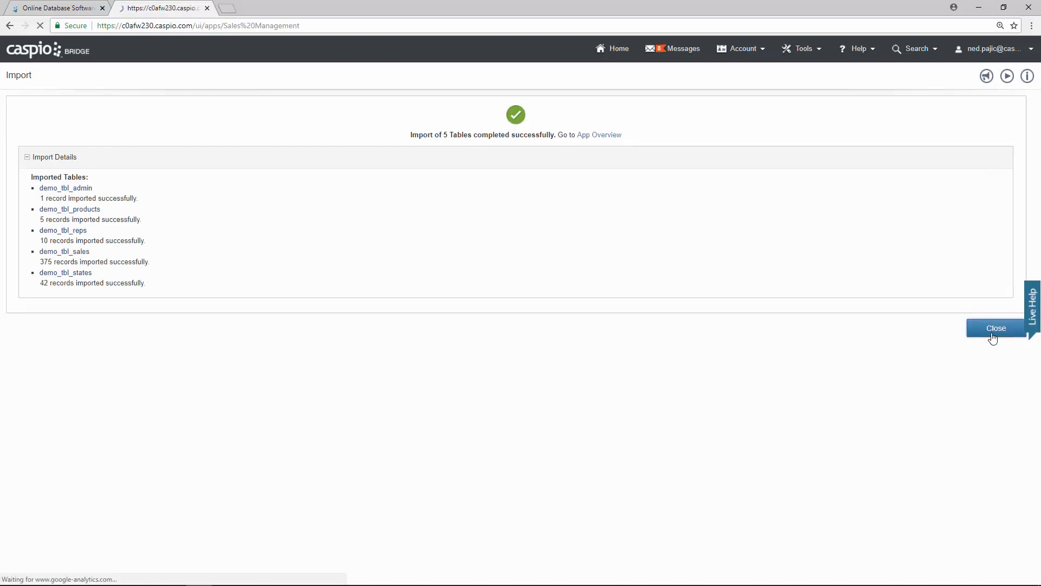
left_click(995, 327)
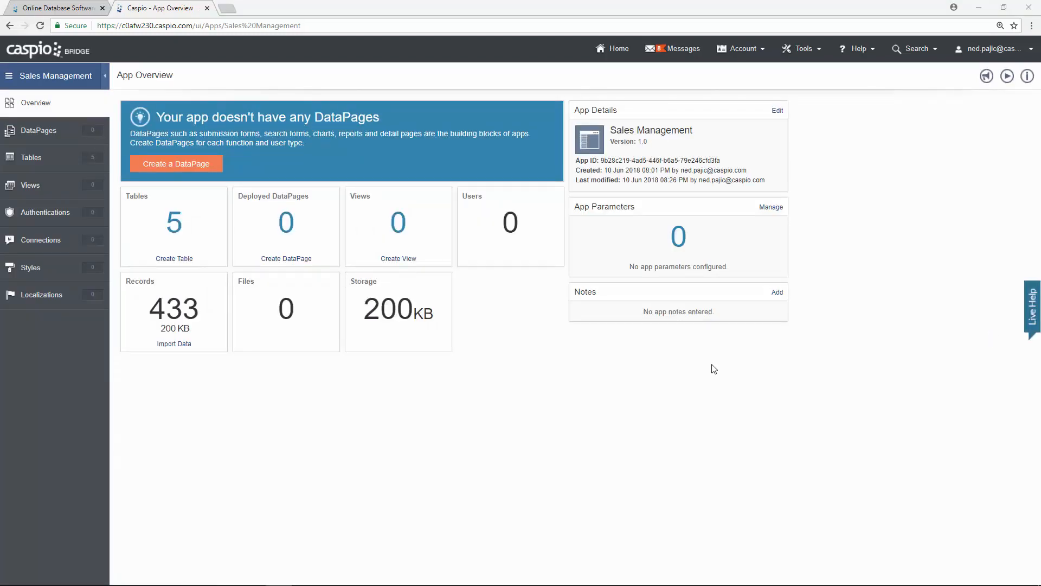
mouse_move(848, 336)
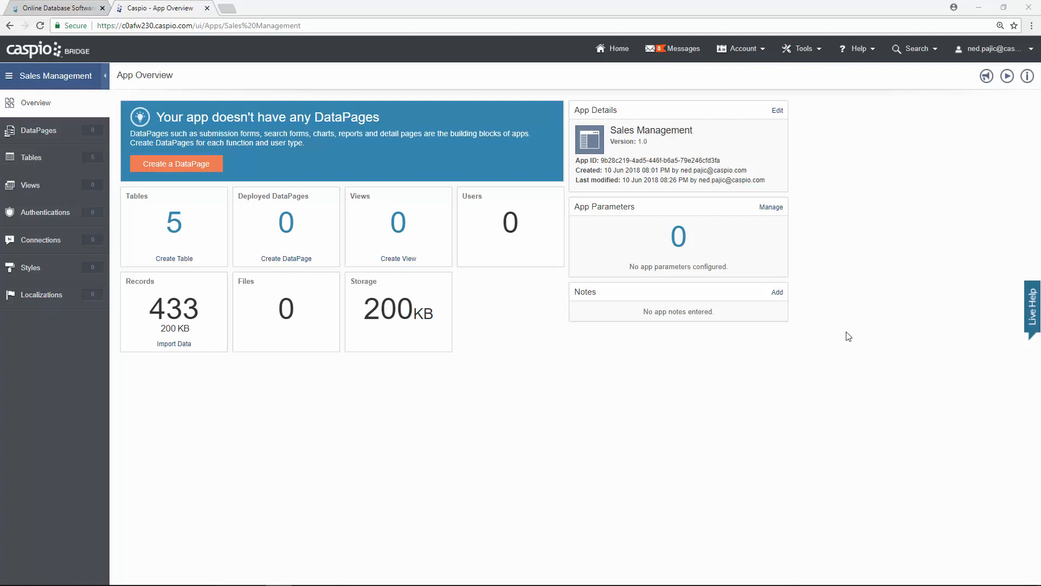
Step: Return to the Caspio home page listing the Sales Management app
left_click(618, 49)
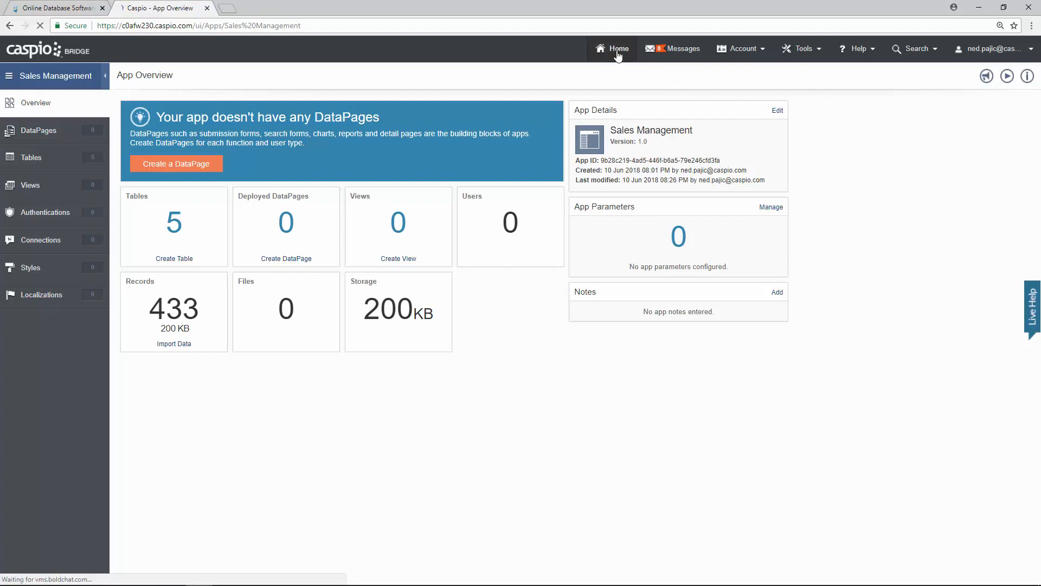
left_click(611, 48)
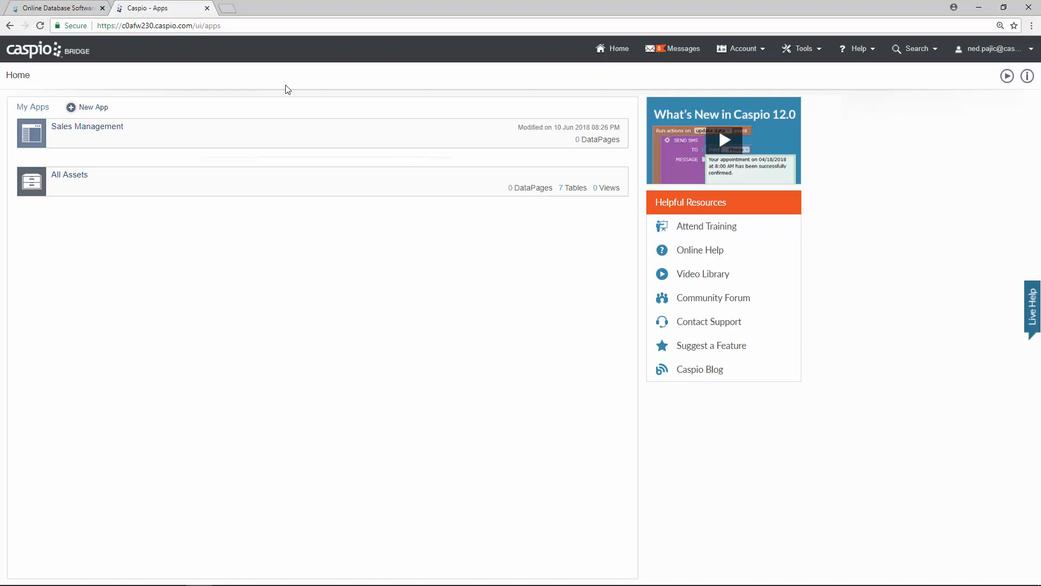
mouse_move(87, 126)
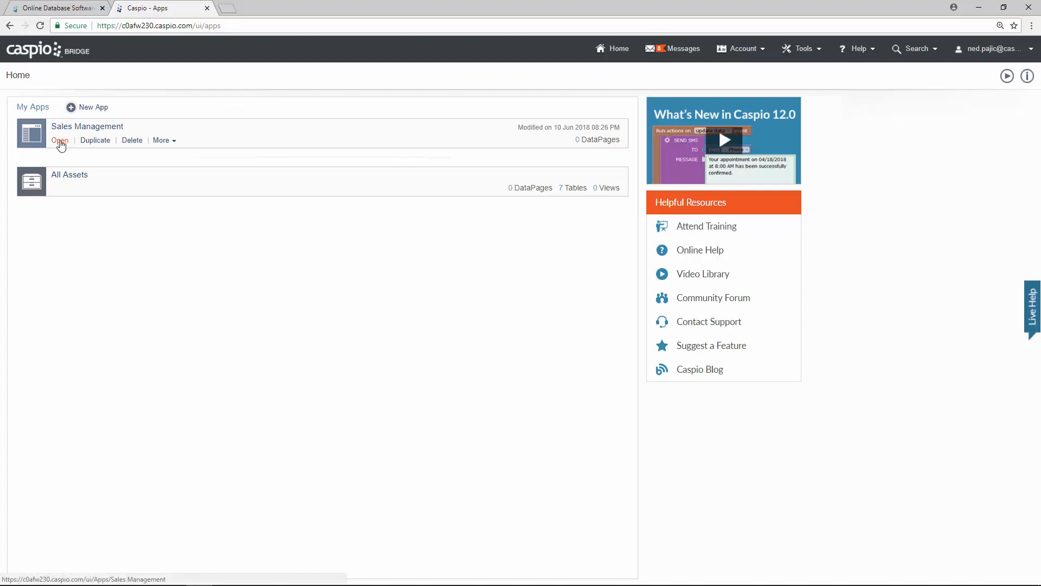
Step: Reopen the Sales Management app overview showing 5 tables and 433 records
left_click(60, 140)
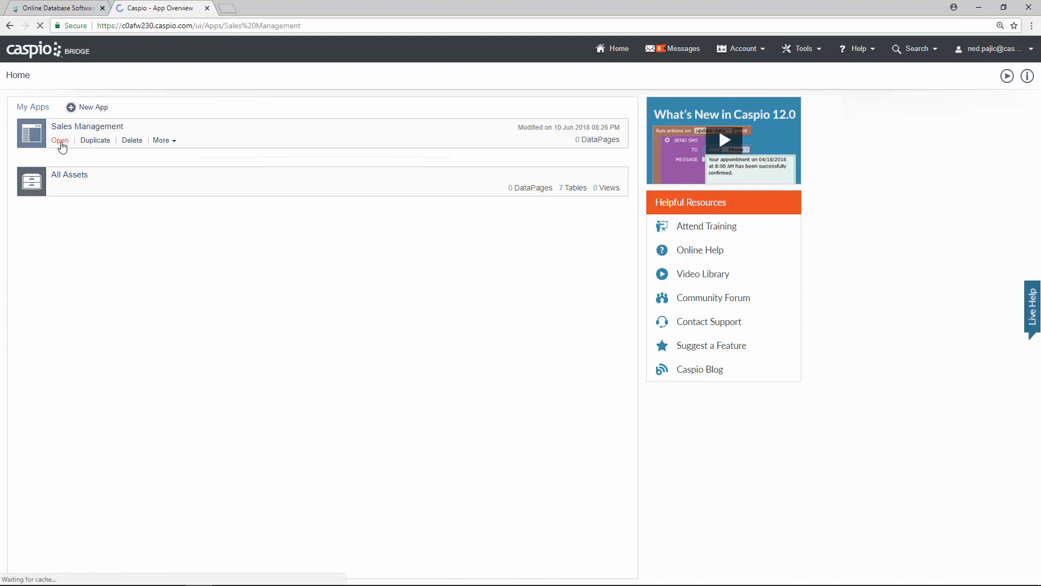
left_click(59, 140)
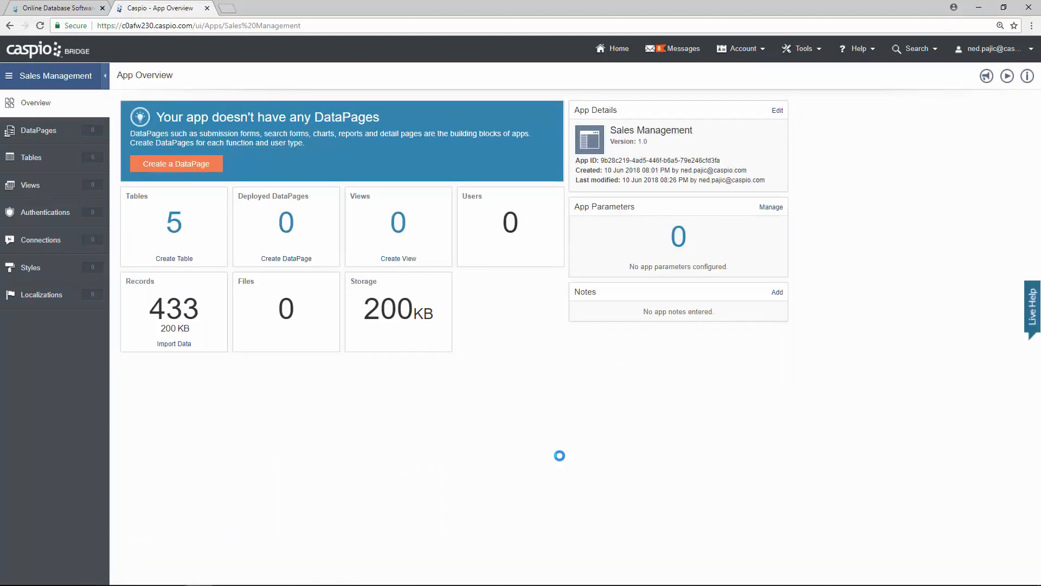
mouse_move(561, 458)
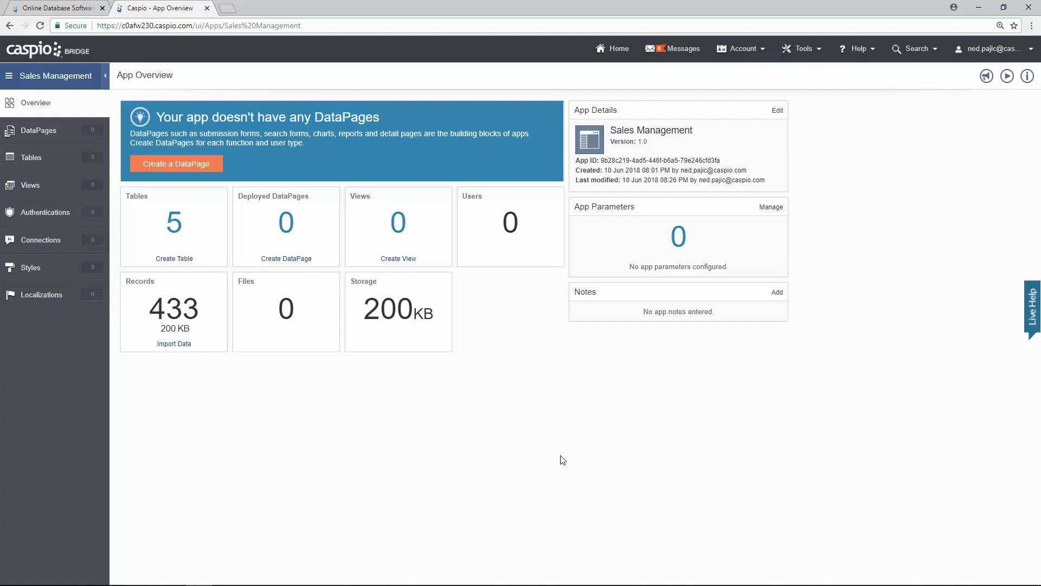
mouse_move(42, 315)
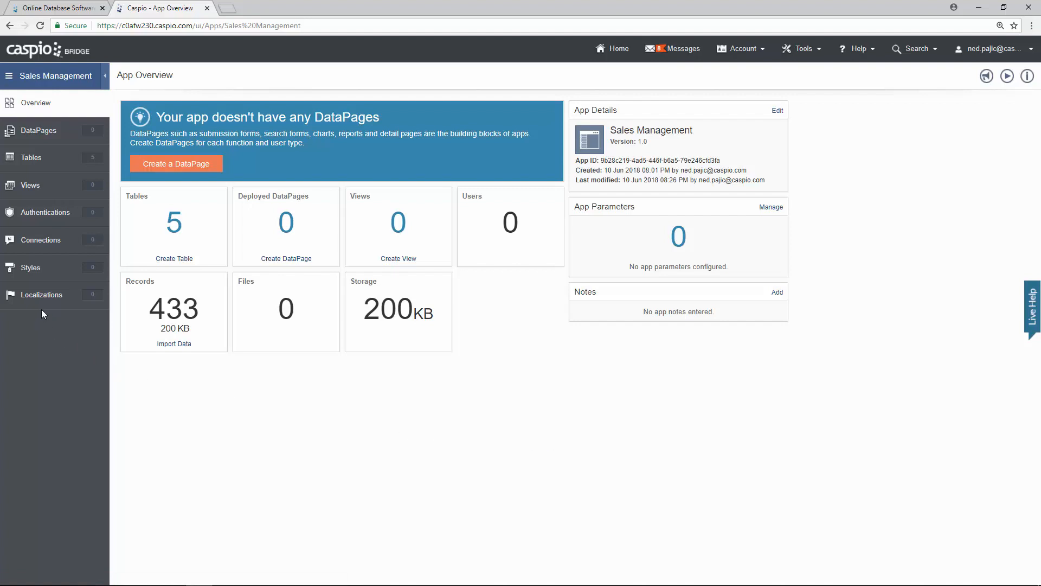
mouse_move(30, 186)
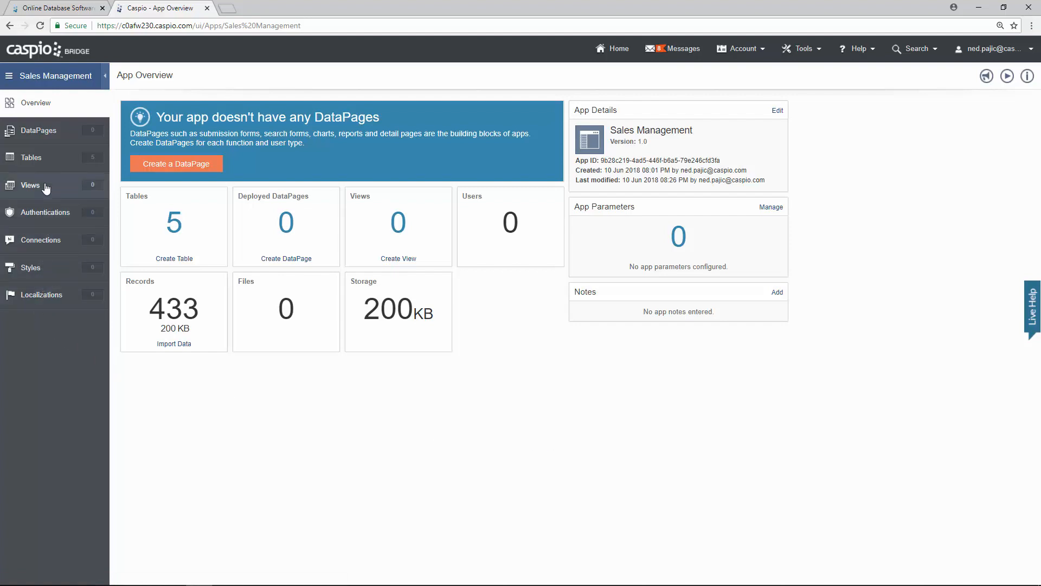
mouse_move(29, 107)
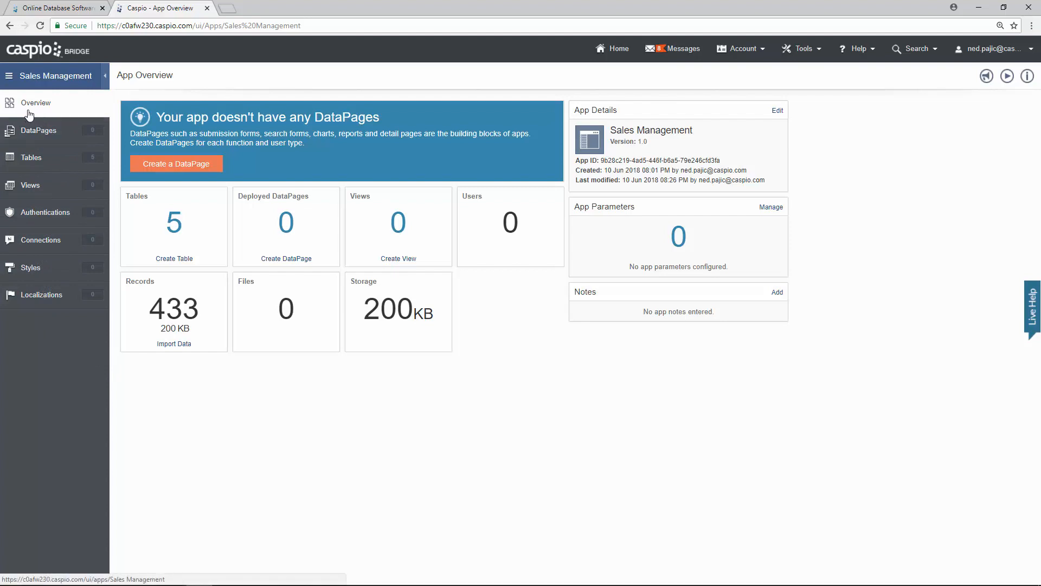
mouse_move(42, 112)
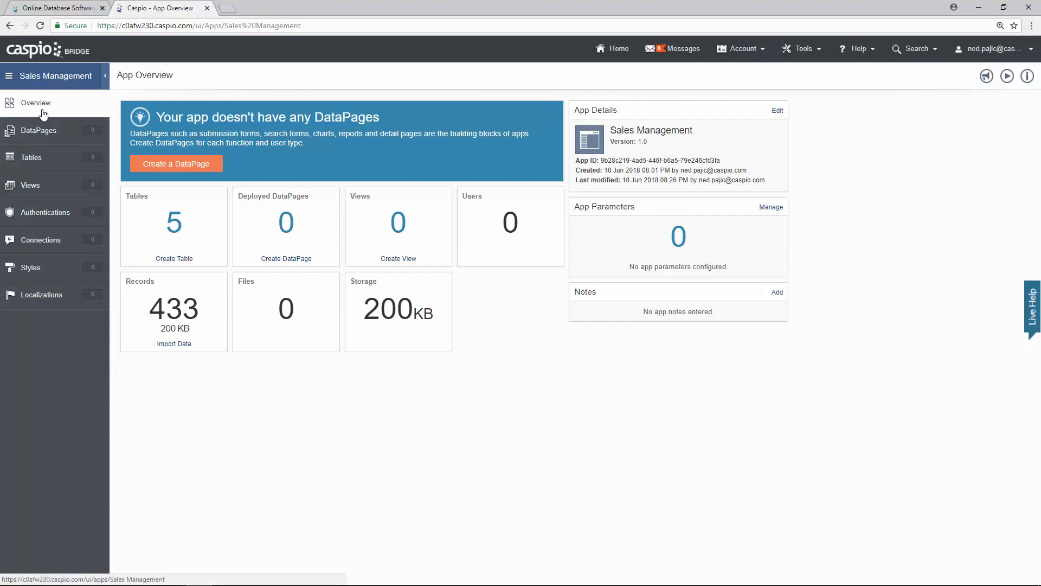
mouse_move(113, 104)
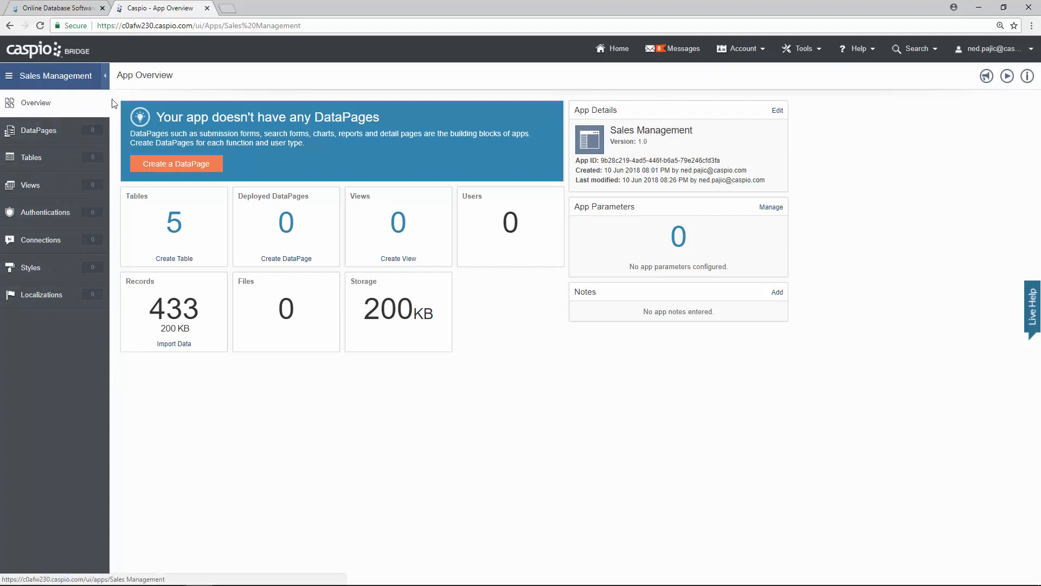
mouse_move(368, 378)
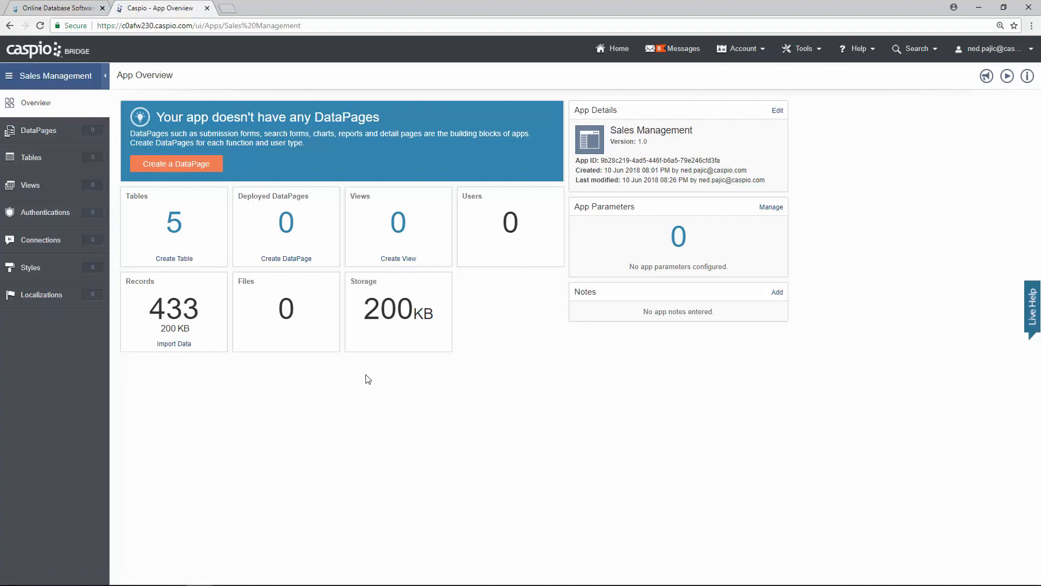
mouse_move(525, 380)
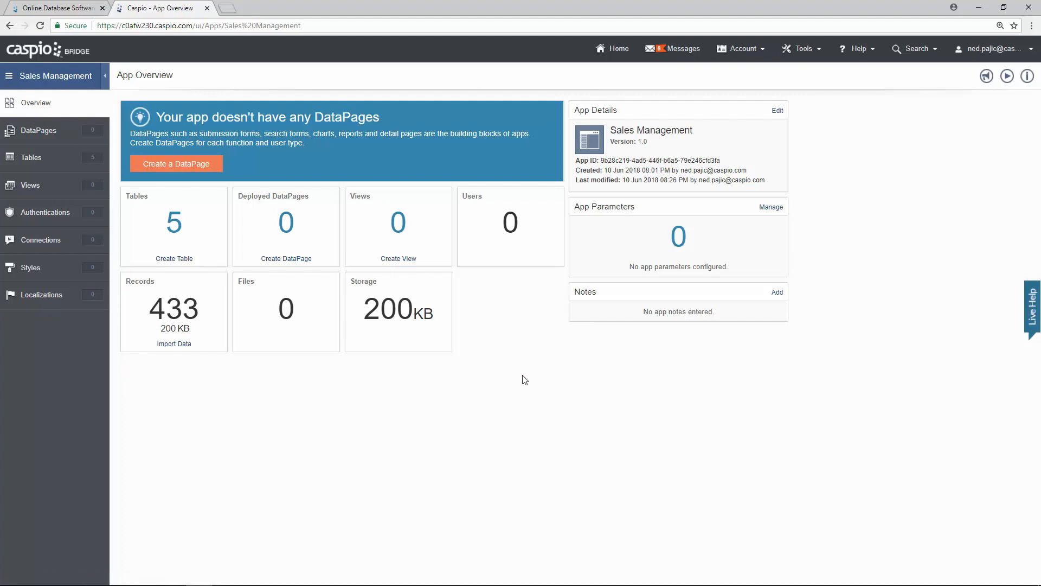
mouse_move(595, 321)
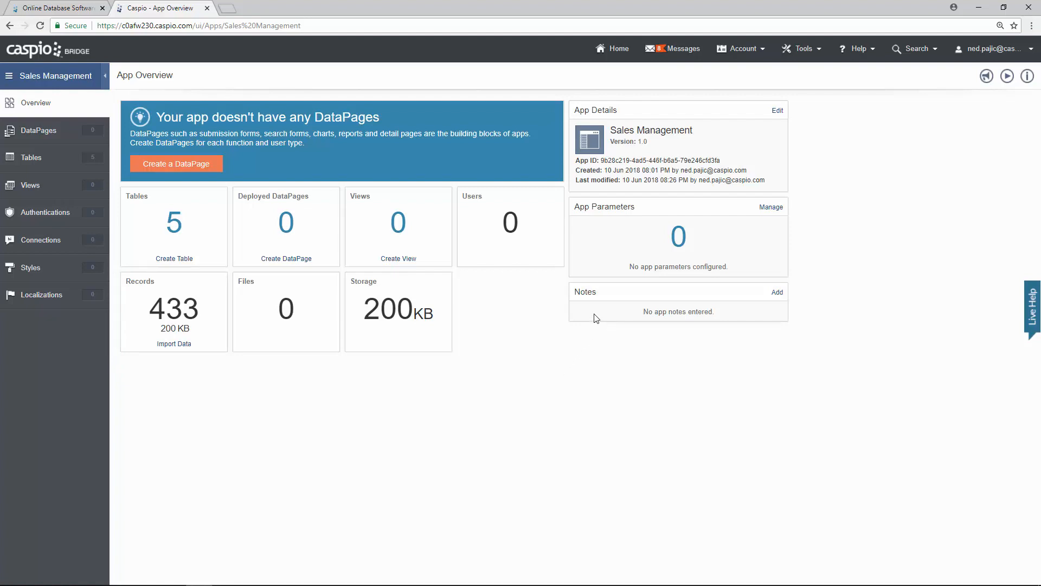
mouse_move(511, 382)
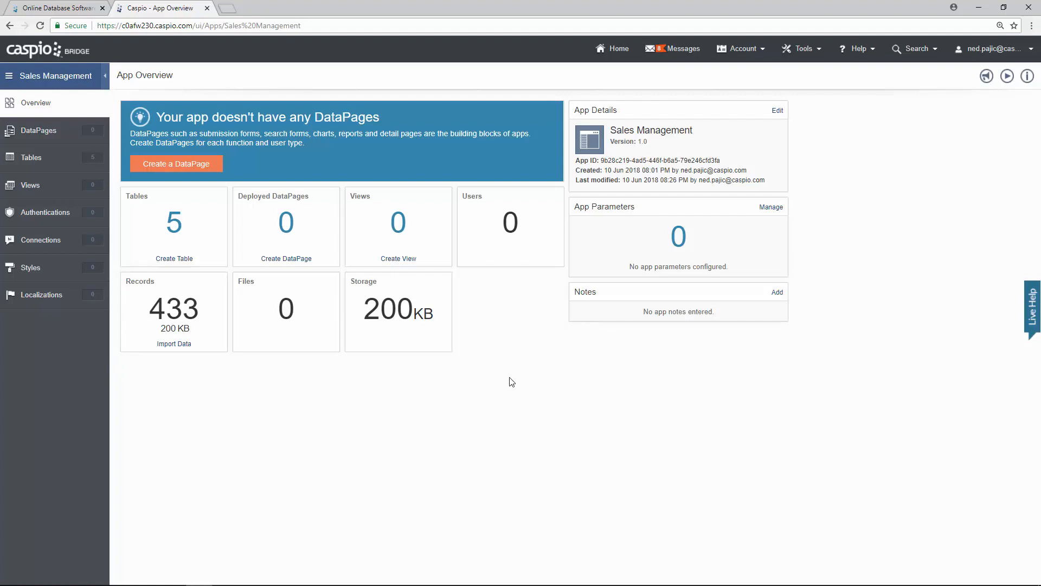
mouse_move(268, 379)
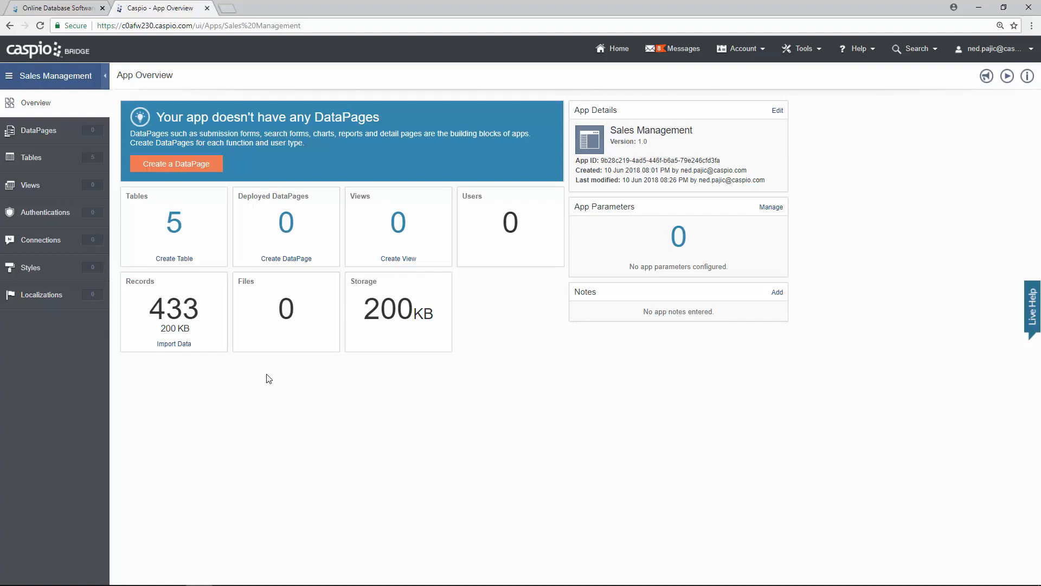
mouse_move(183, 209)
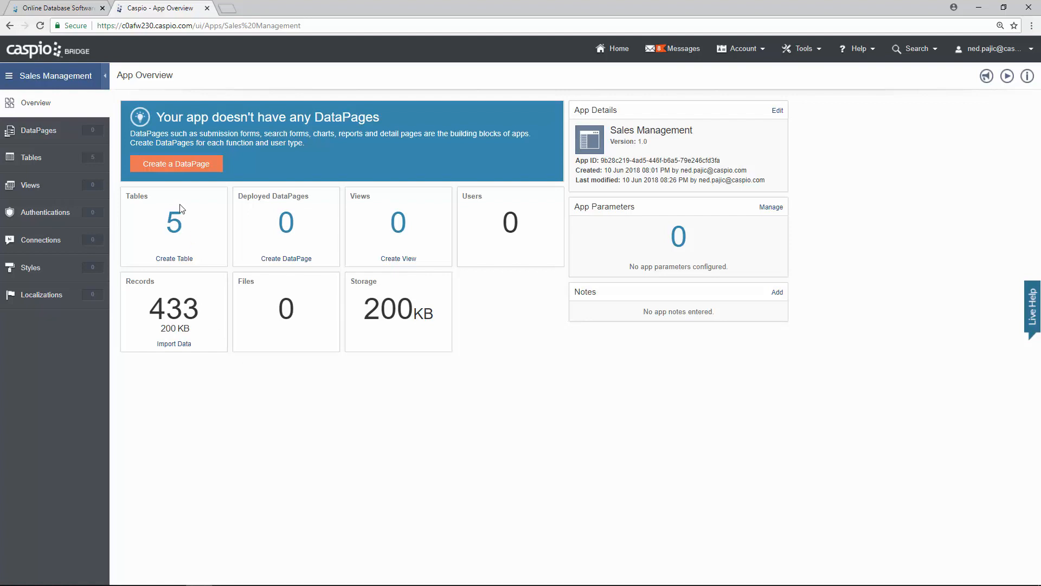
mouse_move(187, 238)
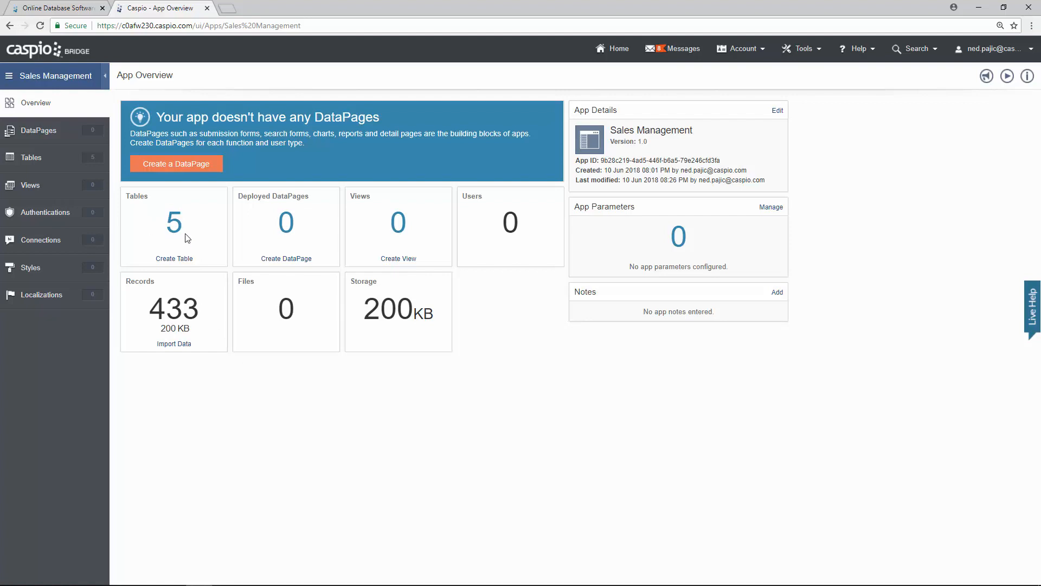
mouse_move(217, 307)
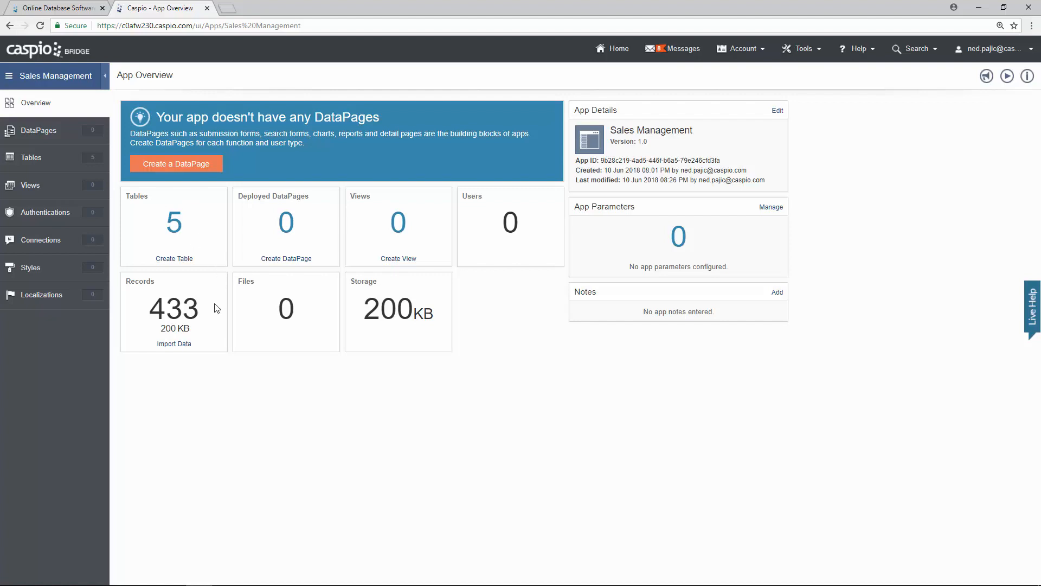
mouse_move(282, 333)
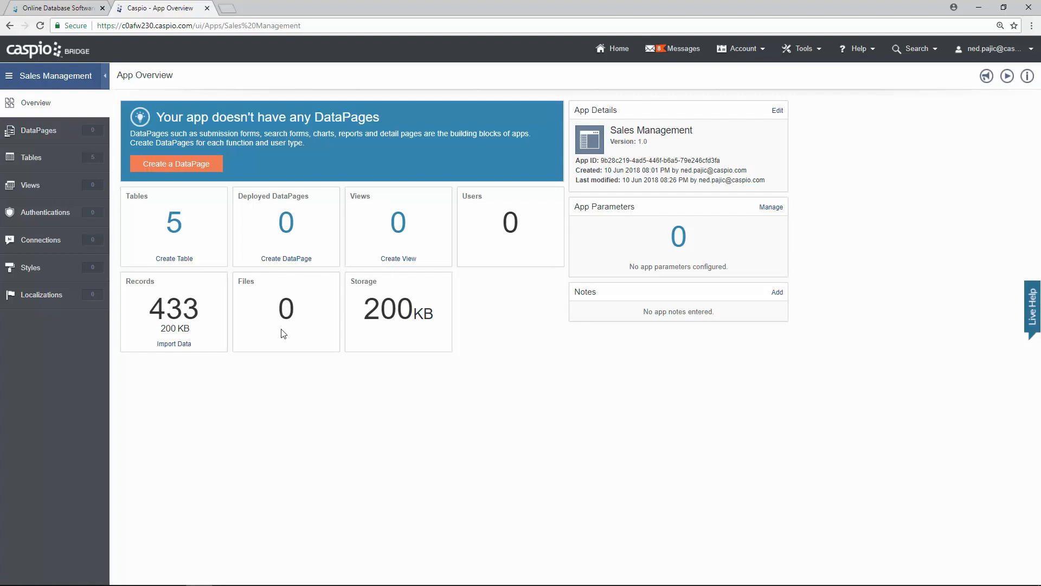
mouse_move(315, 314)
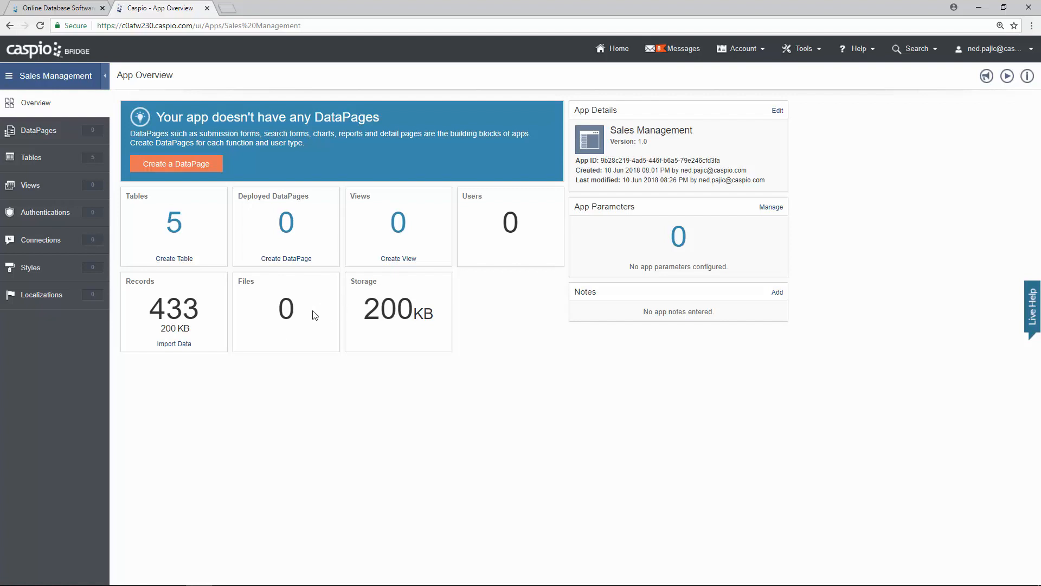
mouse_move(502, 281)
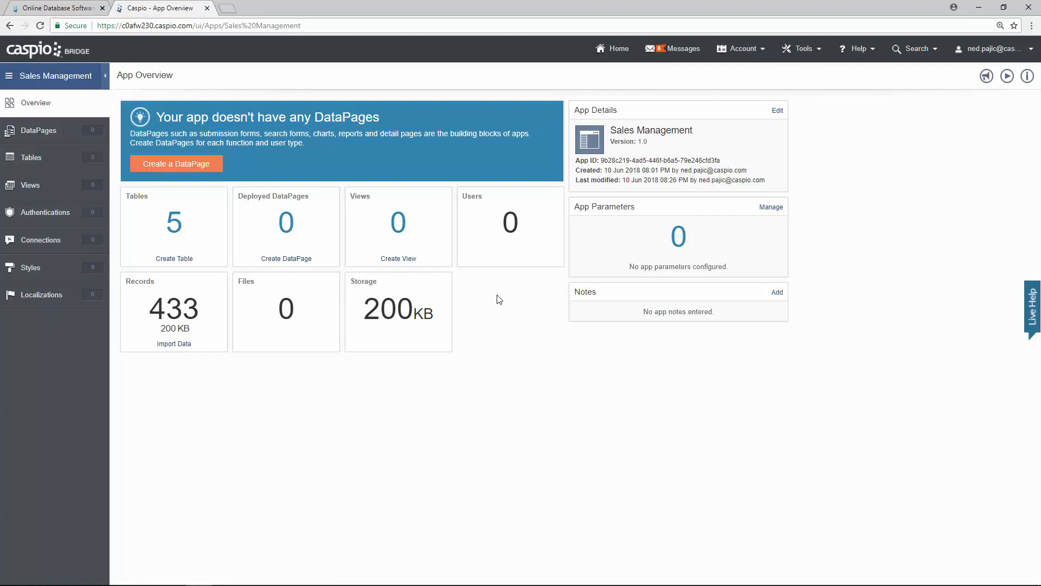
mouse_move(171, 203)
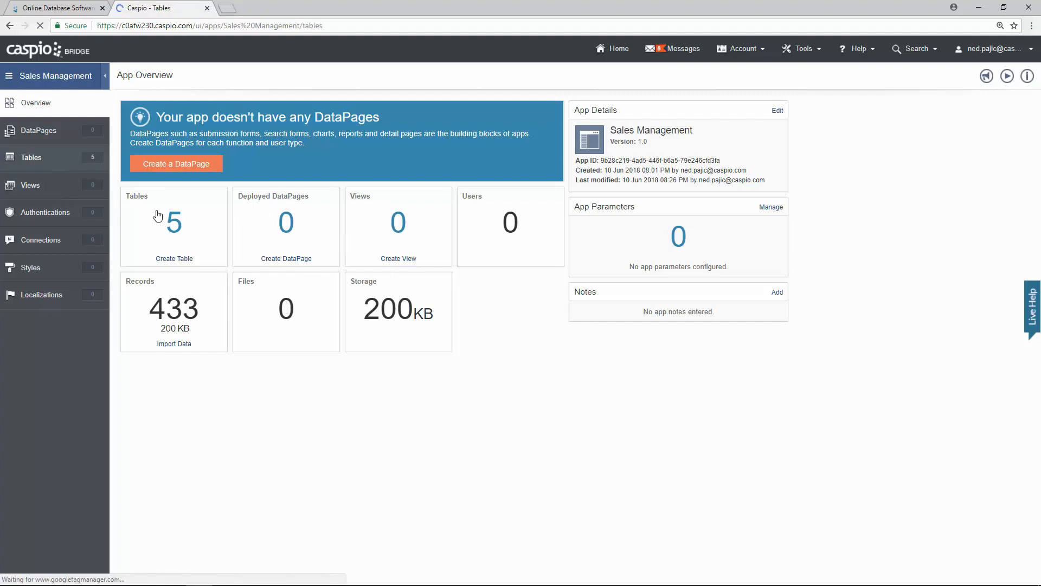
Step: Show the app's tables list with the five demo tables and their record counts
left_click(30, 157)
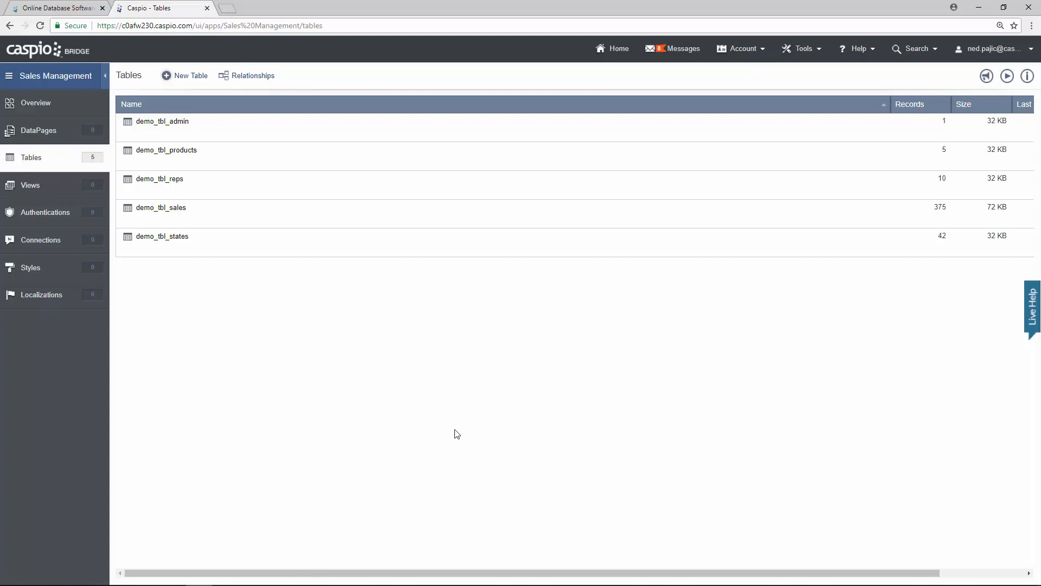
mouse_move(289, 259)
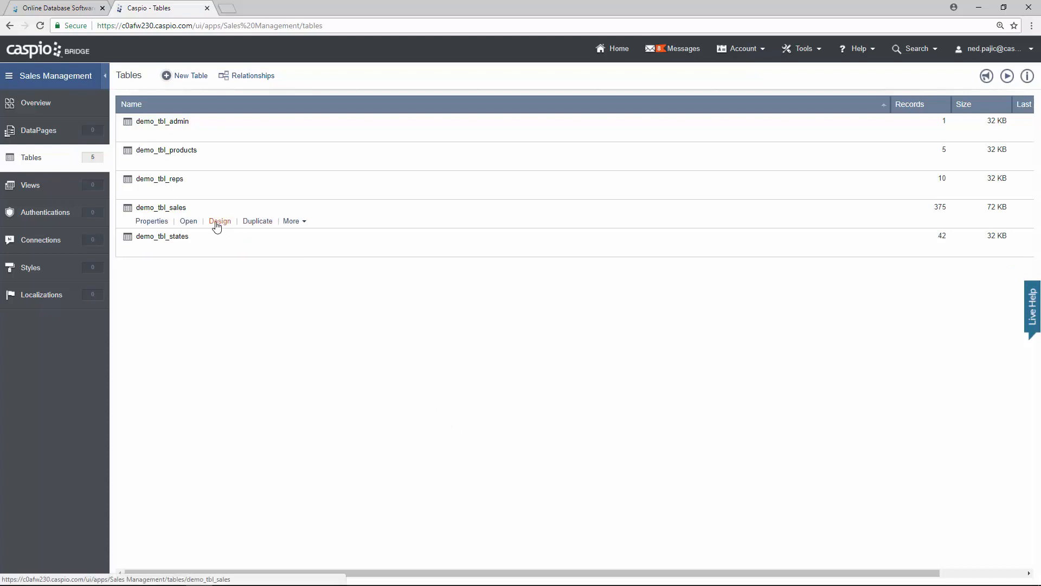
Step: View the demo_tbl_sales datasheet of 375 records and start editing sale 8's city
left_click(188, 220)
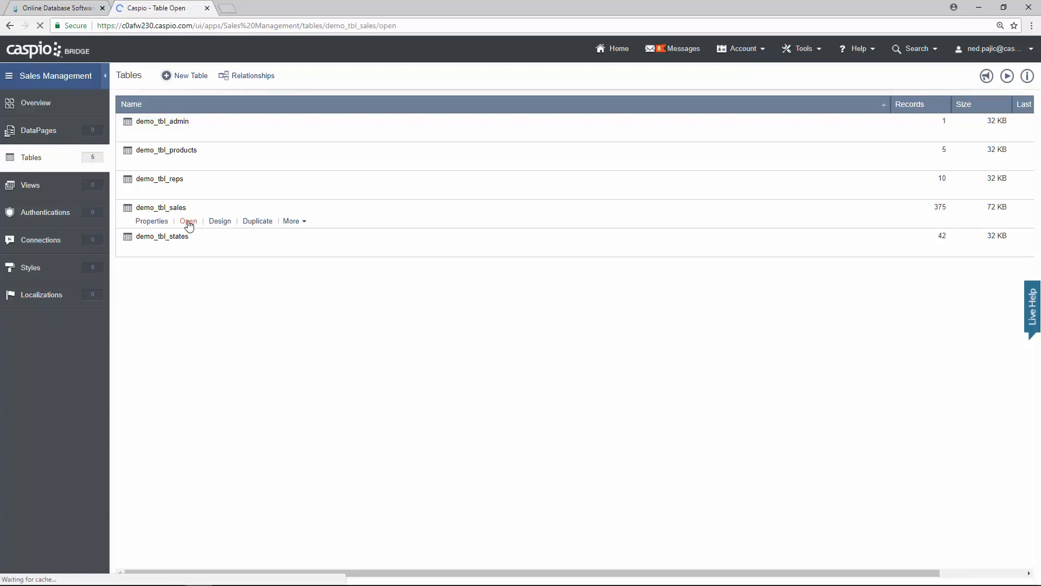
left_click(188, 220)
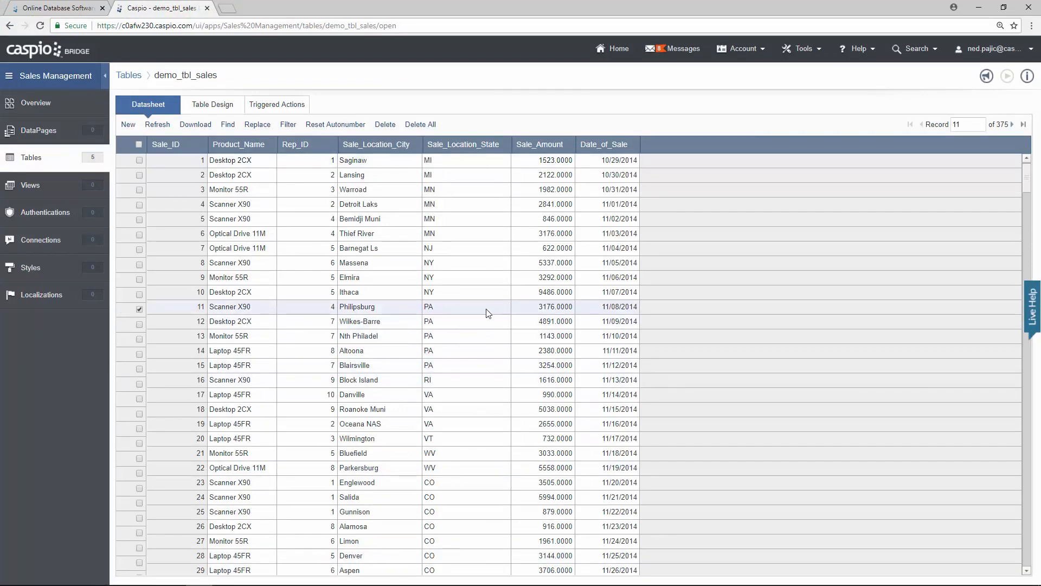
double_click(372, 276)
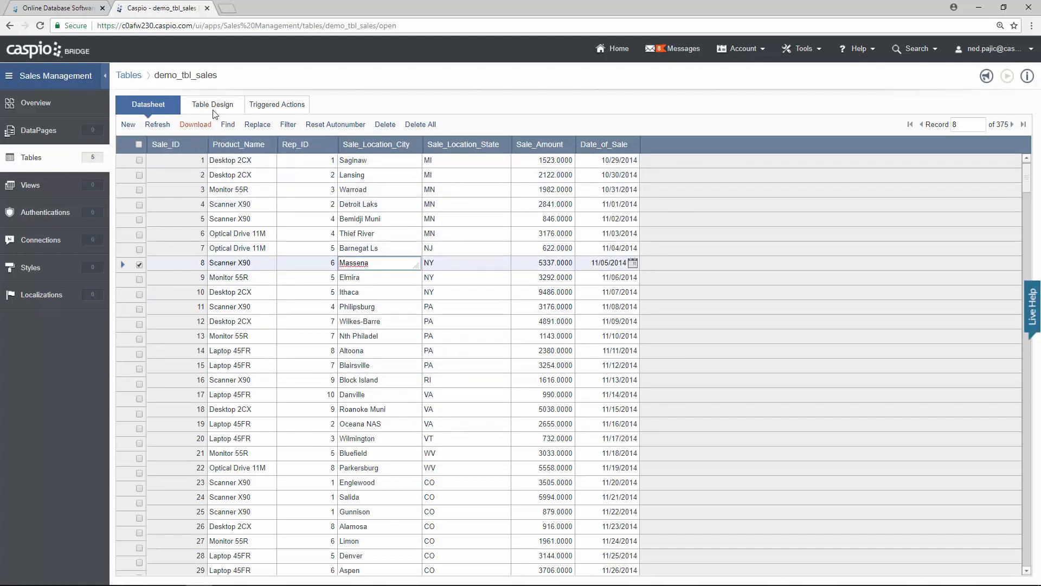
Step: Inspect demo_tbl_sales' Table Design, selecting Product_Name and reviewing its DataType options
left_click(213, 104)
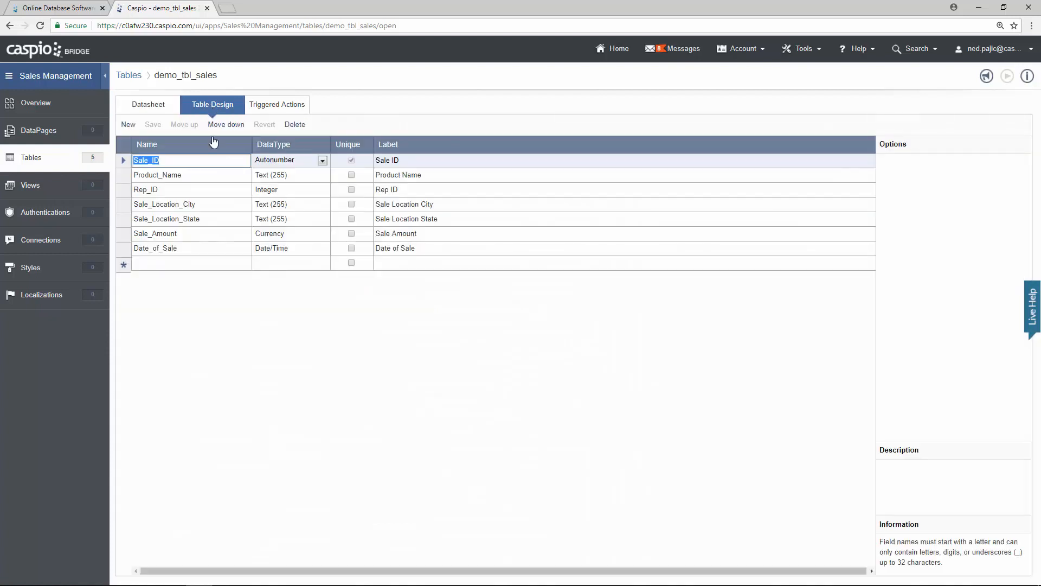
left_click(157, 175)
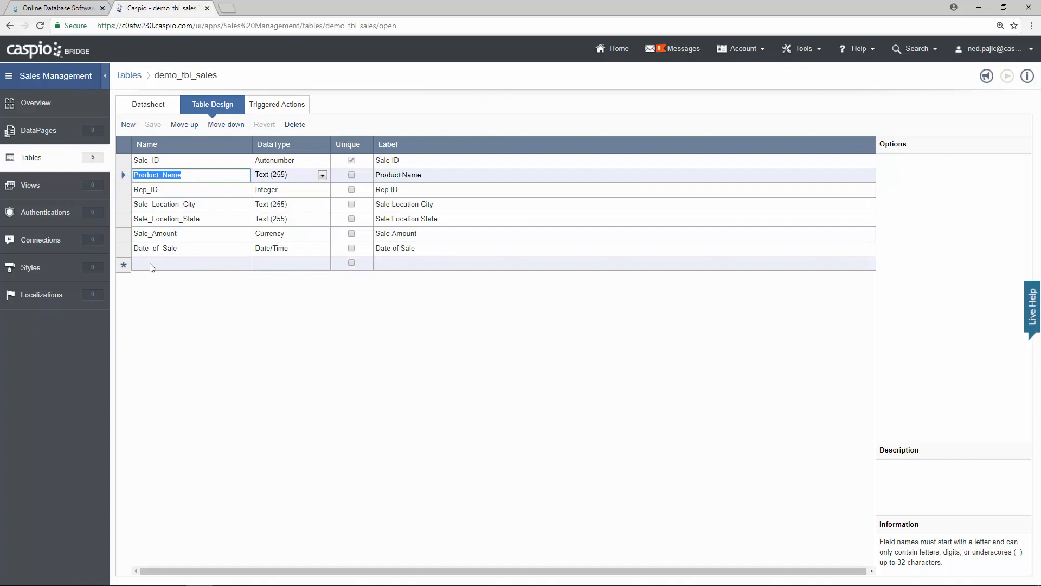
left_click(323, 218)
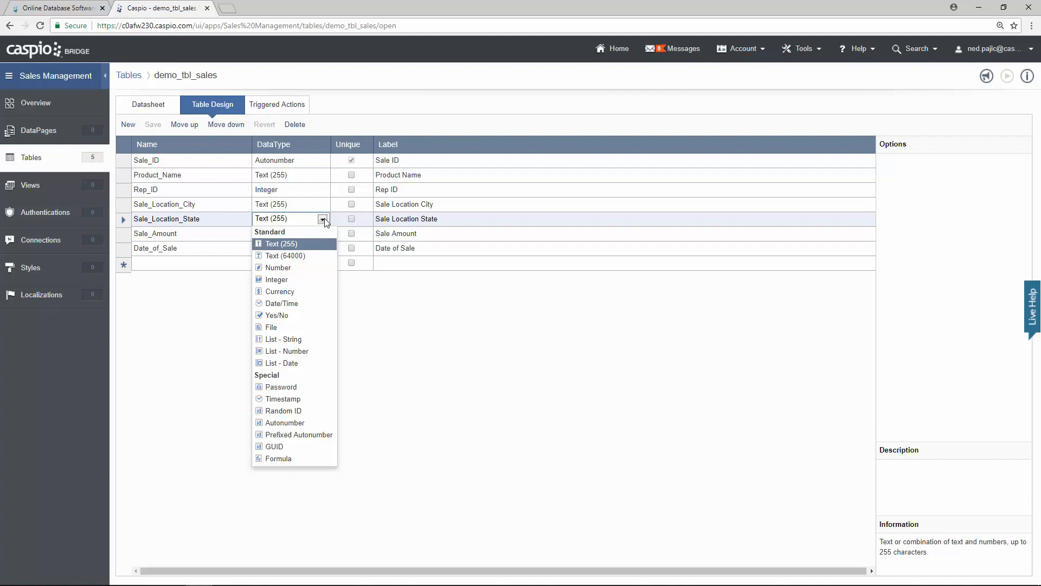
mouse_move(235, 112)
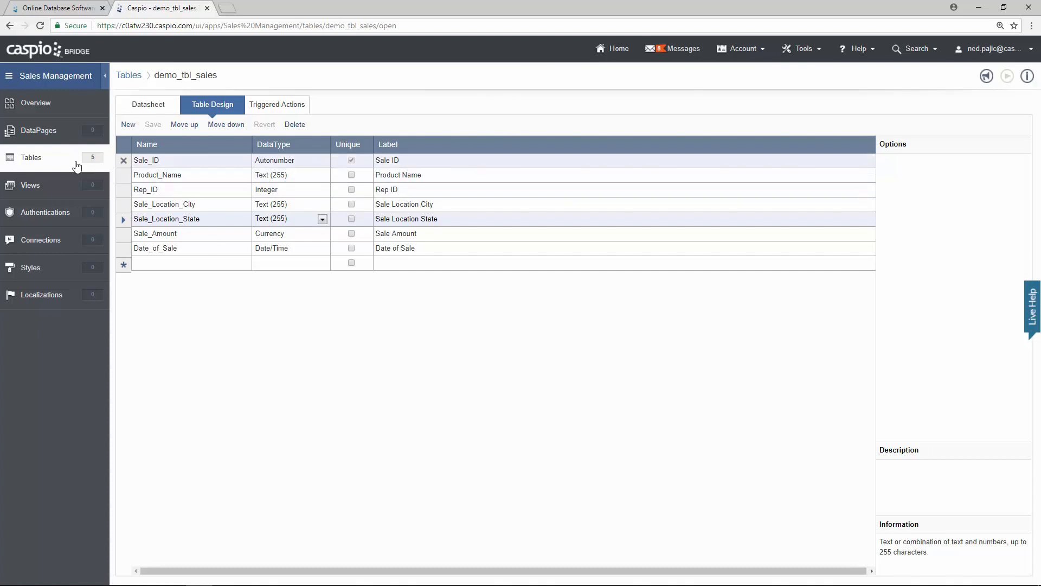
Step: From the Tables list, set demo_tbl_admin's Email field to Unique
left_click(31, 157)
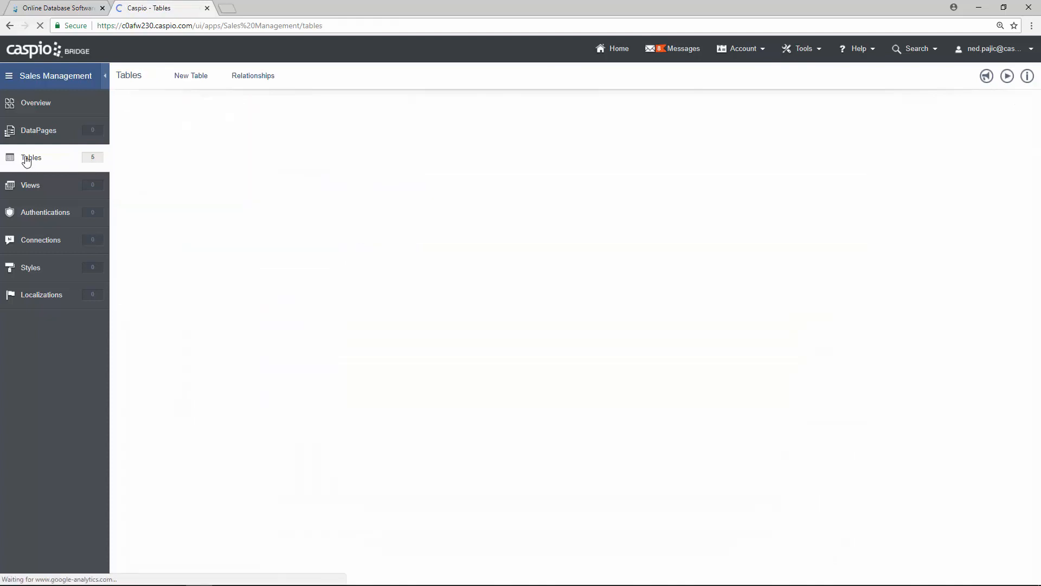
left_click(31, 157)
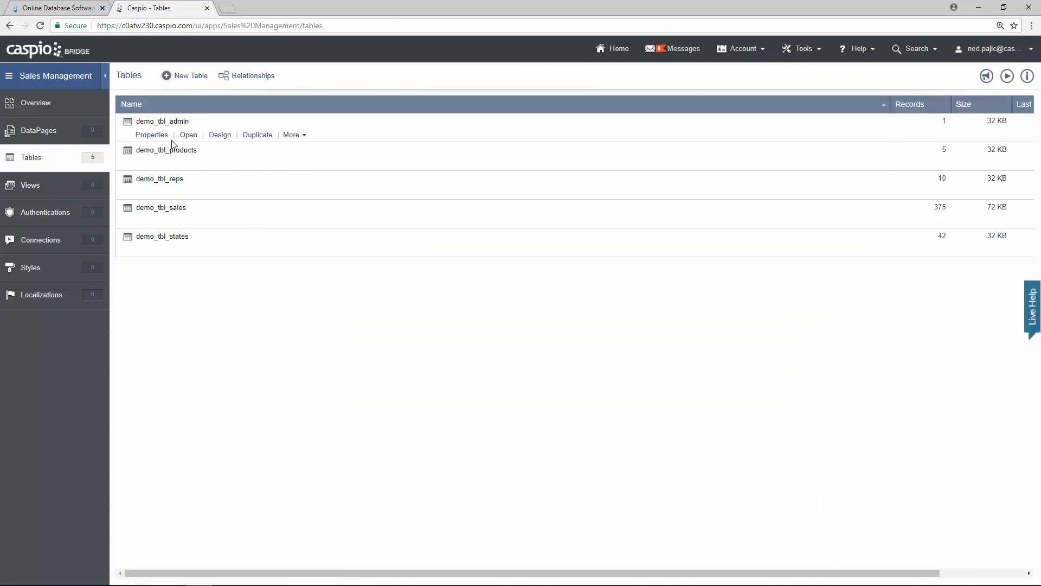
left_click(220, 135)
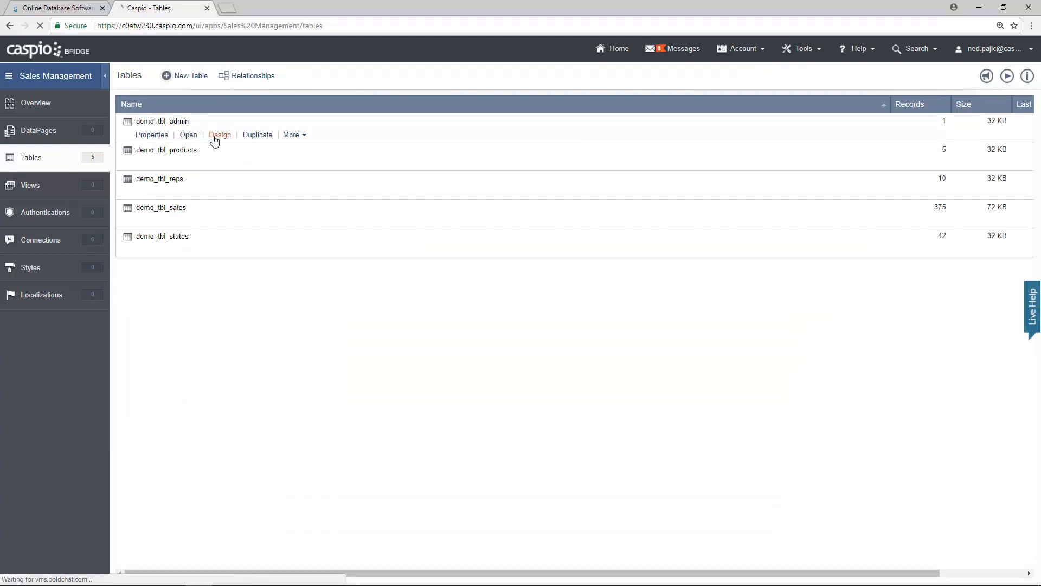
left_click(220, 135)
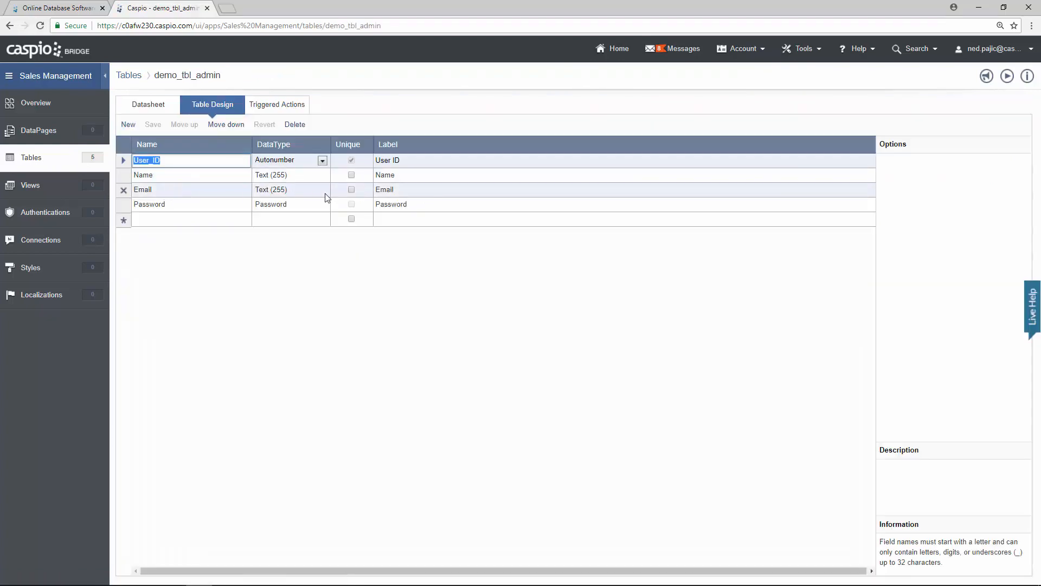
left_click(351, 190)
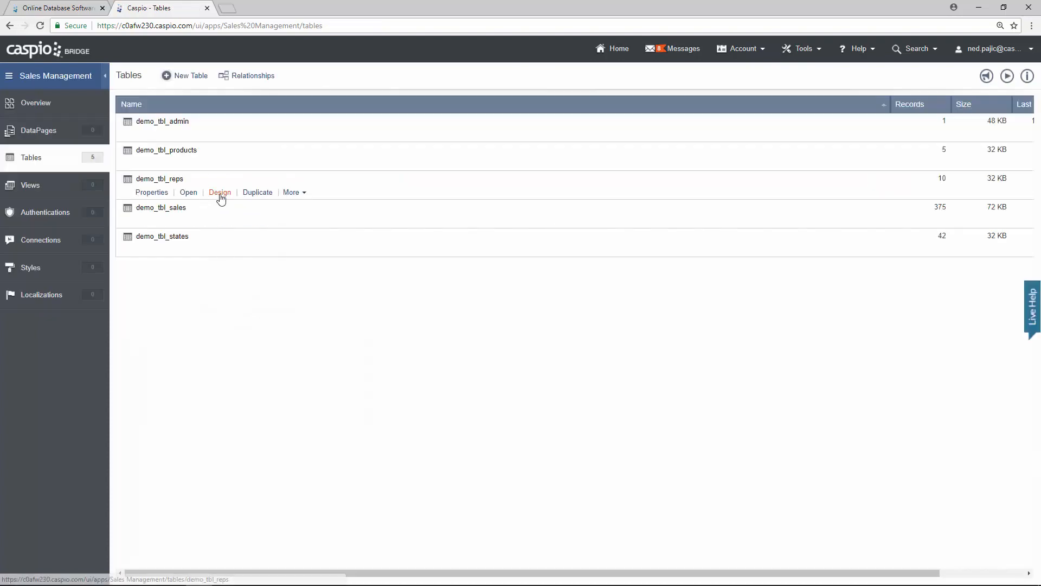
Step: Set demo_tbl_reps' Email field to Unique, save, and return to the Tables list
left_click(219, 191)
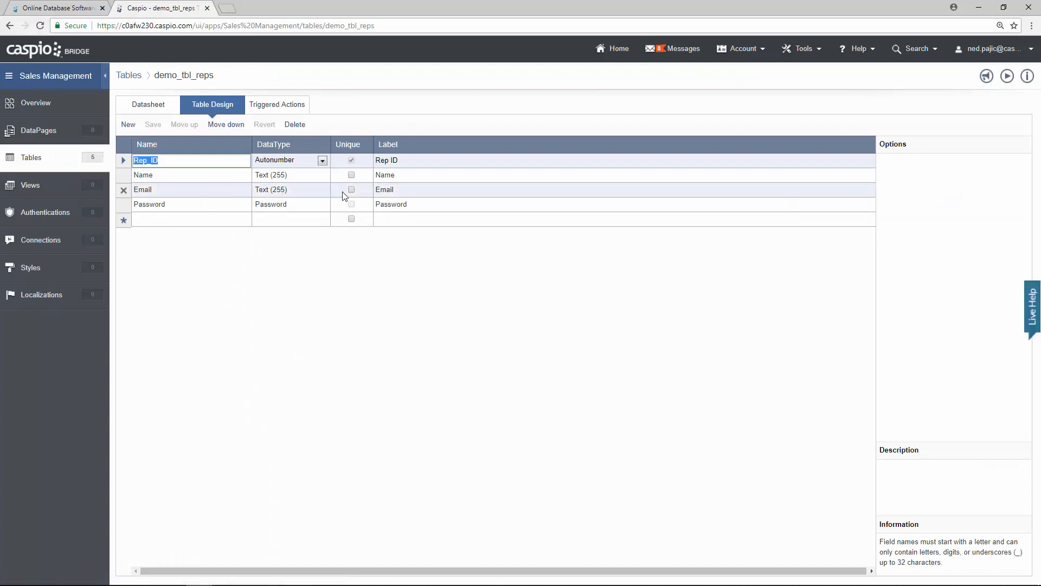
left_click(350, 189)
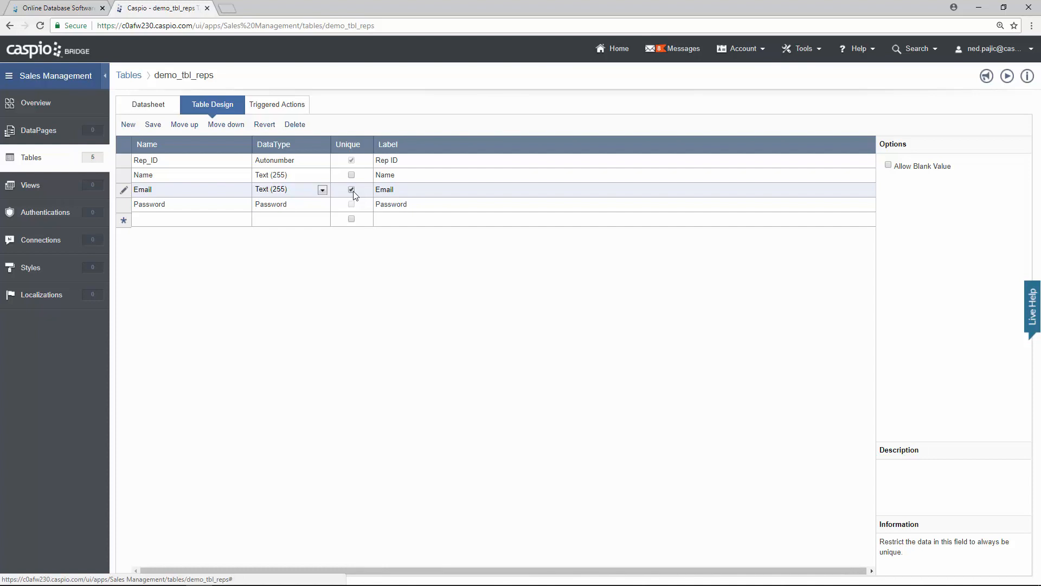
left_click(351, 189)
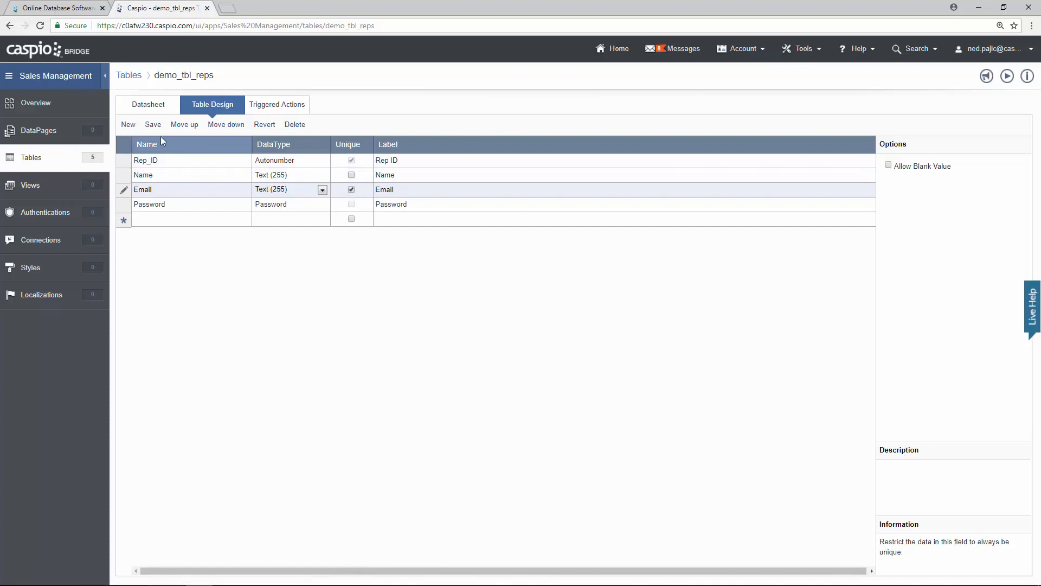
left_click(145, 160)
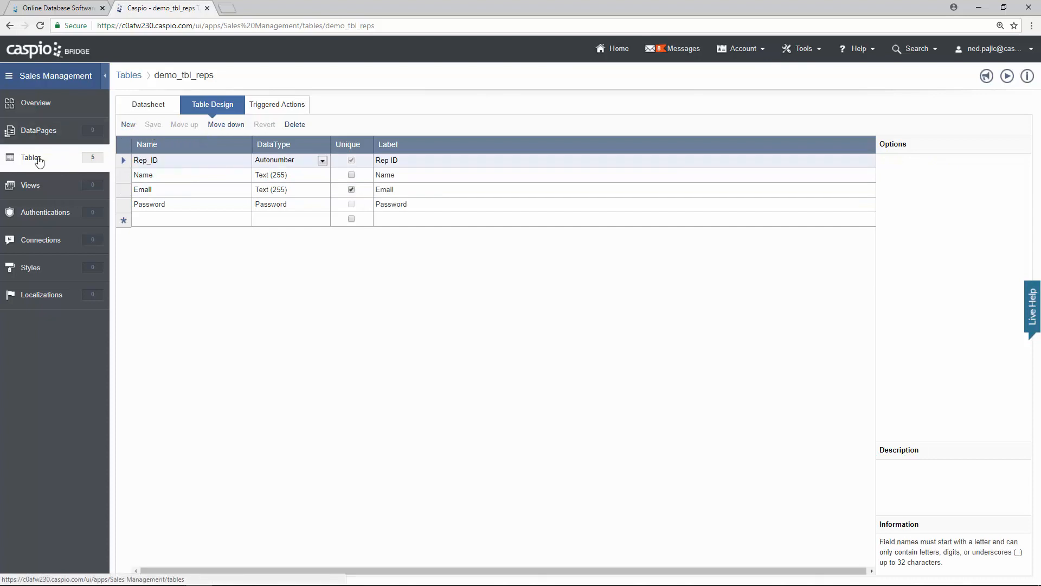